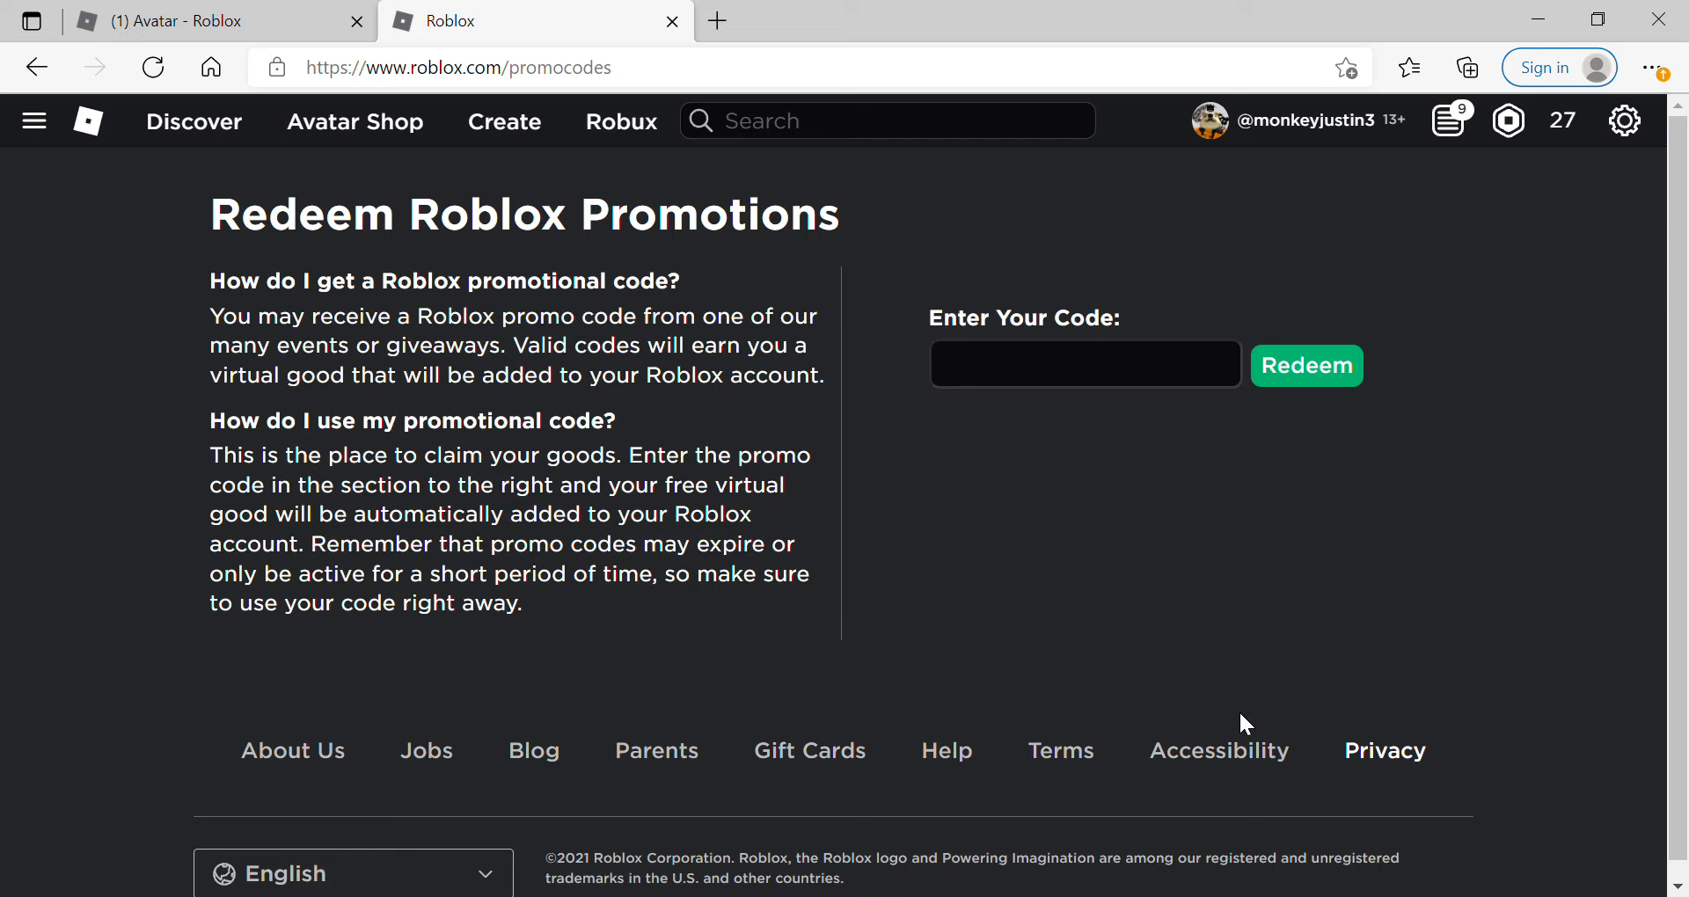
# Focus the 'Enter Your Code' field on the Redeem Roblox Promotions page.
pyautogui.click(1085, 364)
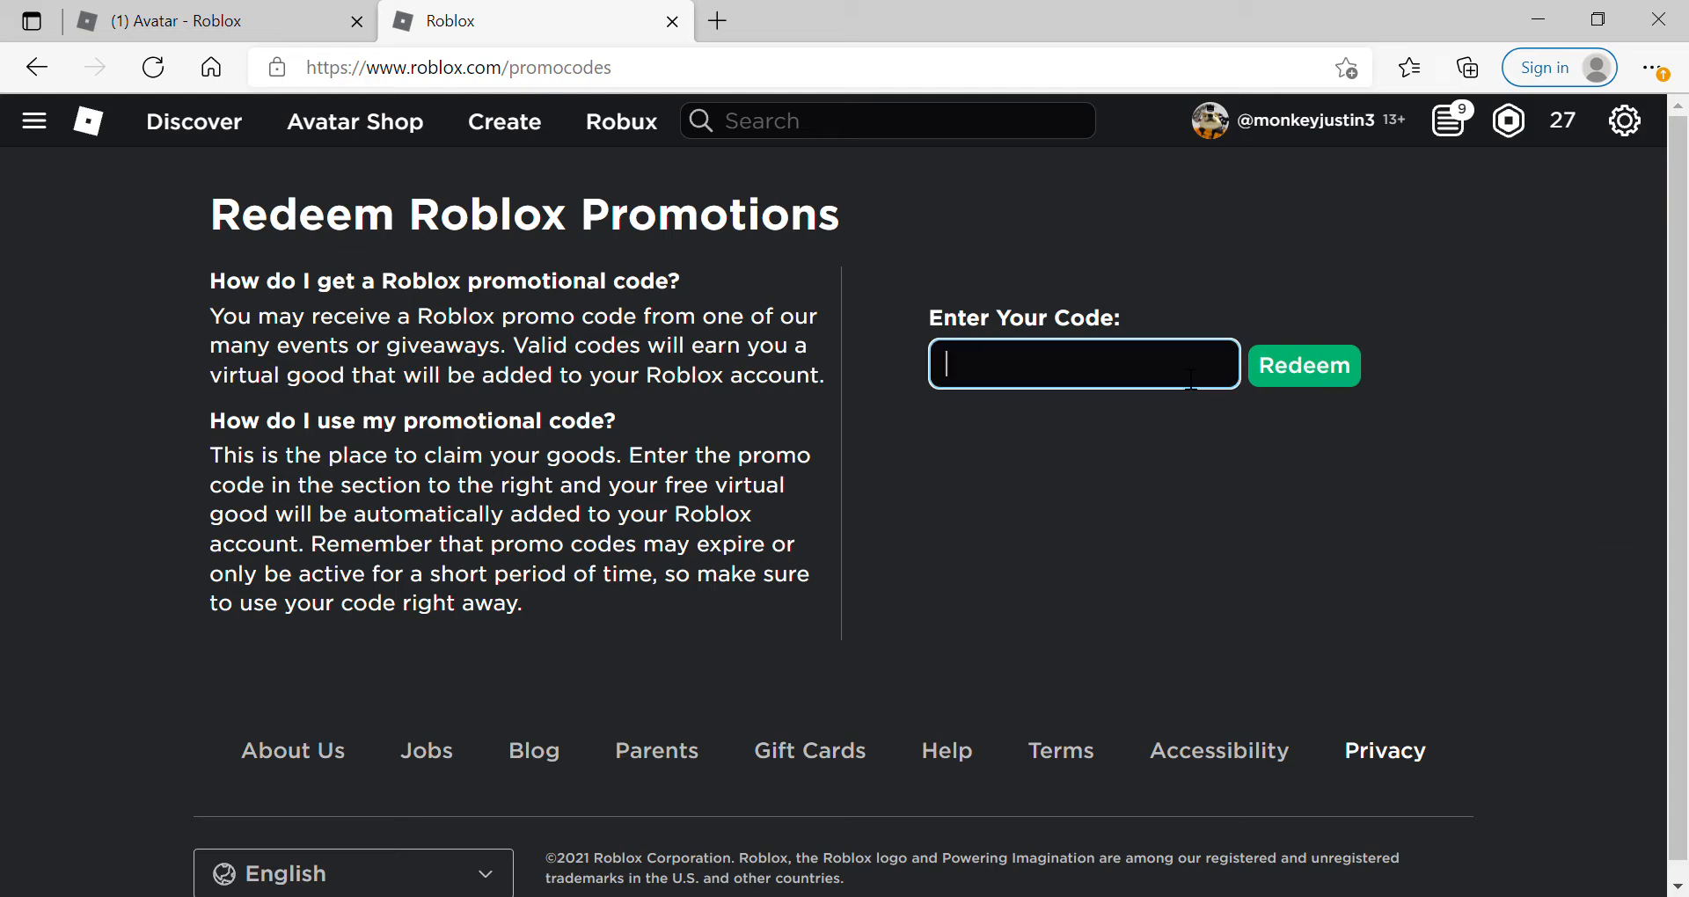
# Redeem code AMAZONFRIEND2021 and select the 'Code already redeemed' message.
pyautogui.write('AMA')
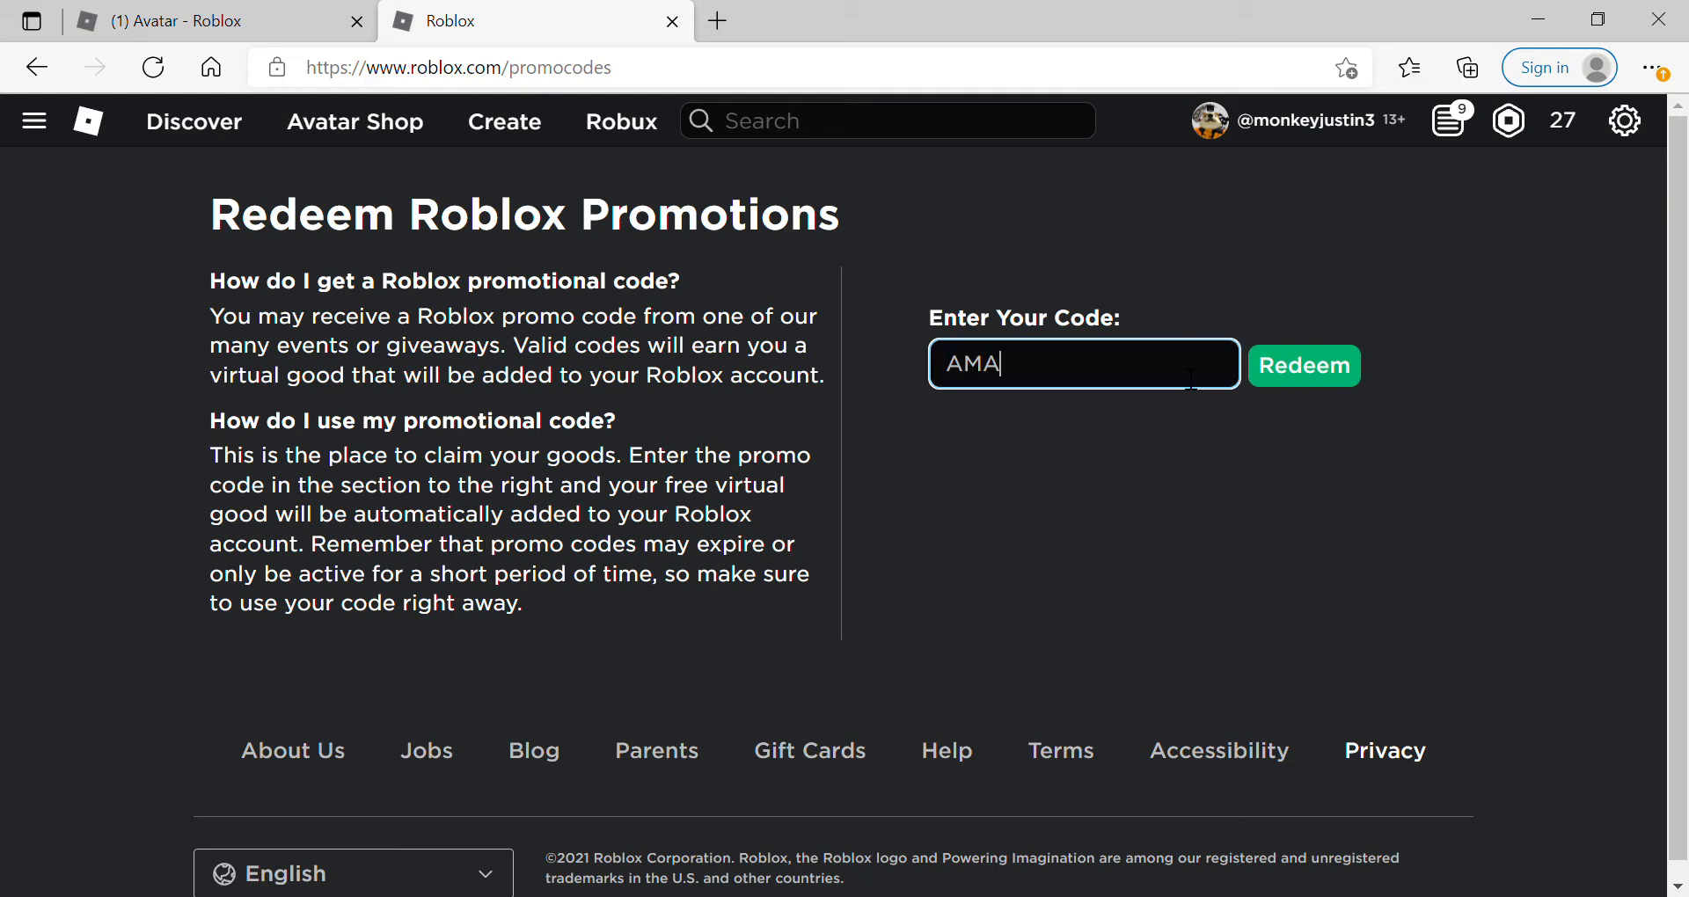
pyautogui.press('ctrl+a')
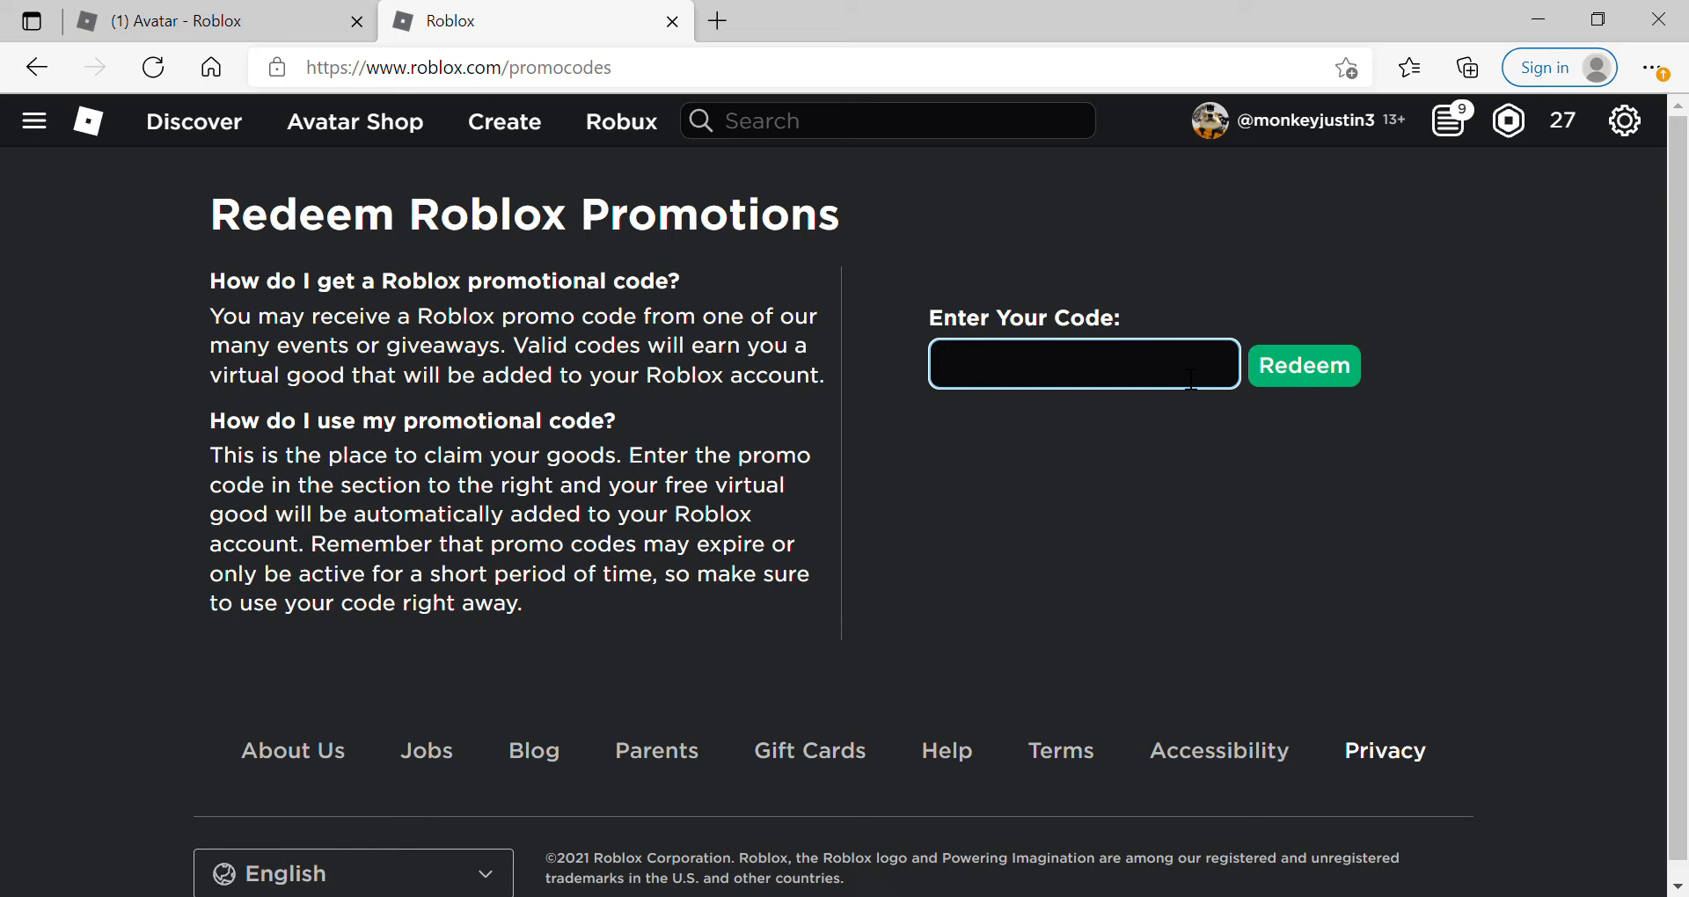
pyautogui.write('A')
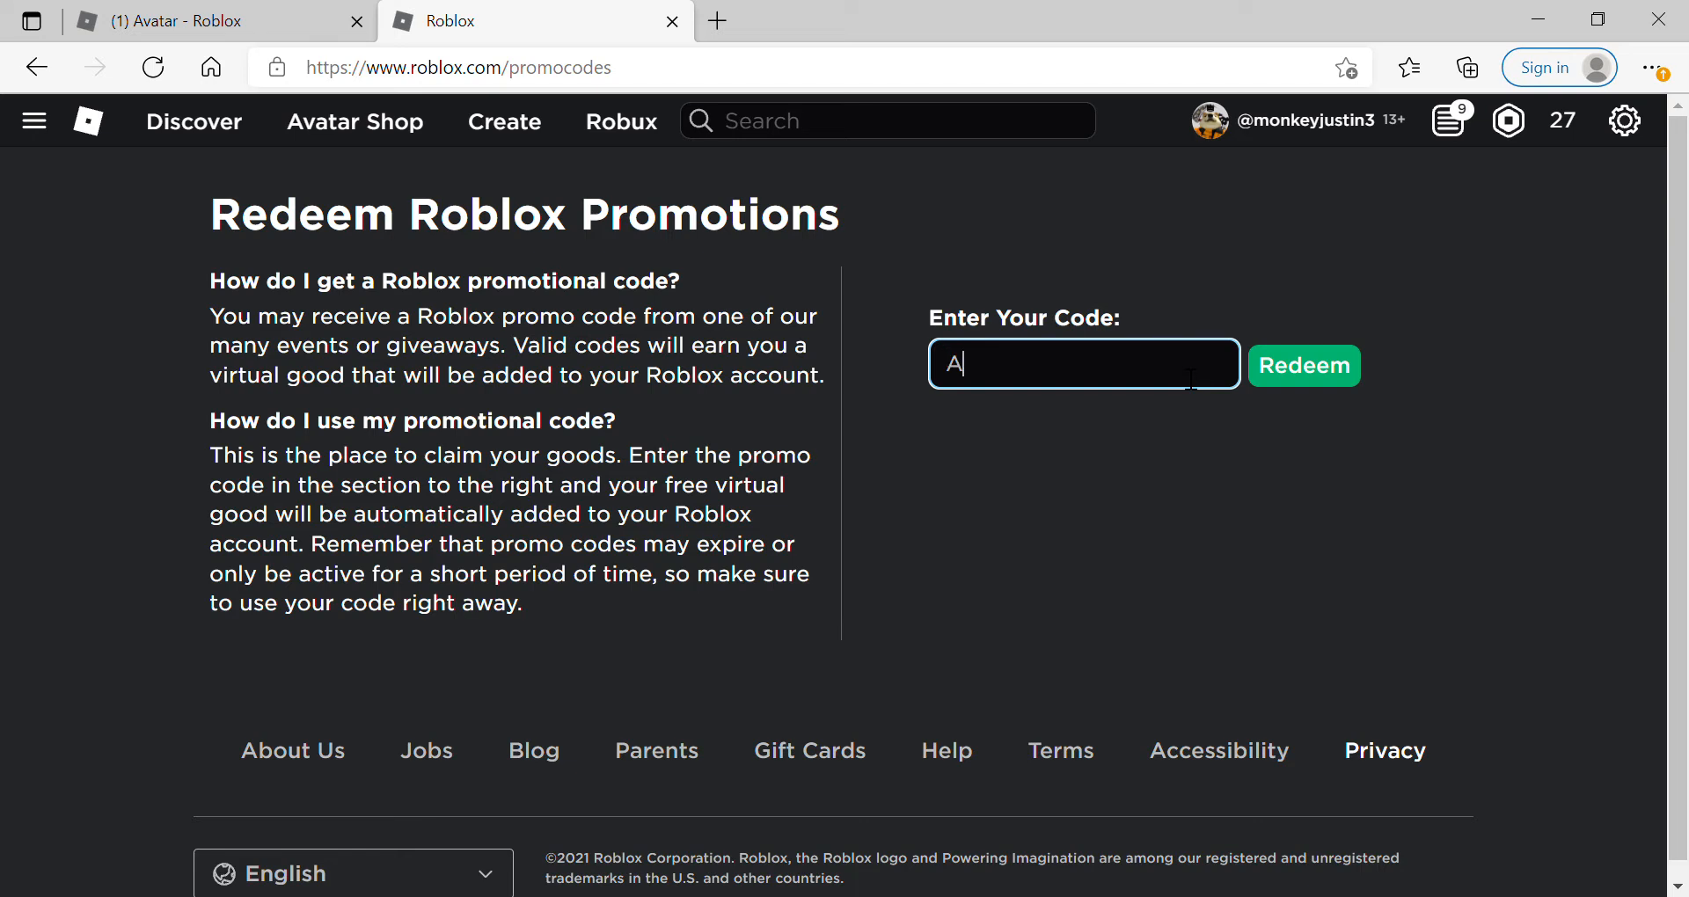
pyautogui.write('MAZ')
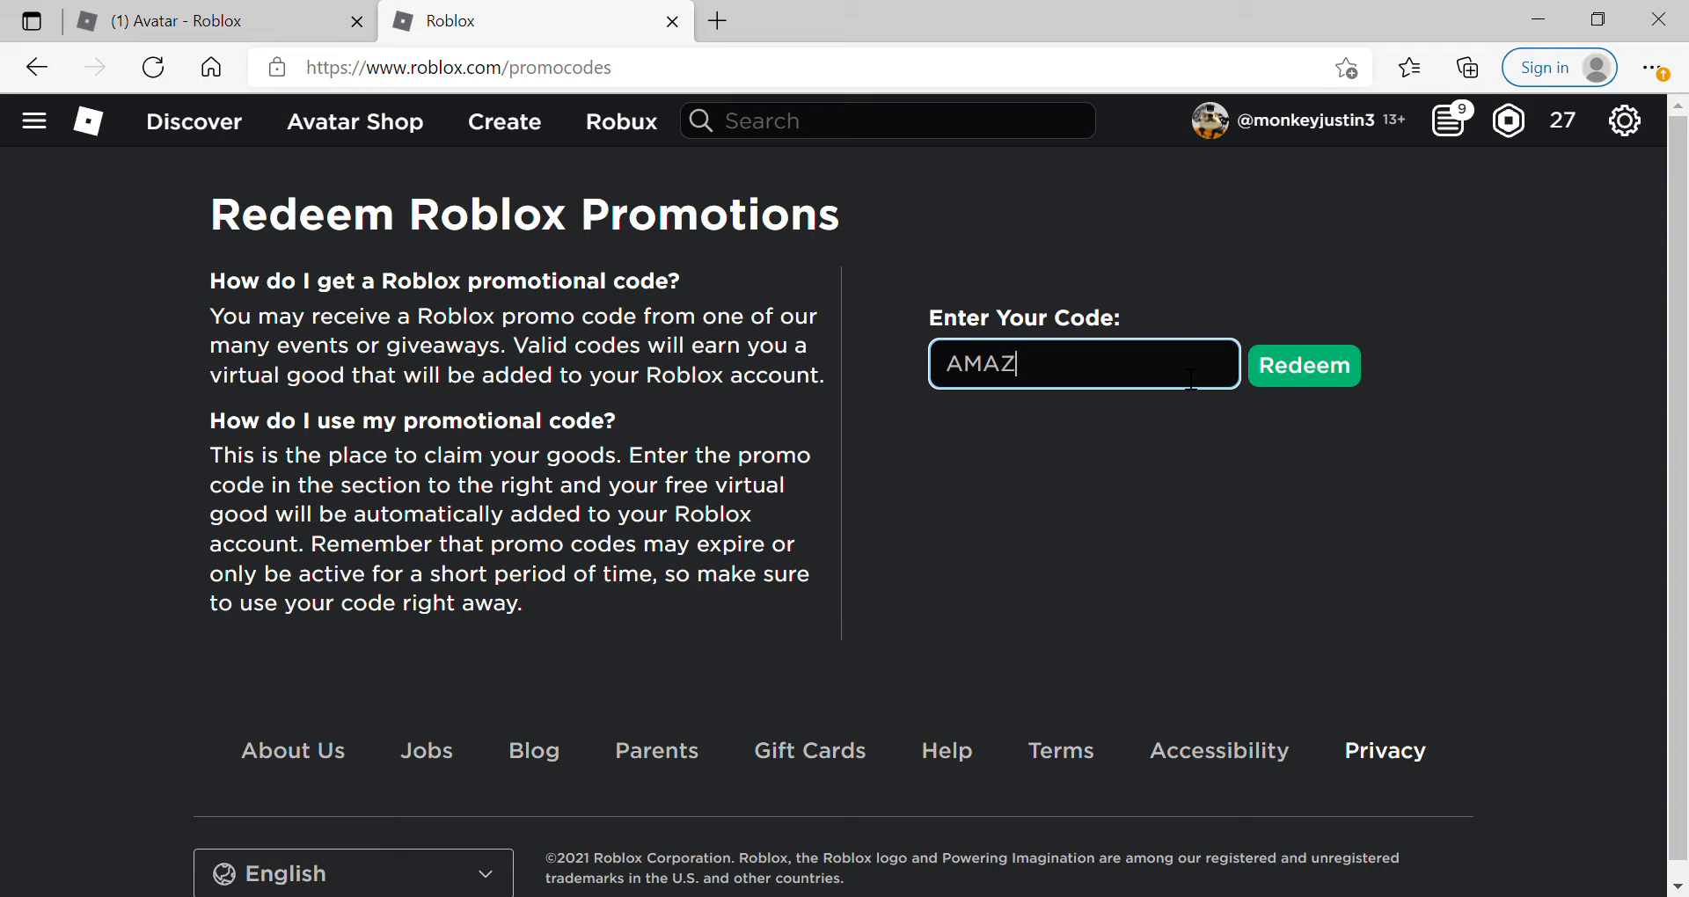
pyautogui.write('ONFRI')
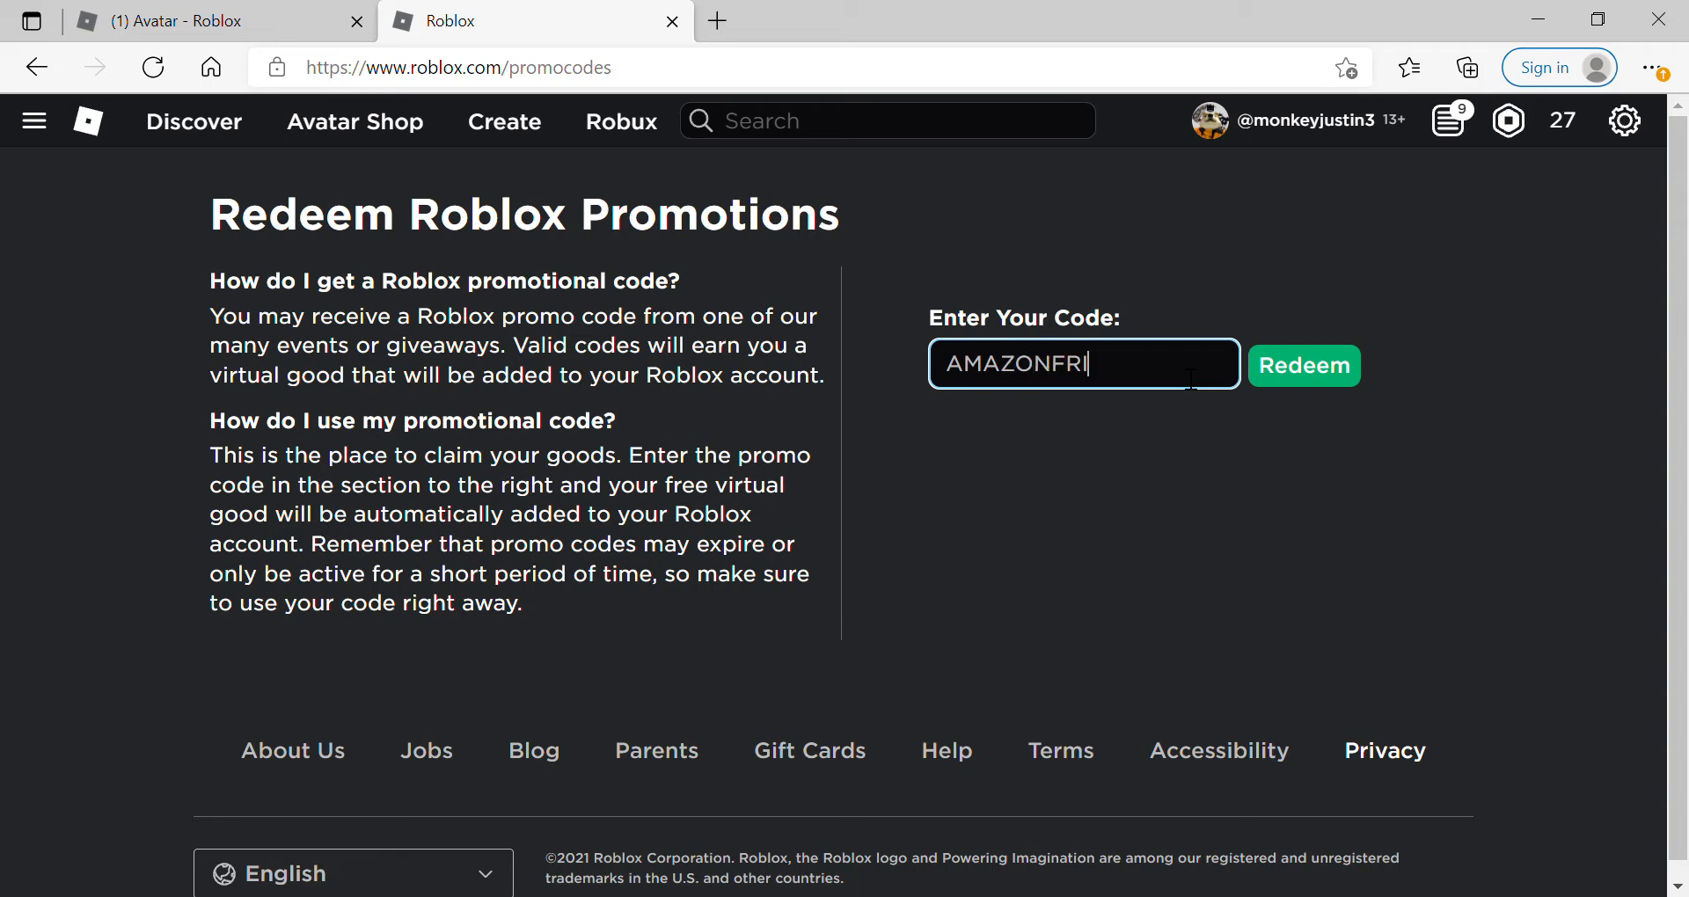
pyautogui.write('END')
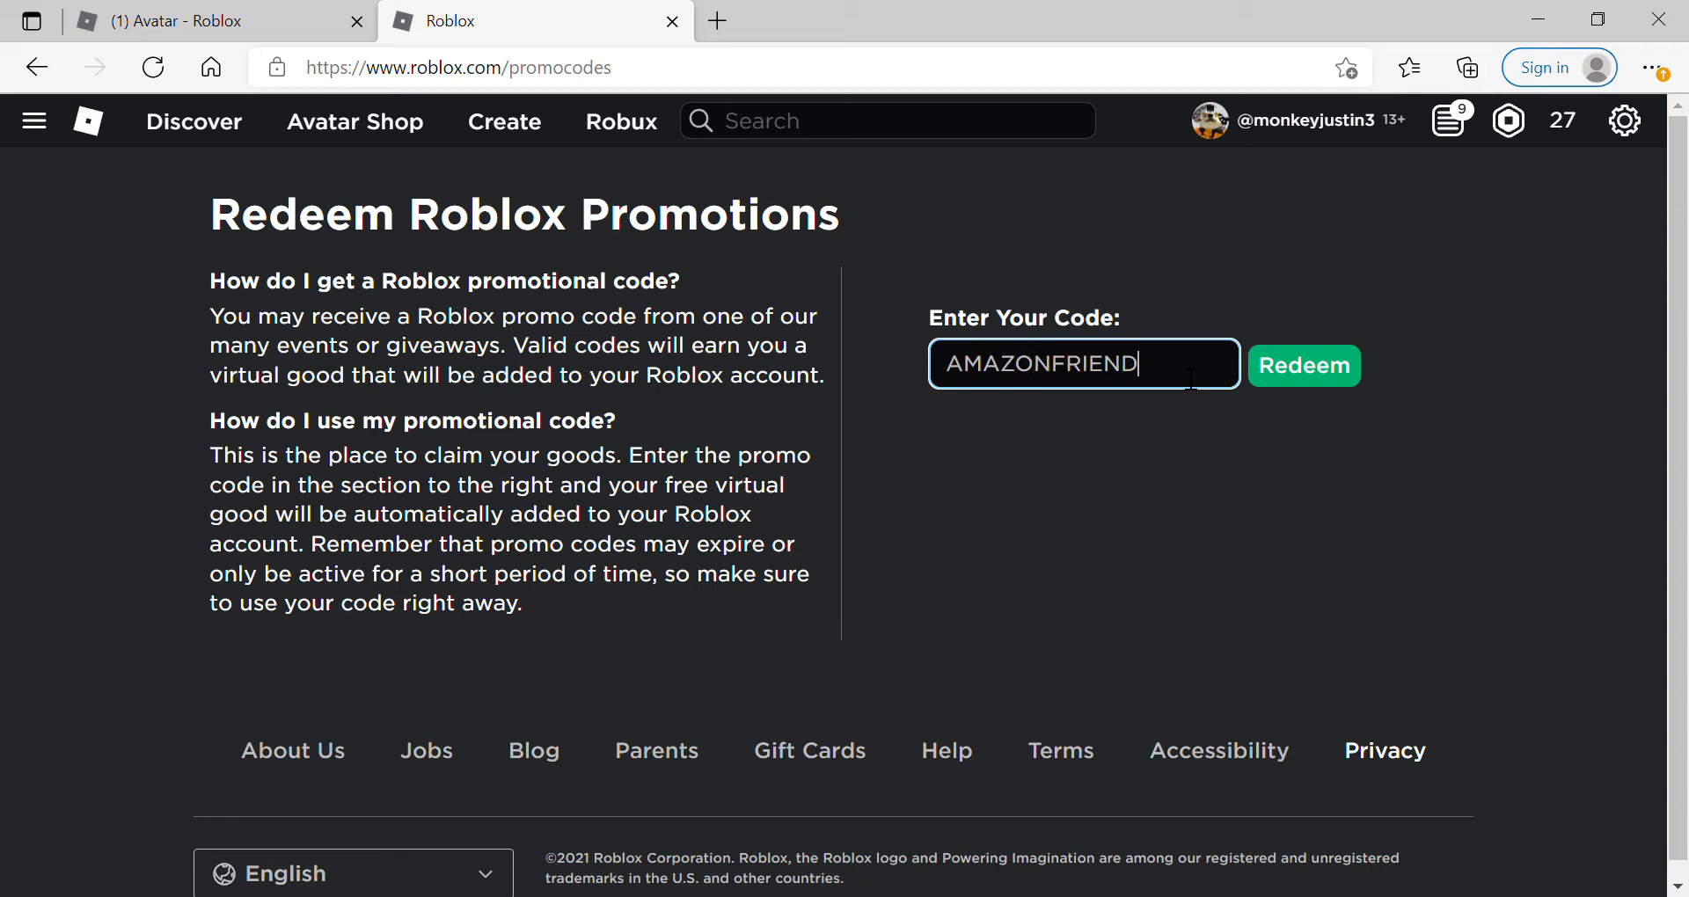
pyautogui.write('20')
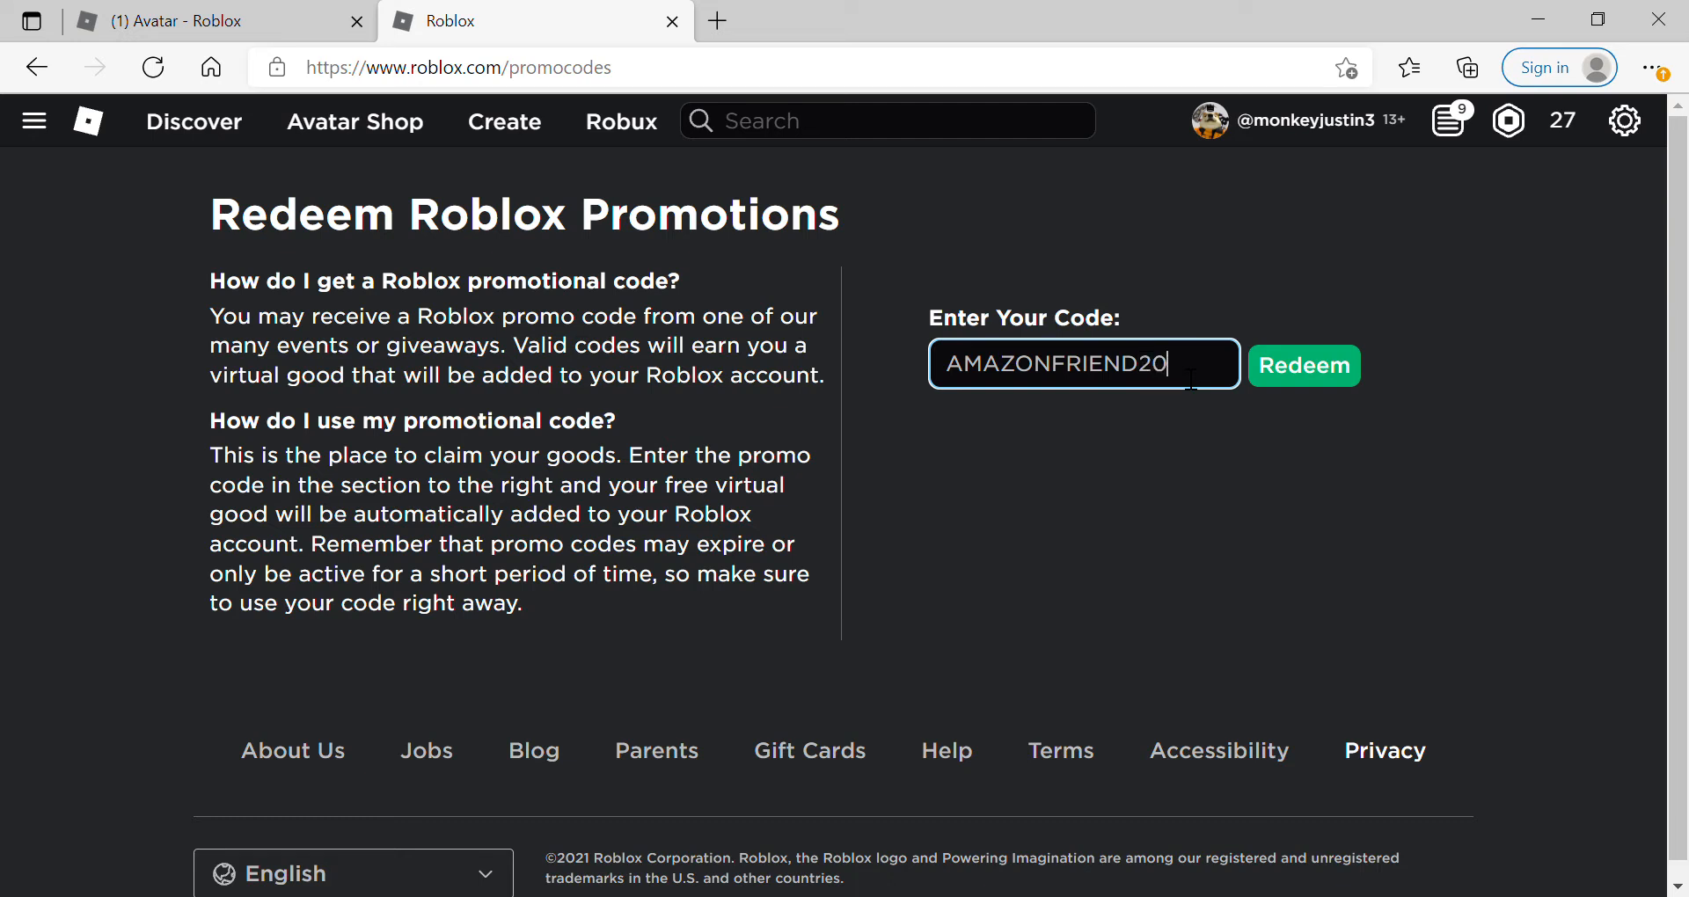
pyautogui.click(1305, 366)
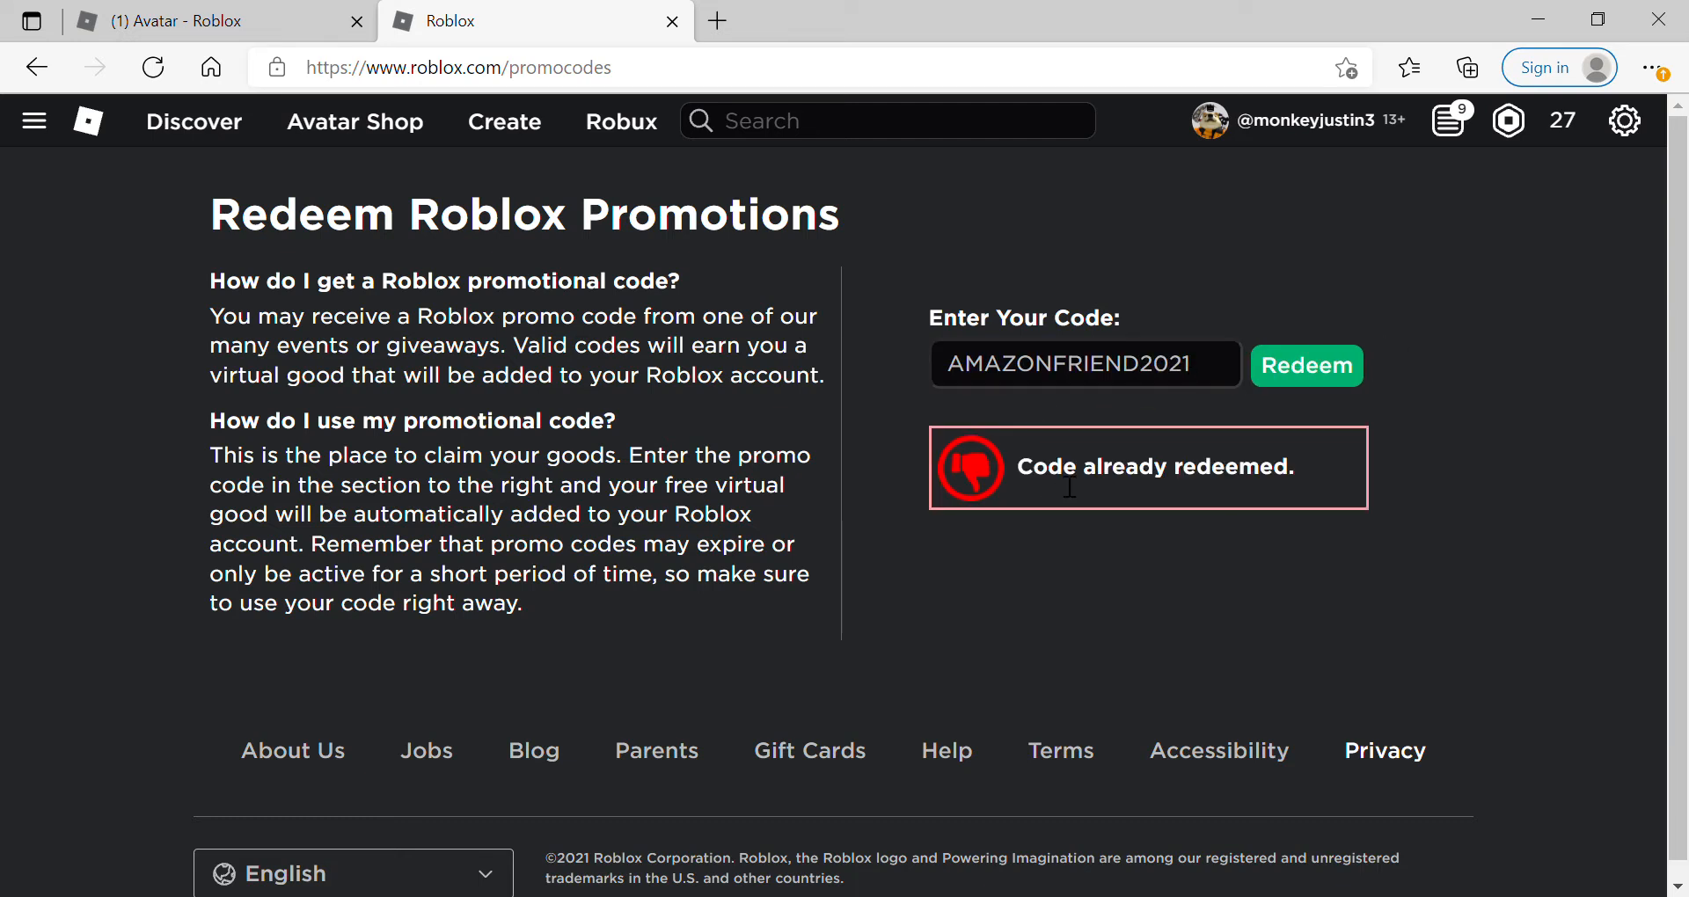
pyautogui.doubleClick(1153, 468)
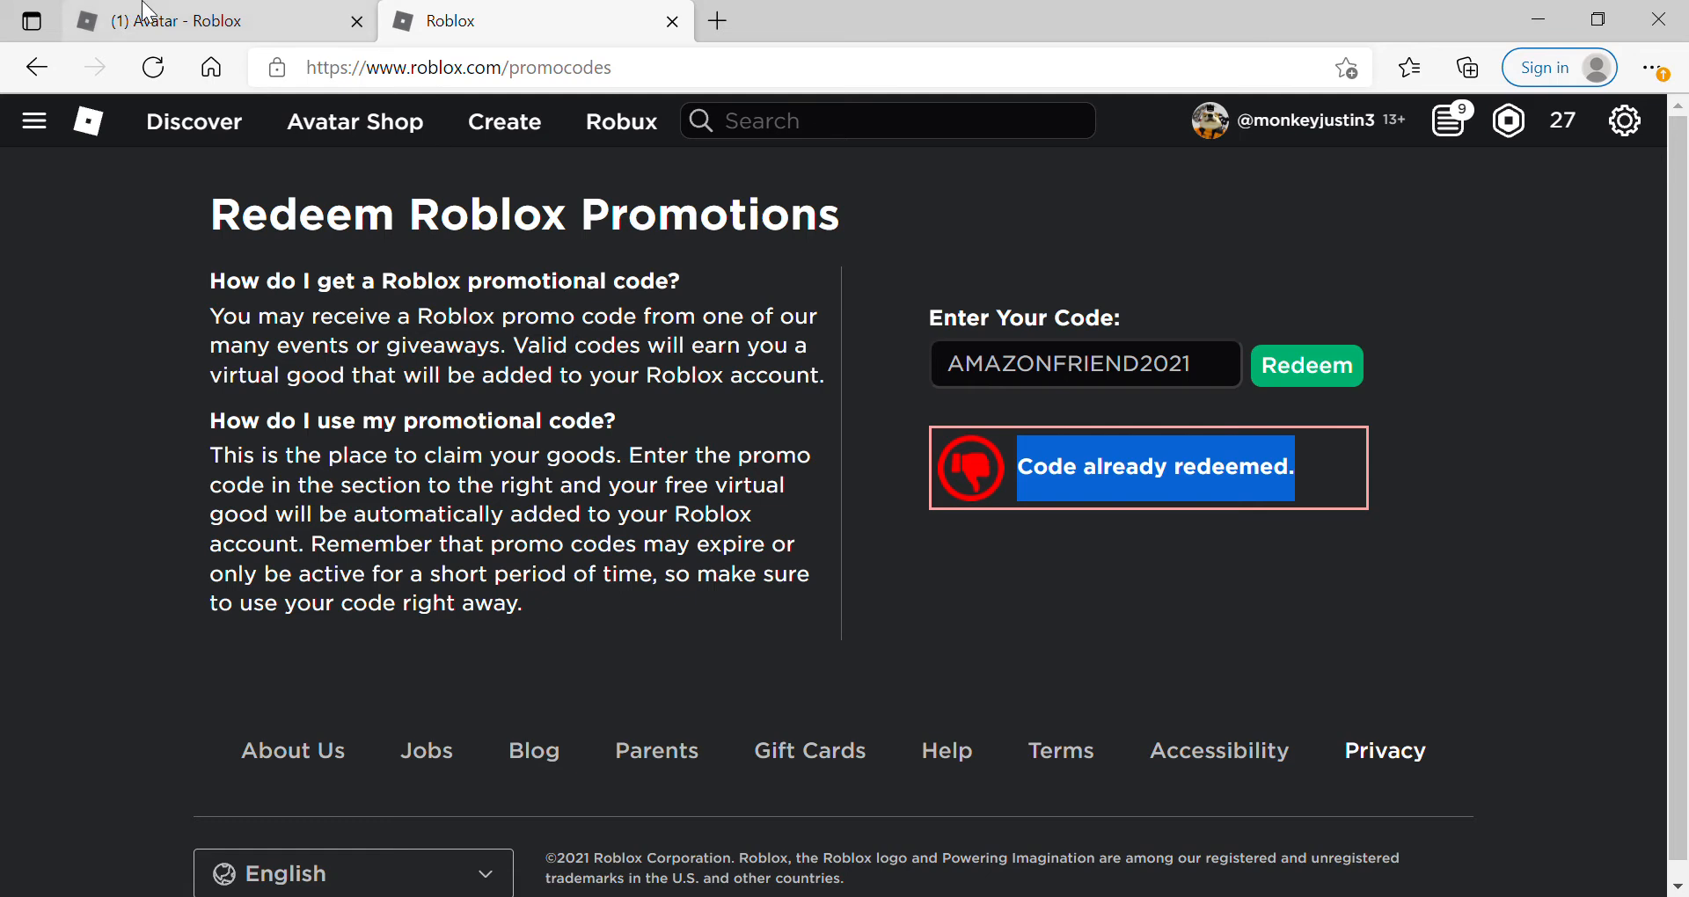
# Equip the Snow Friend shoulder accessory in the Avatar Editor.
pyautogui.click(194, 20)
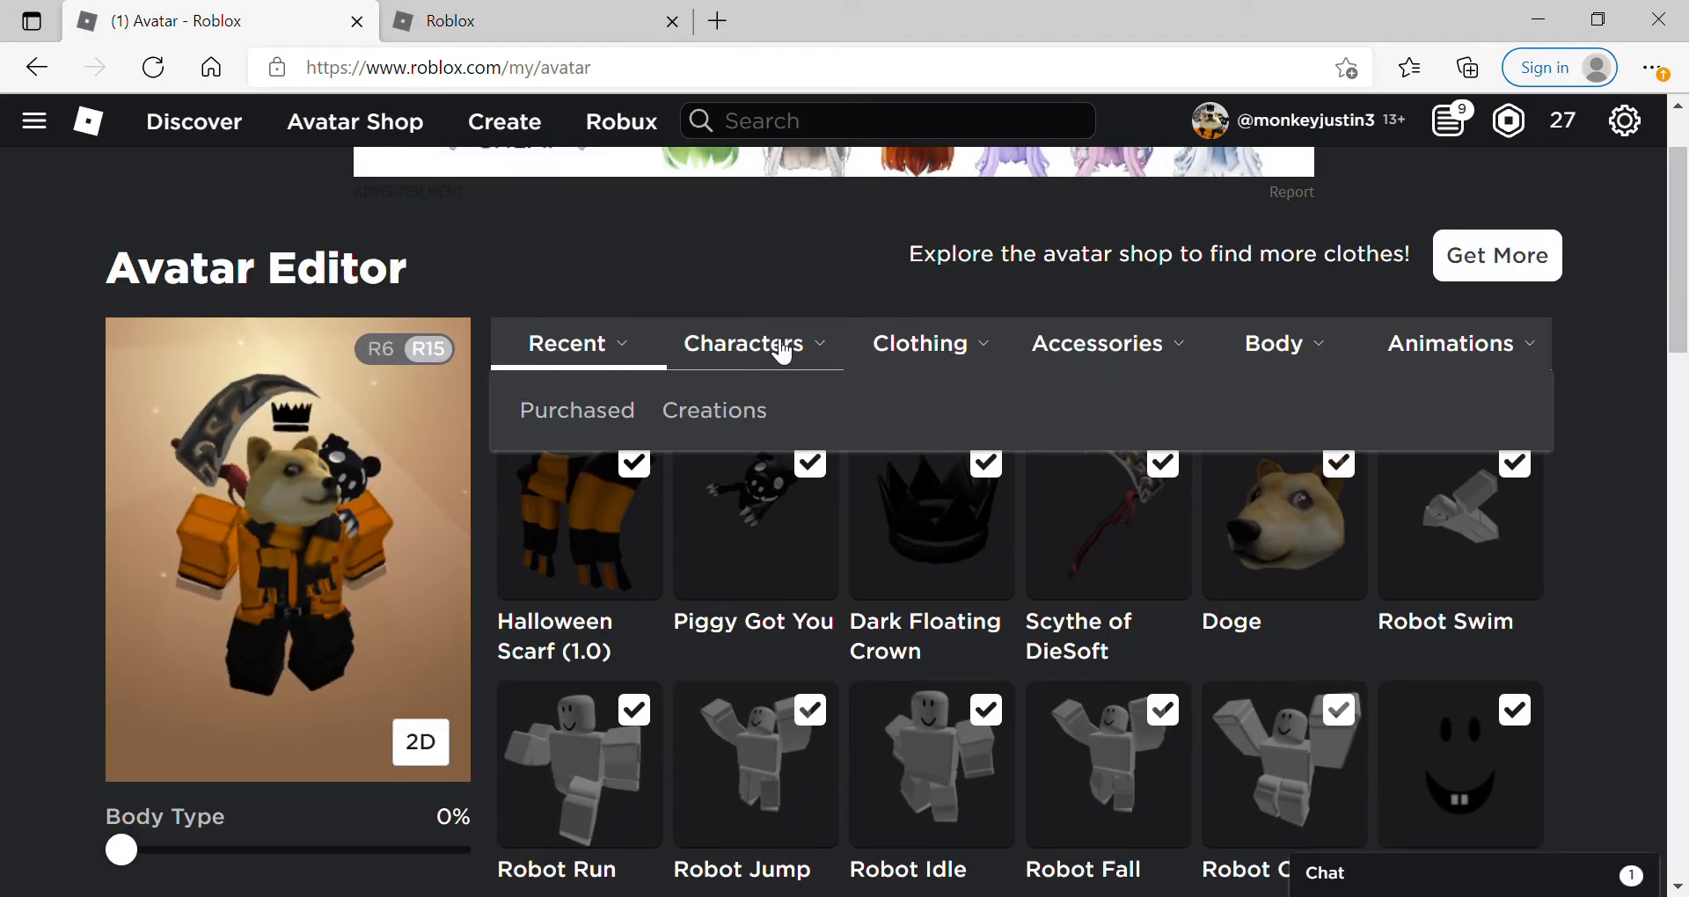
pyautogui.click(1097, 342)
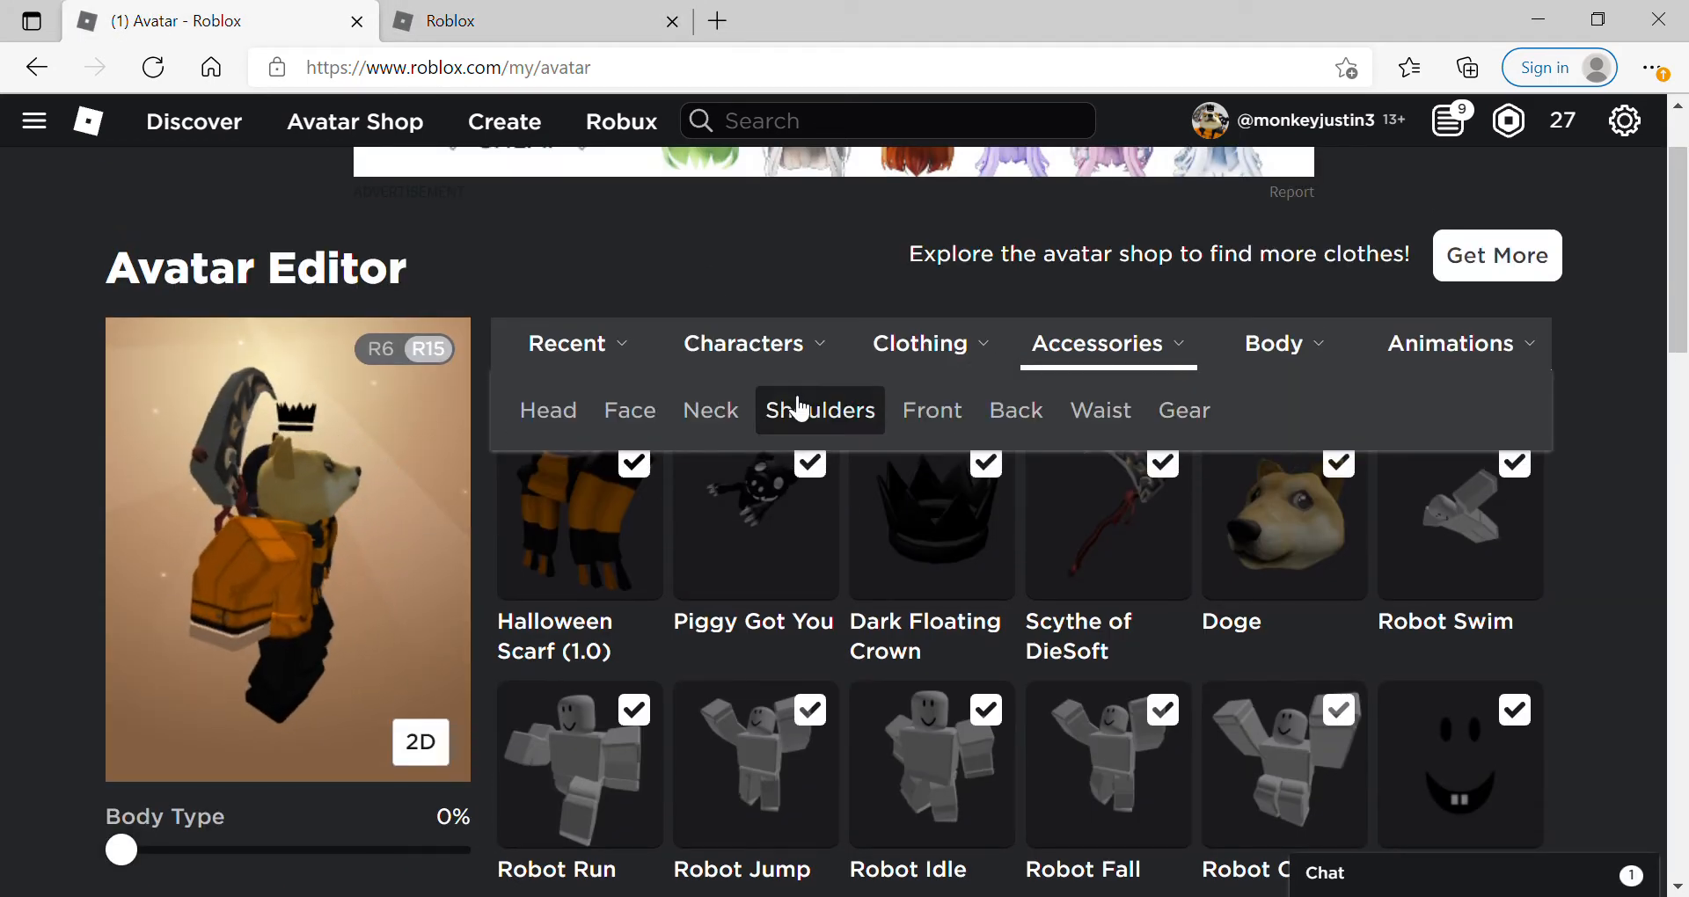
pyautogui.click(820, 410)
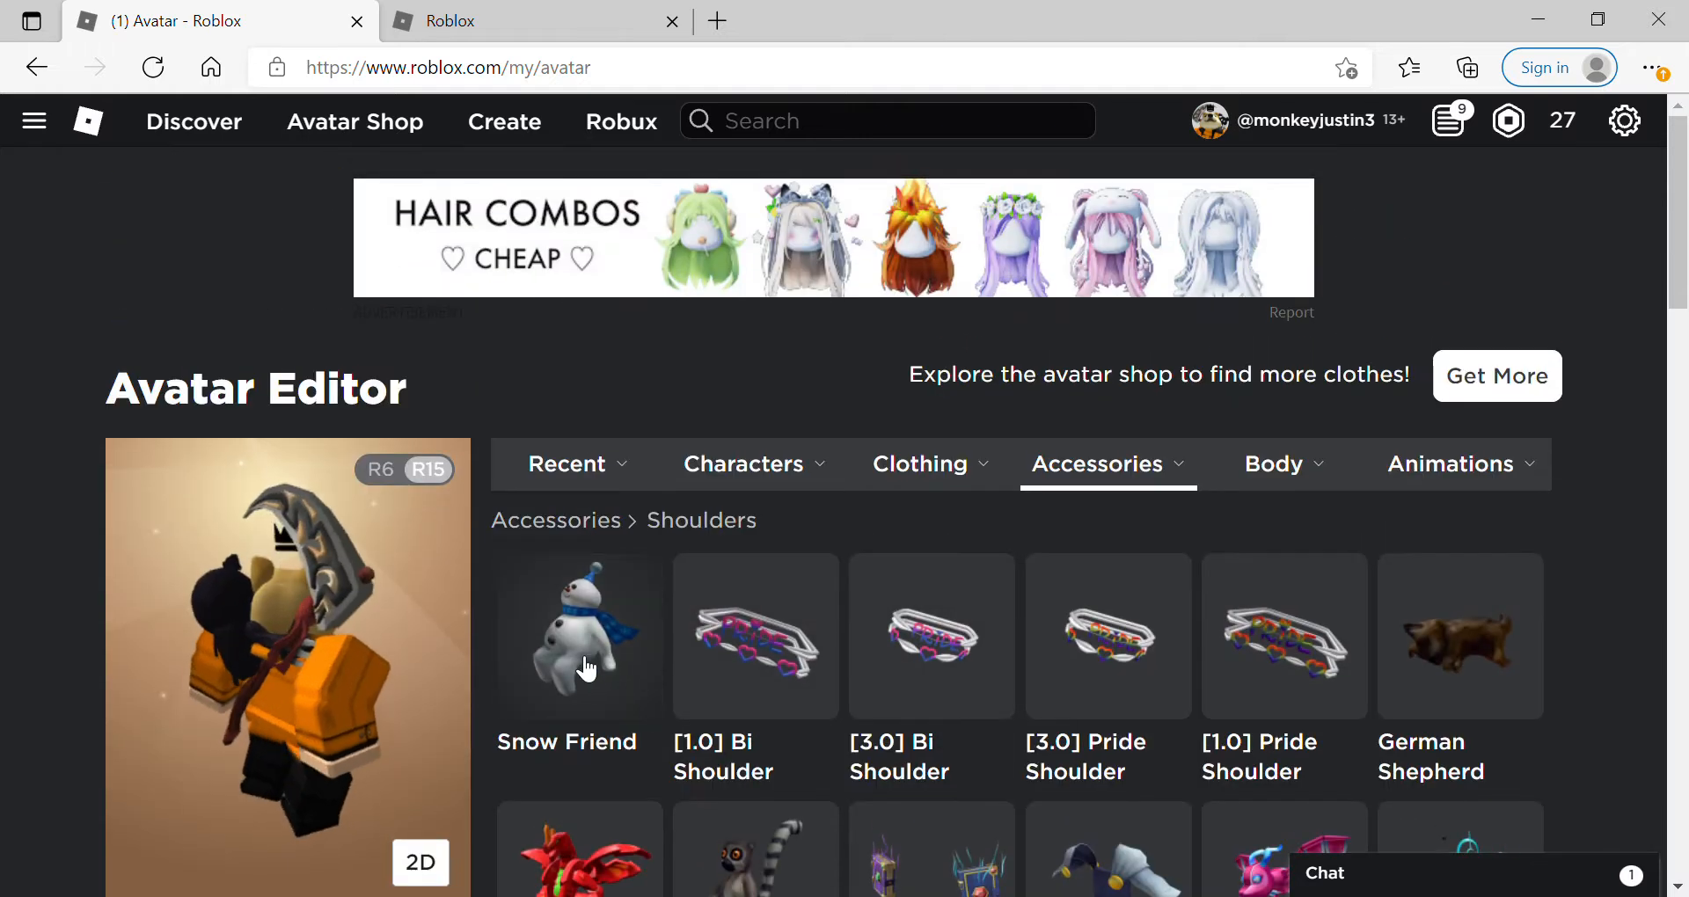
pyautogui.click(579, 635)
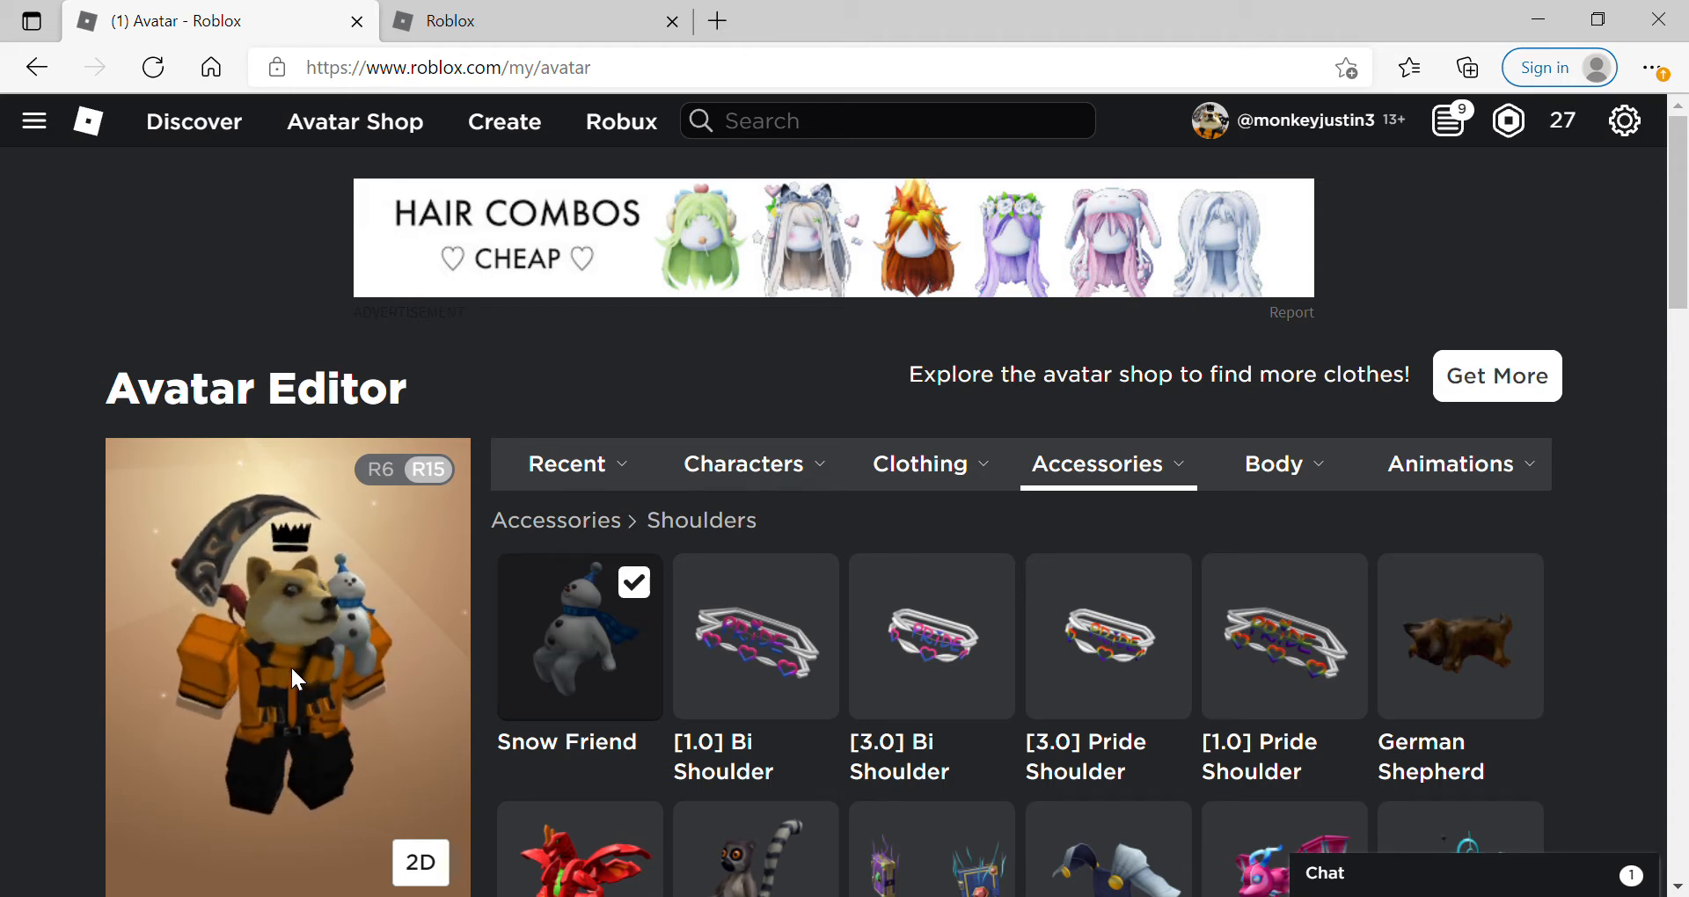
# Show the saved outfits under Characters > Creations.
pyautogui.scroll(-3)
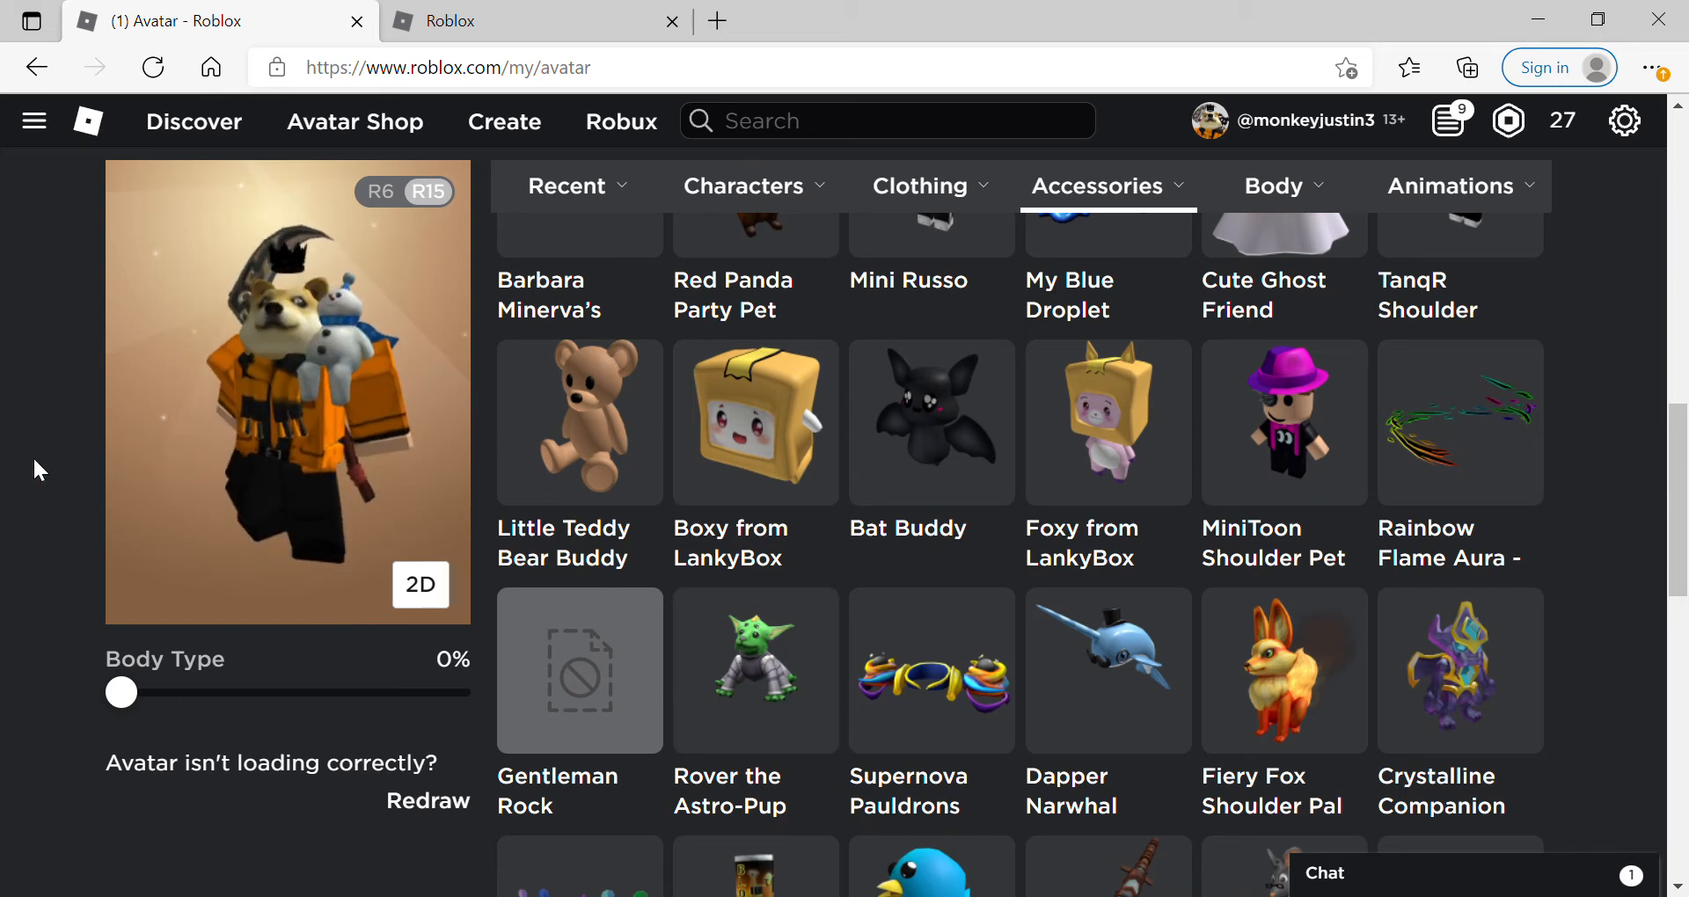
pyautogui.scroll(3)
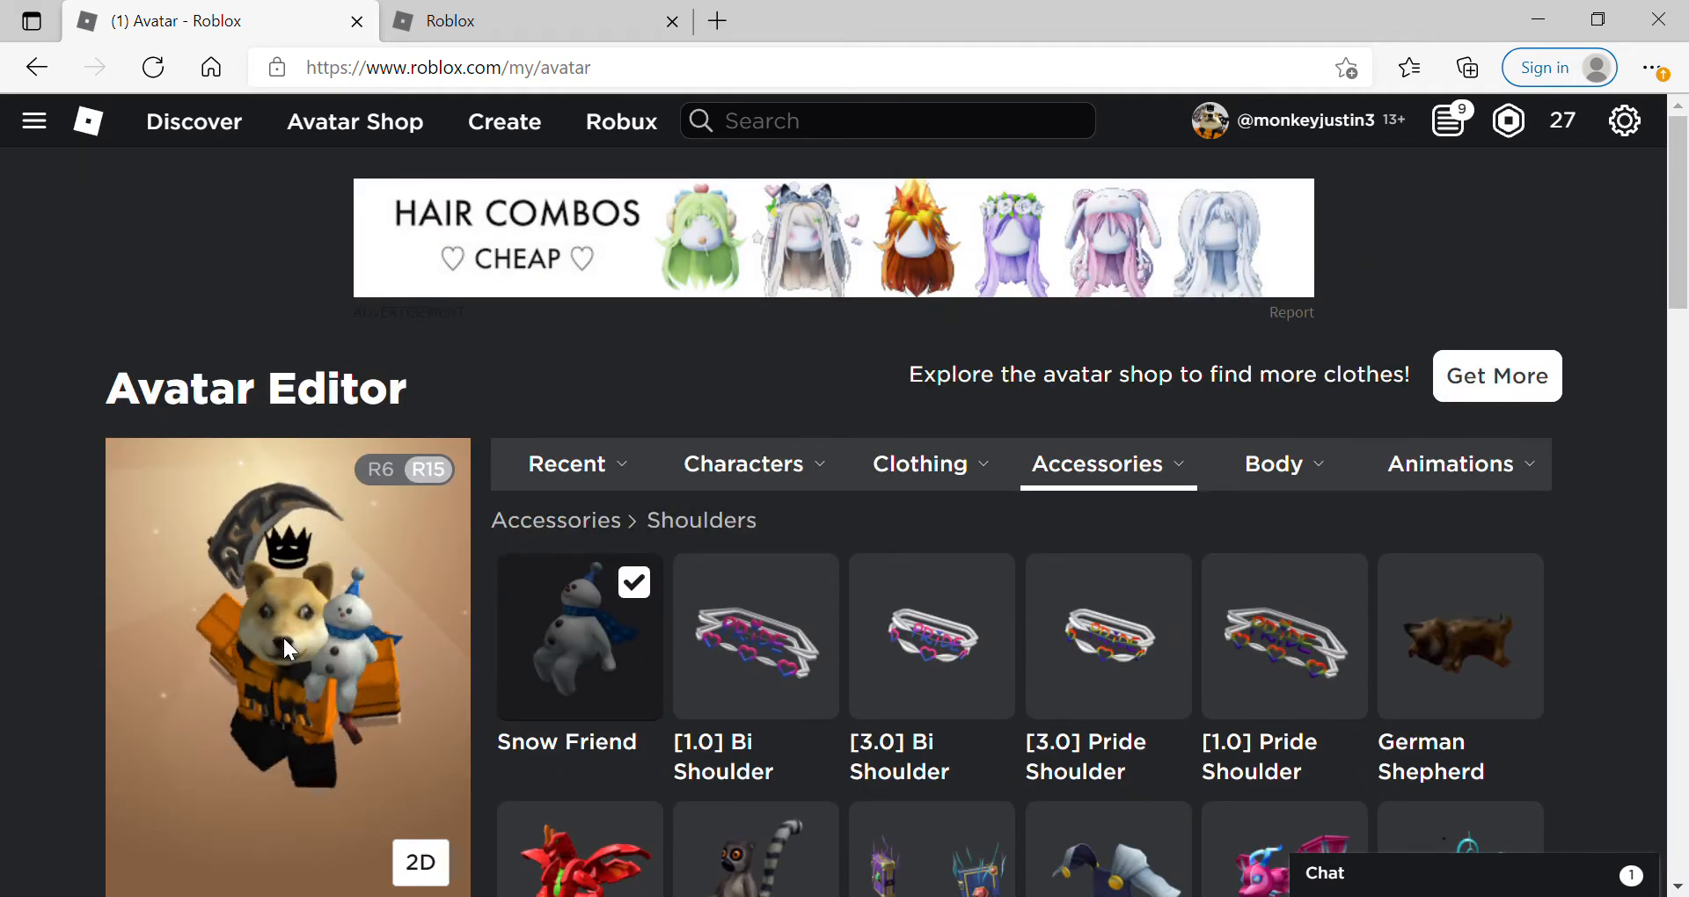
pyautogui.click(743, 464)
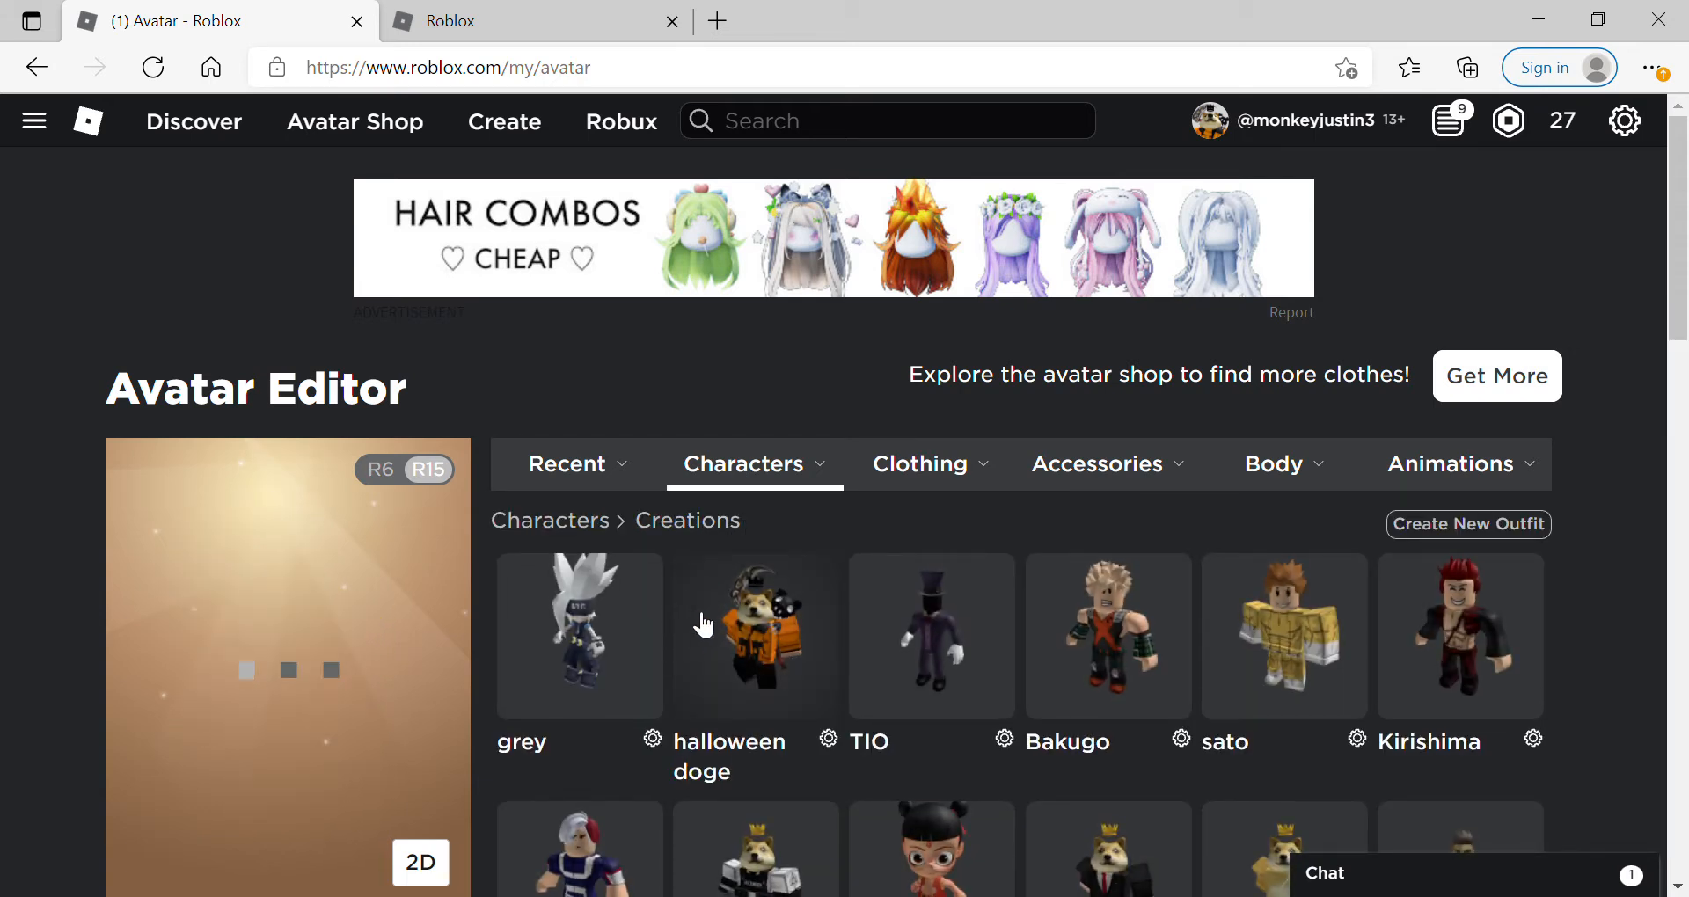
# Filter the catalog to Roblox-made items, including unavailable ones, sorted by recently updated.
pyautogui.click(742, 464)
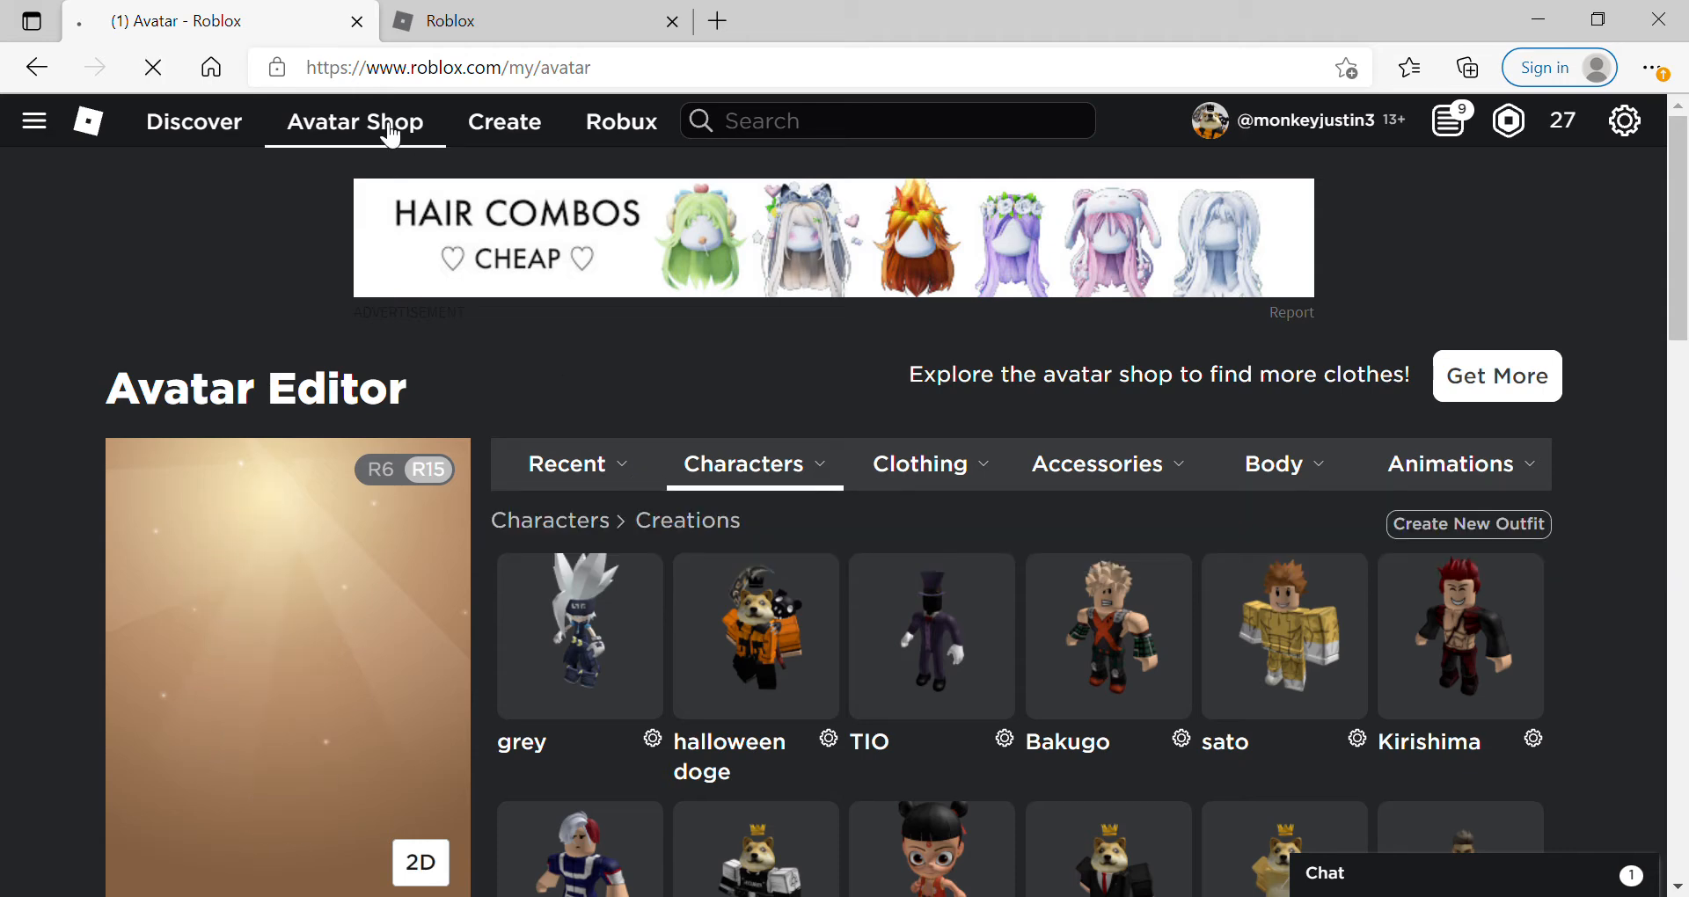
pyautogui.click(355, 121)
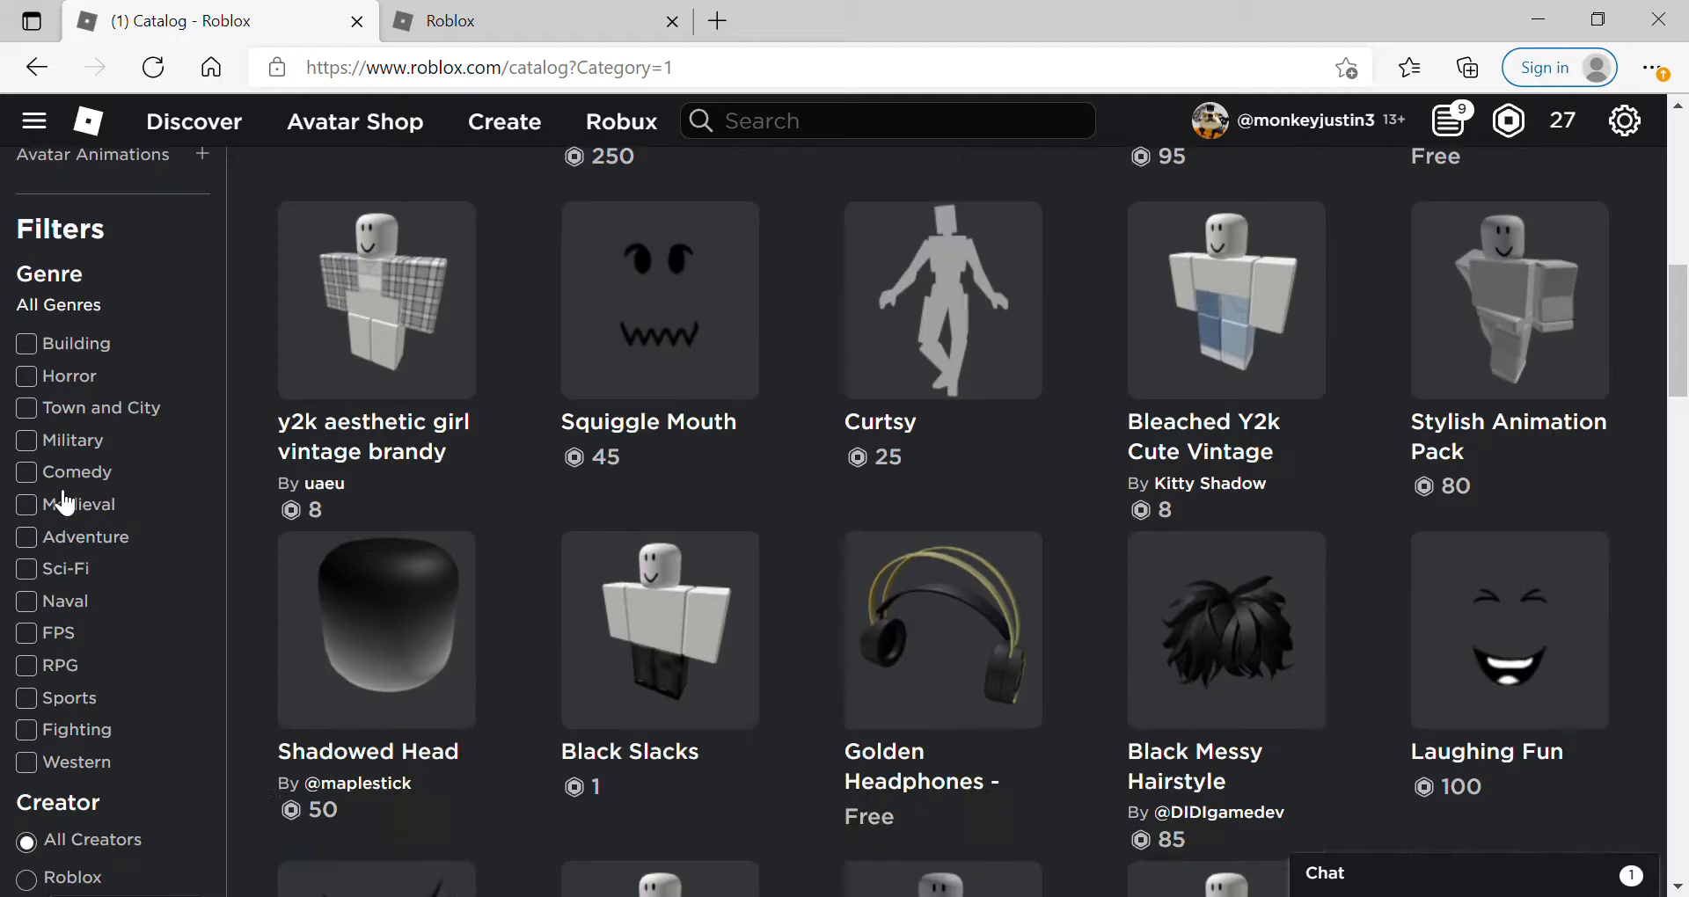
pyautogui.click(25, 878)
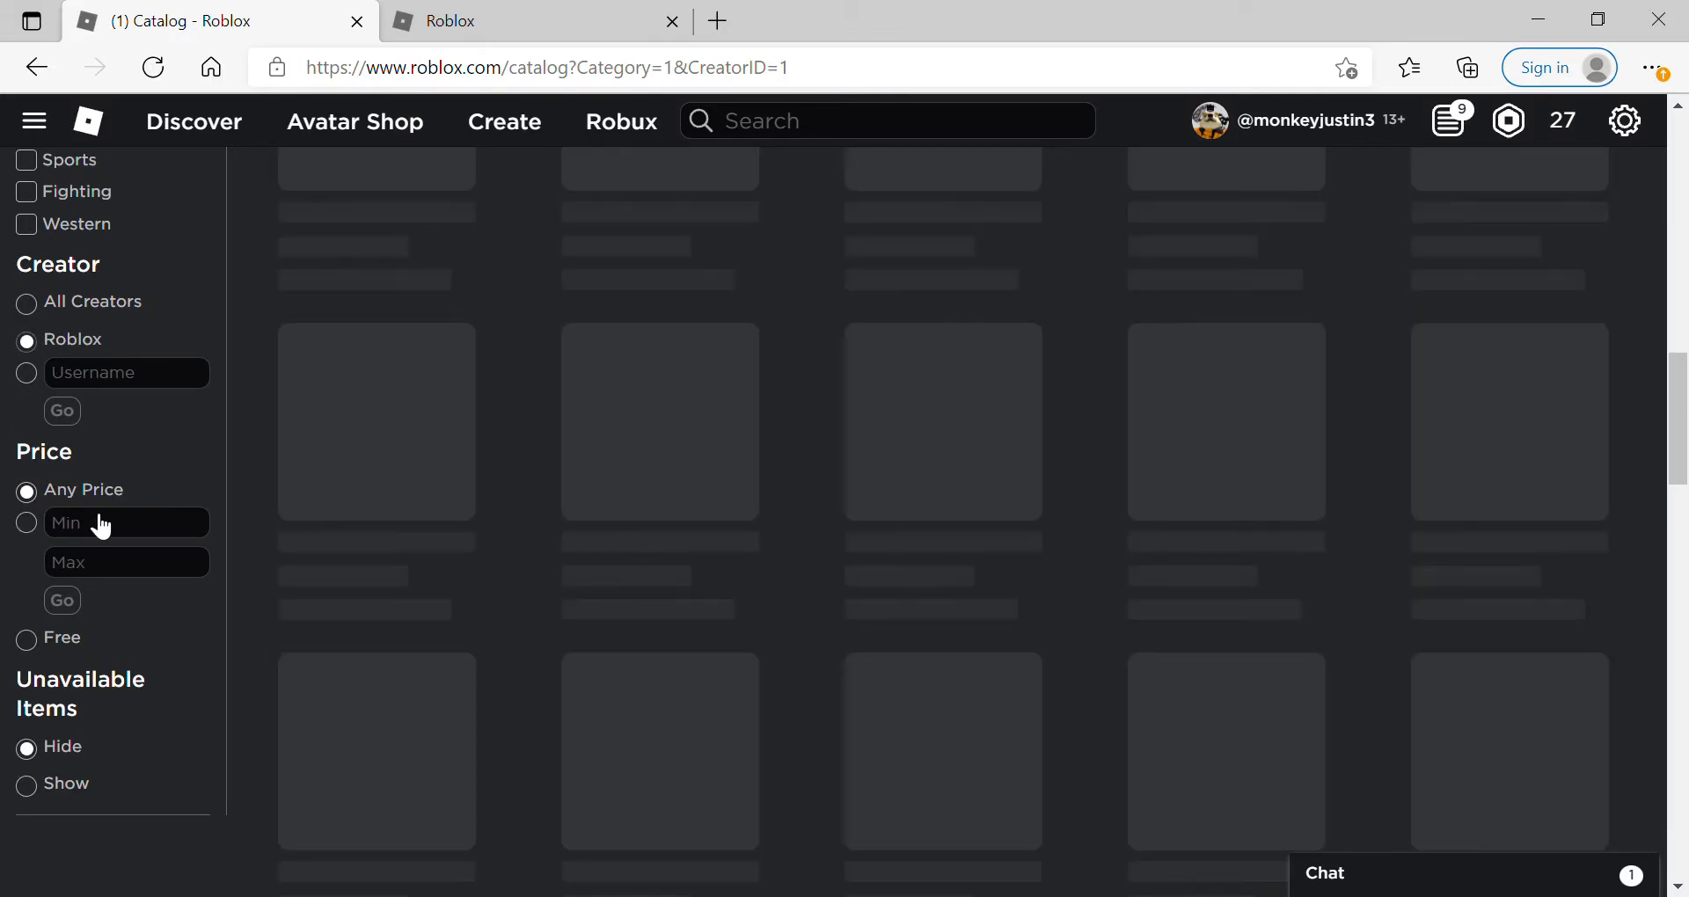
pyautogui.click(25, 784)
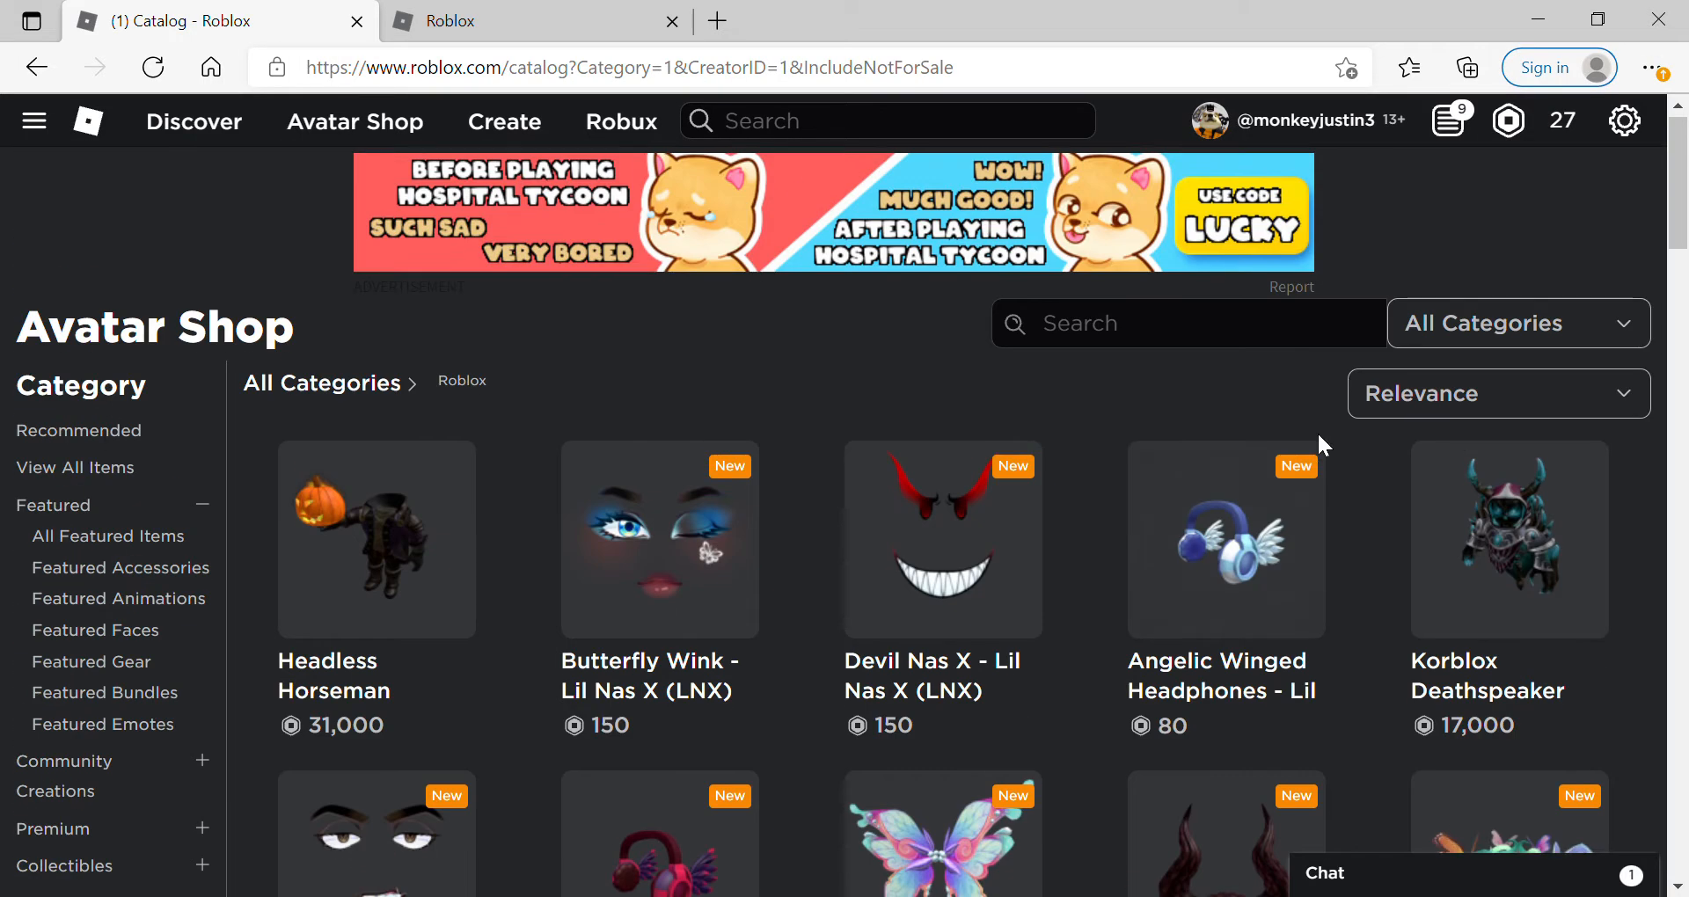
pyautogui.click(1516, 323)
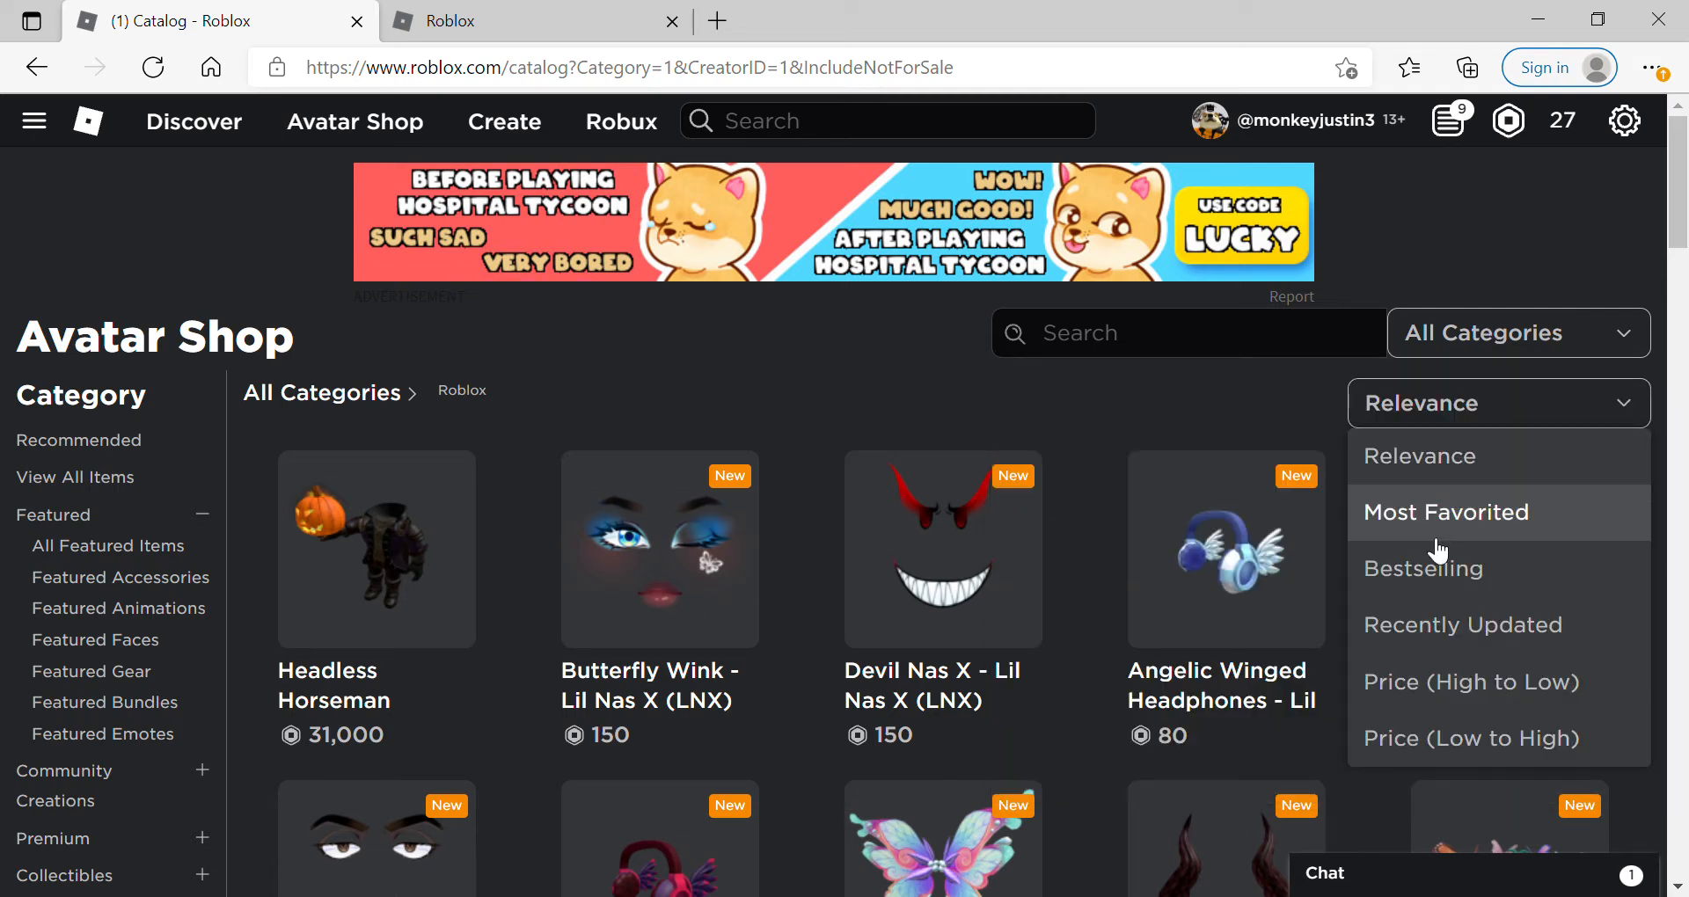
pyautogui.click(1462, 625)
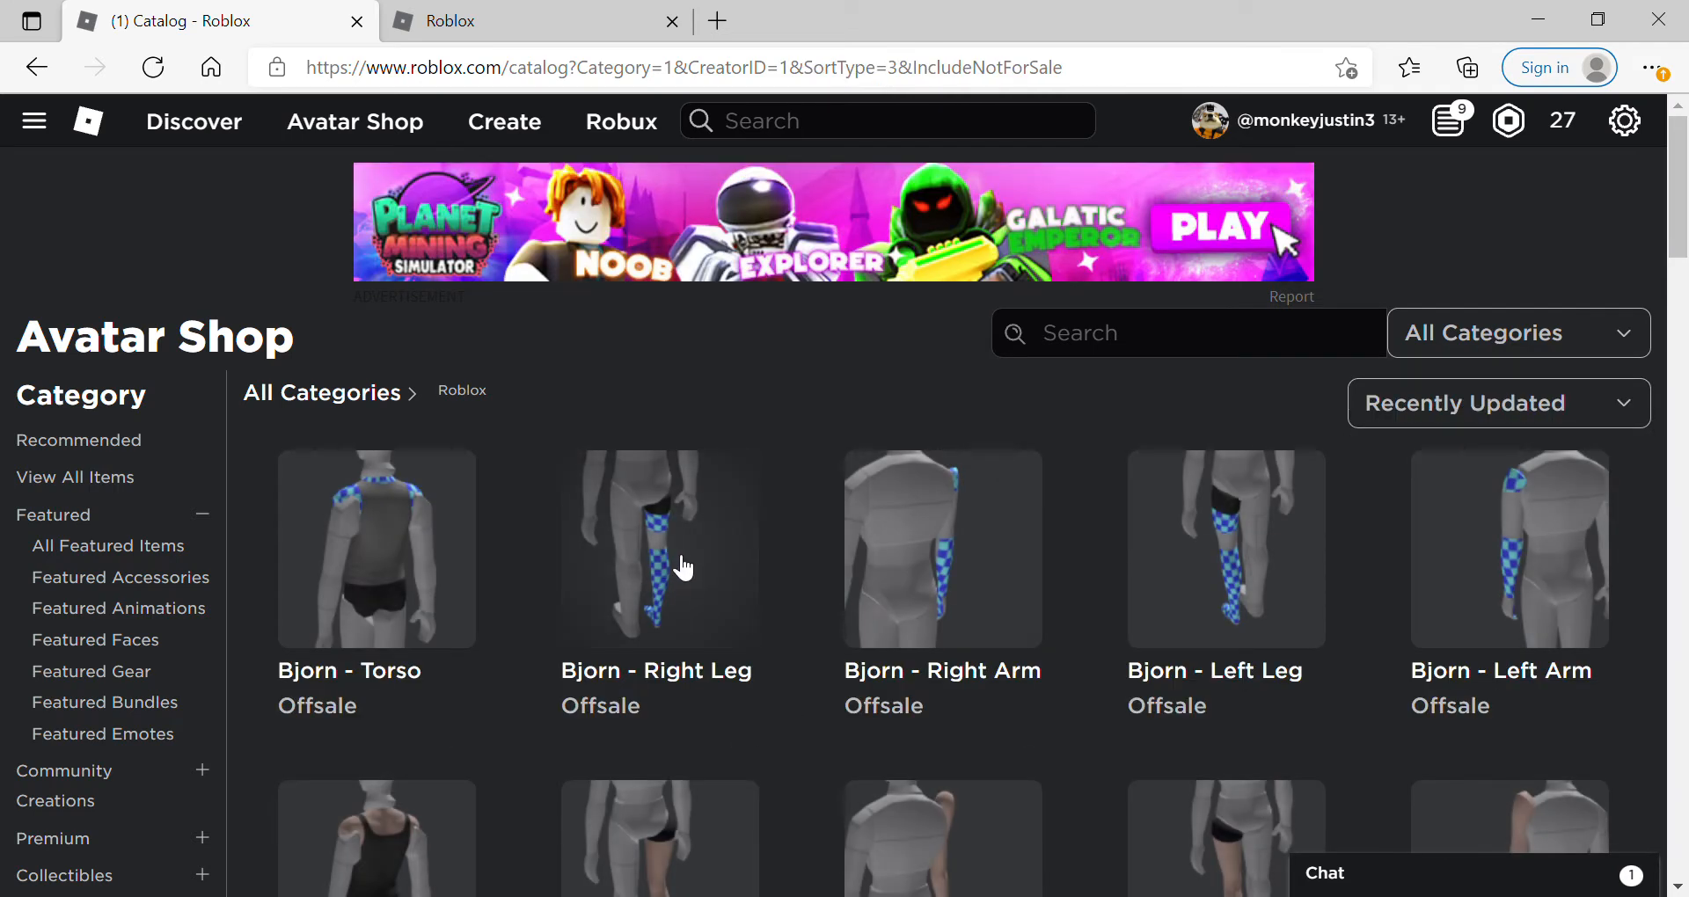
# Open the free pink Industry Baby scrubs, close their tabs, and return to the Avatar Editor.
pyautogui.scroll(-3)
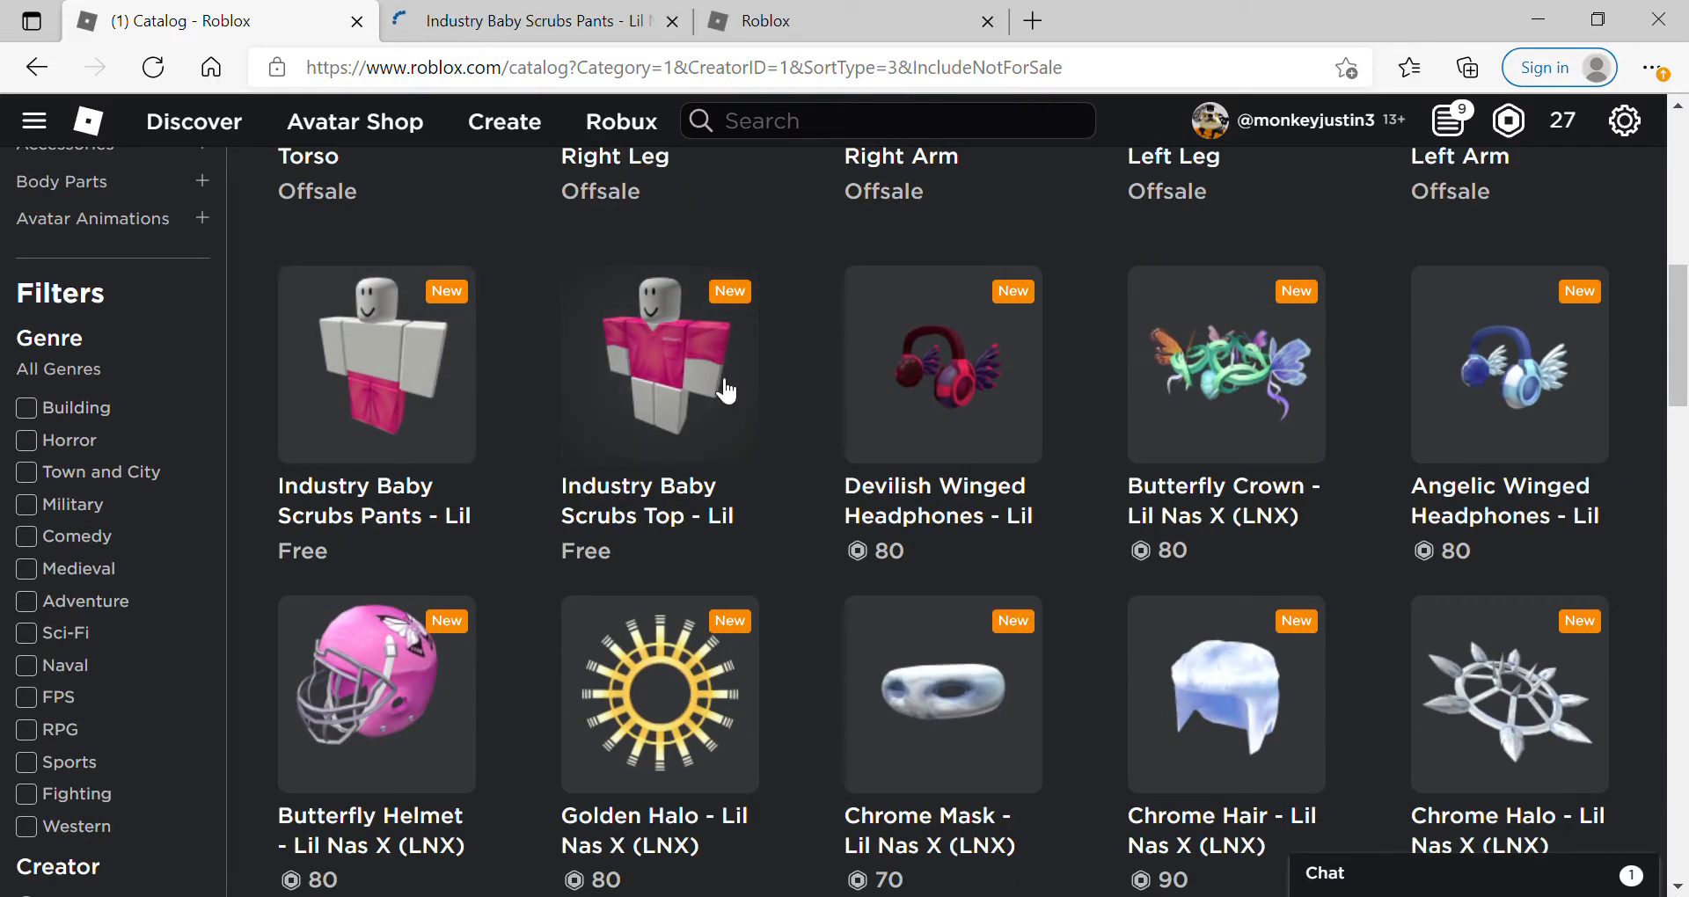
pyautogui.click(376, 365)
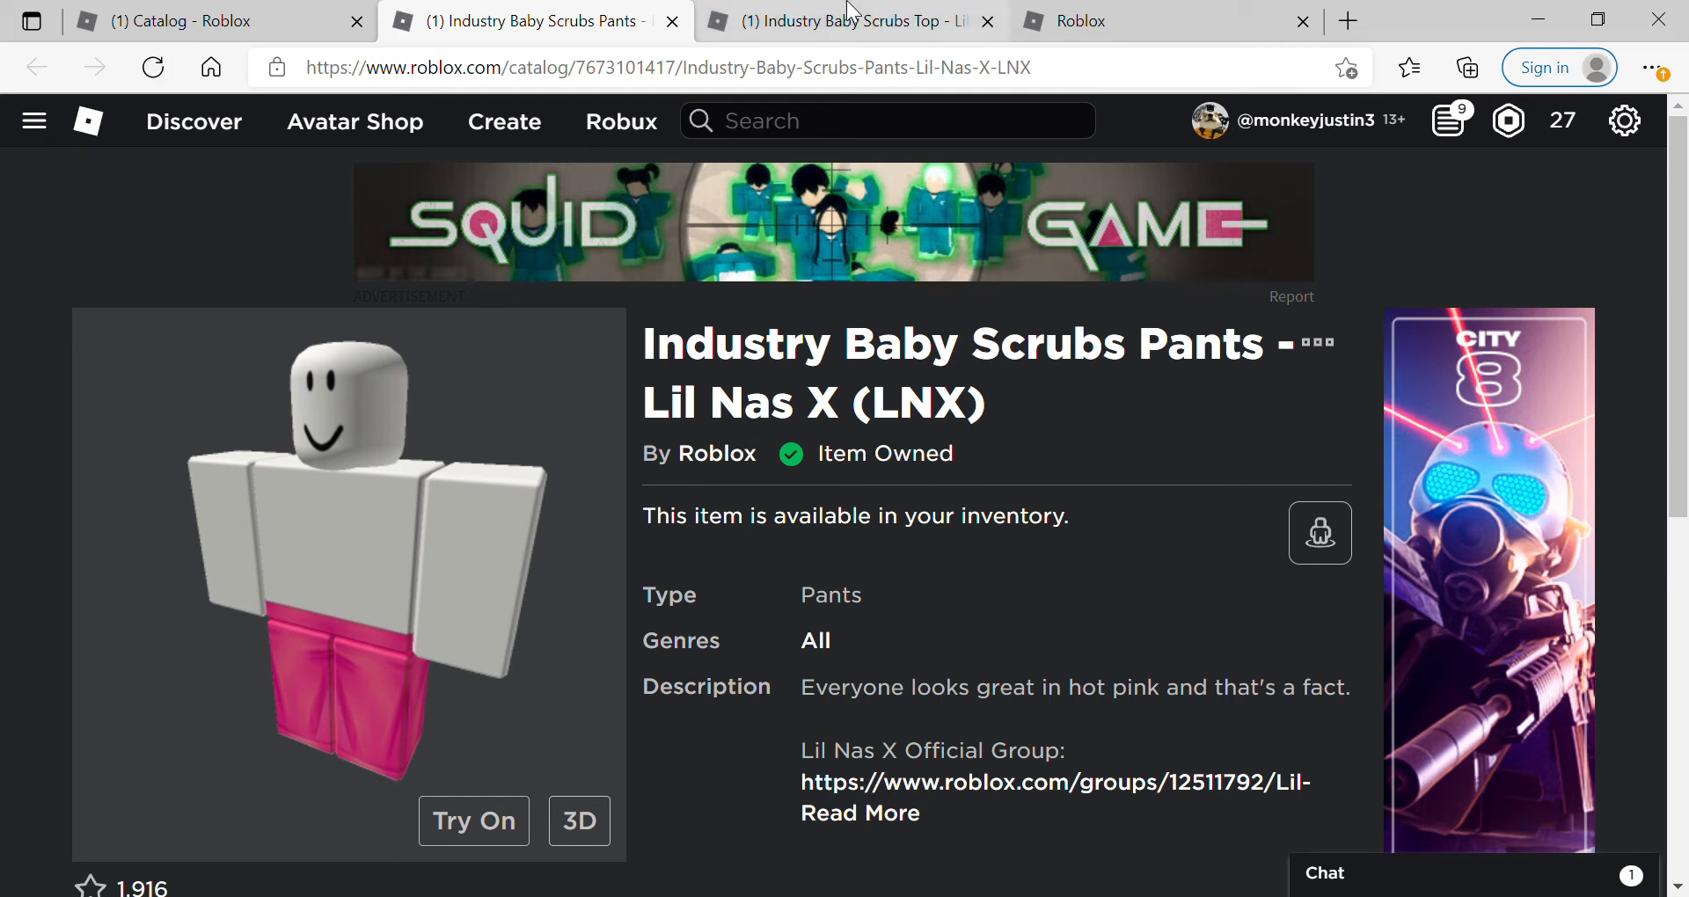
pyautogui.click(848, 20)
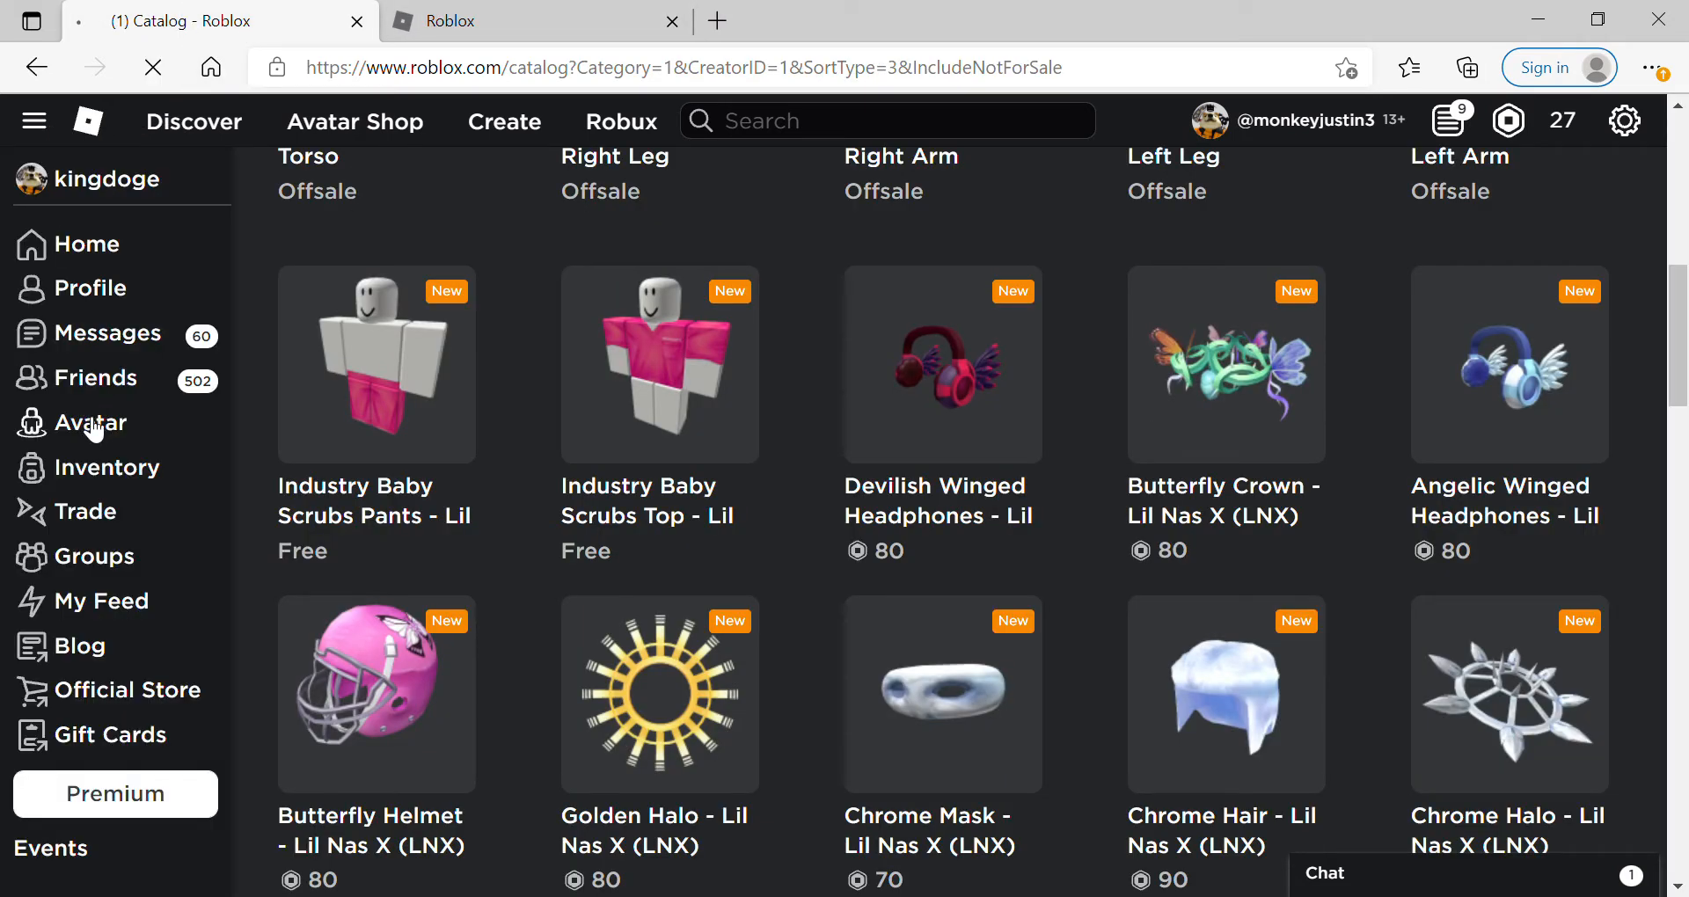
pyautogui.click(94, 422)
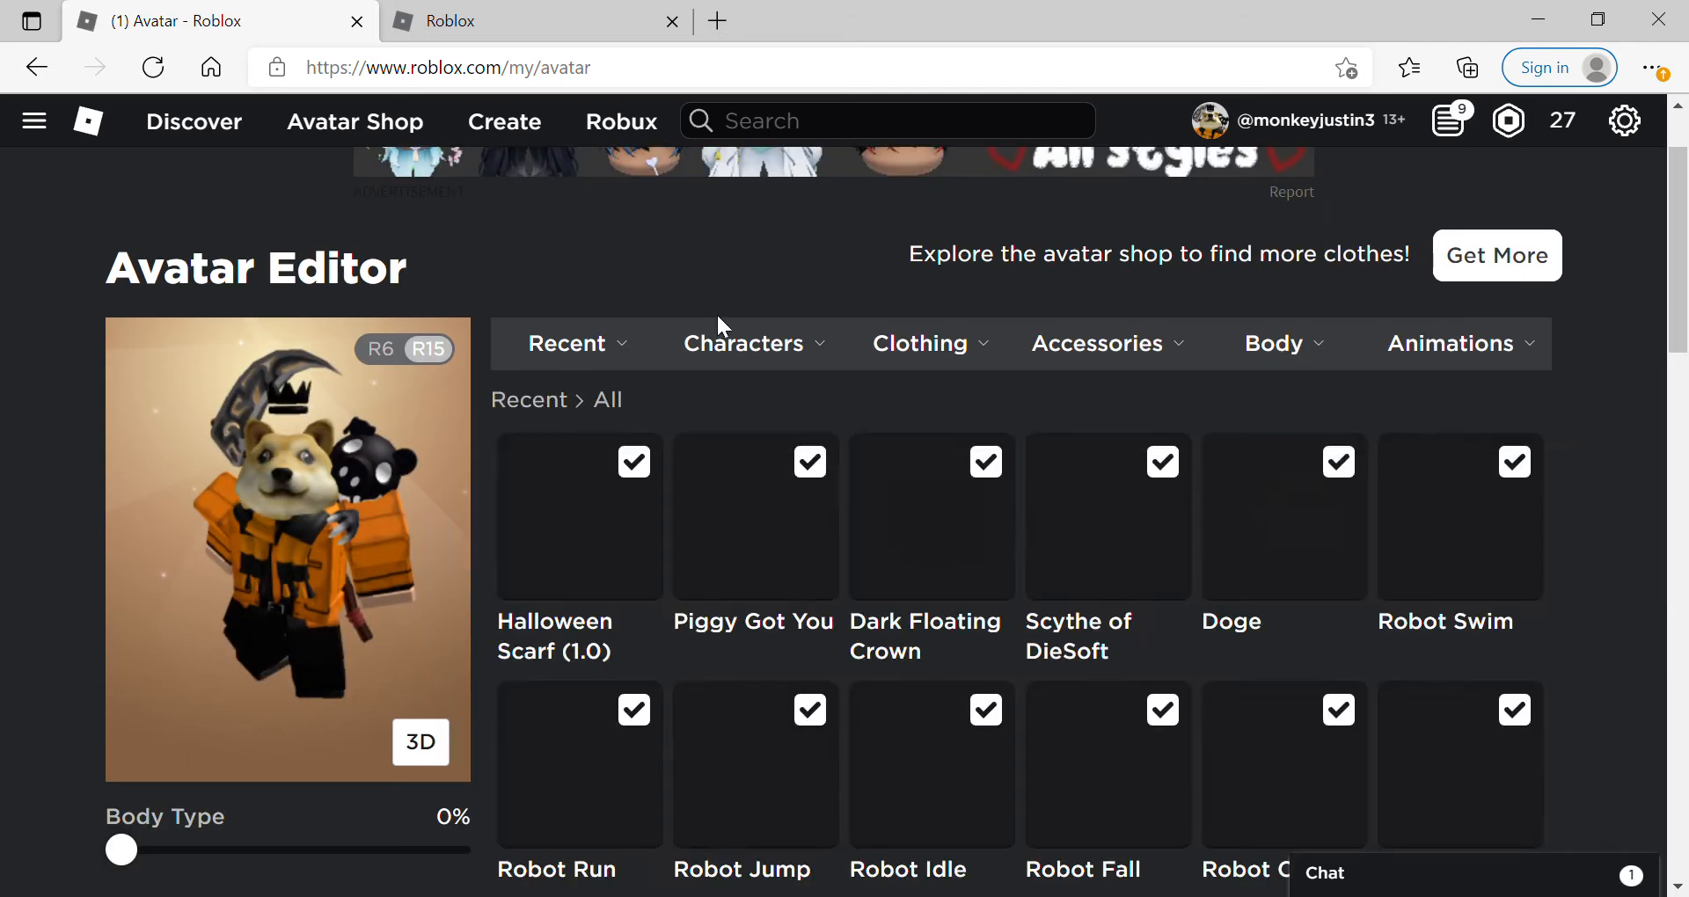
# Try on the grey saved outfit with the 3D preview, then head back home.
pyautogui.click(744, 344)
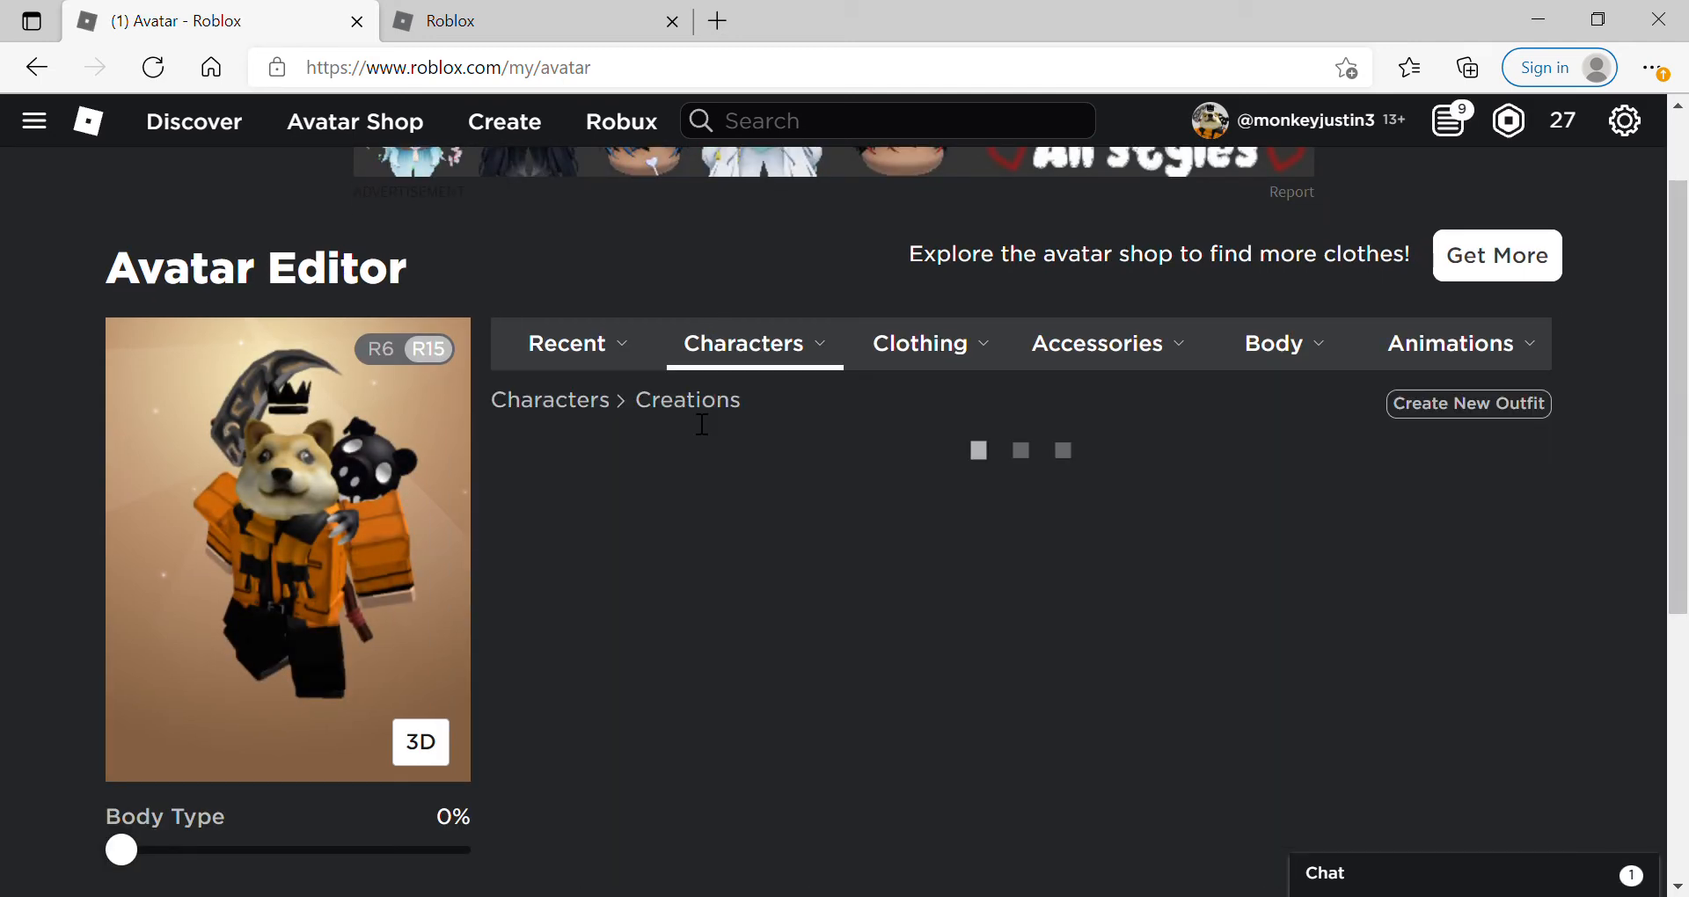
pyautogui.click(579, 515)
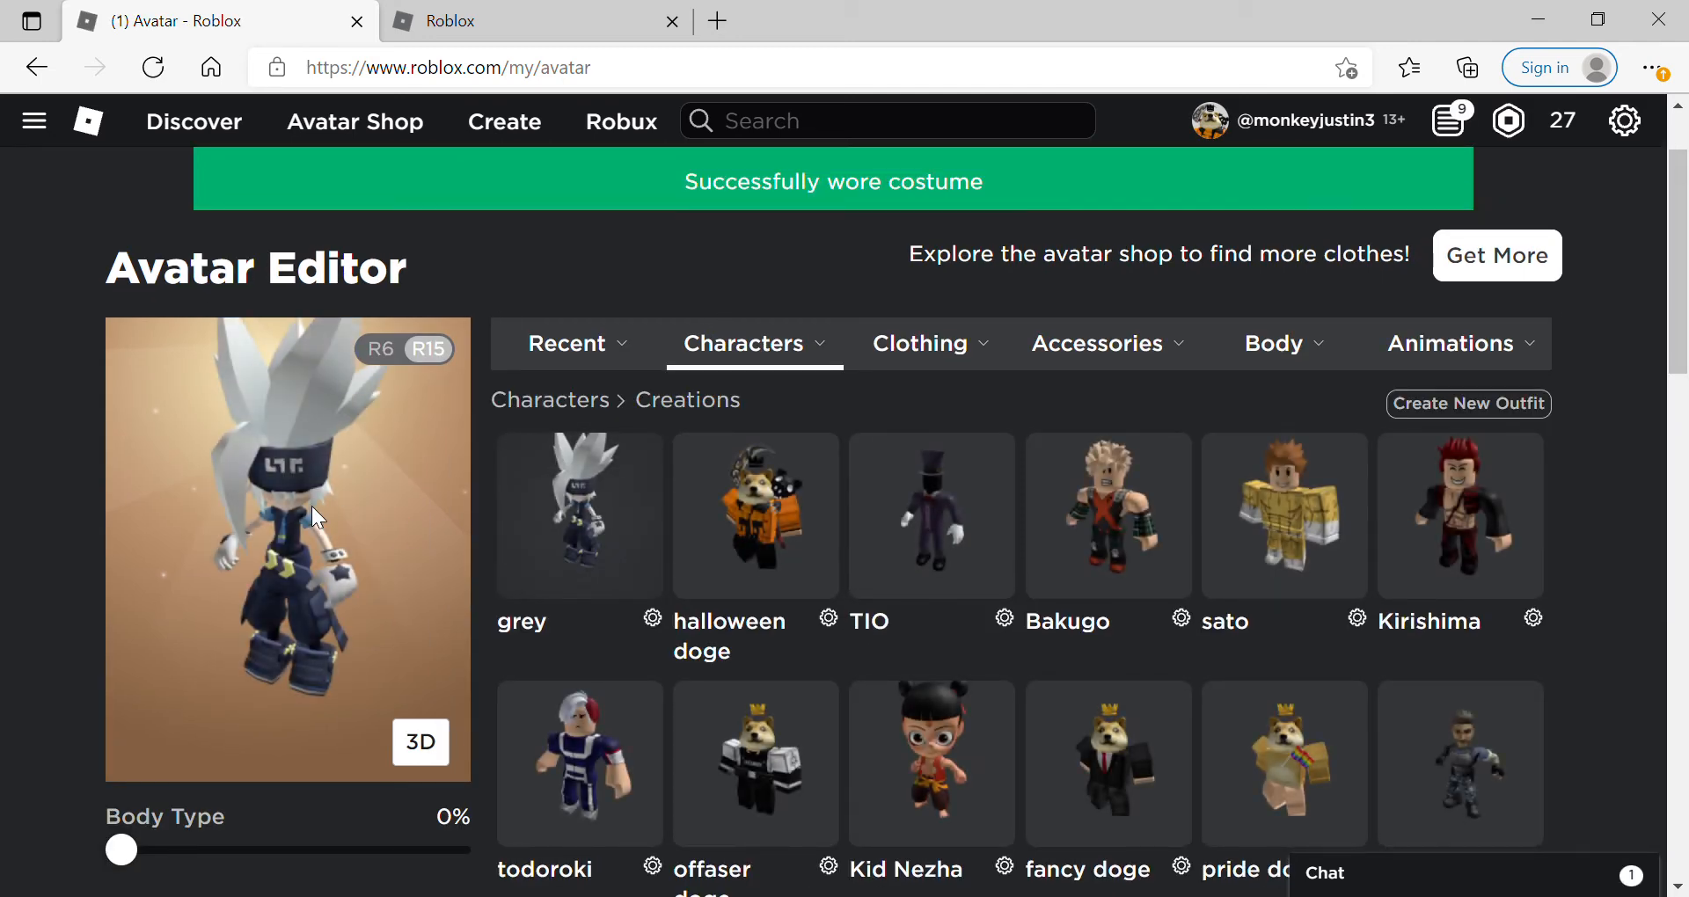
pyautogui.click(420, 743)
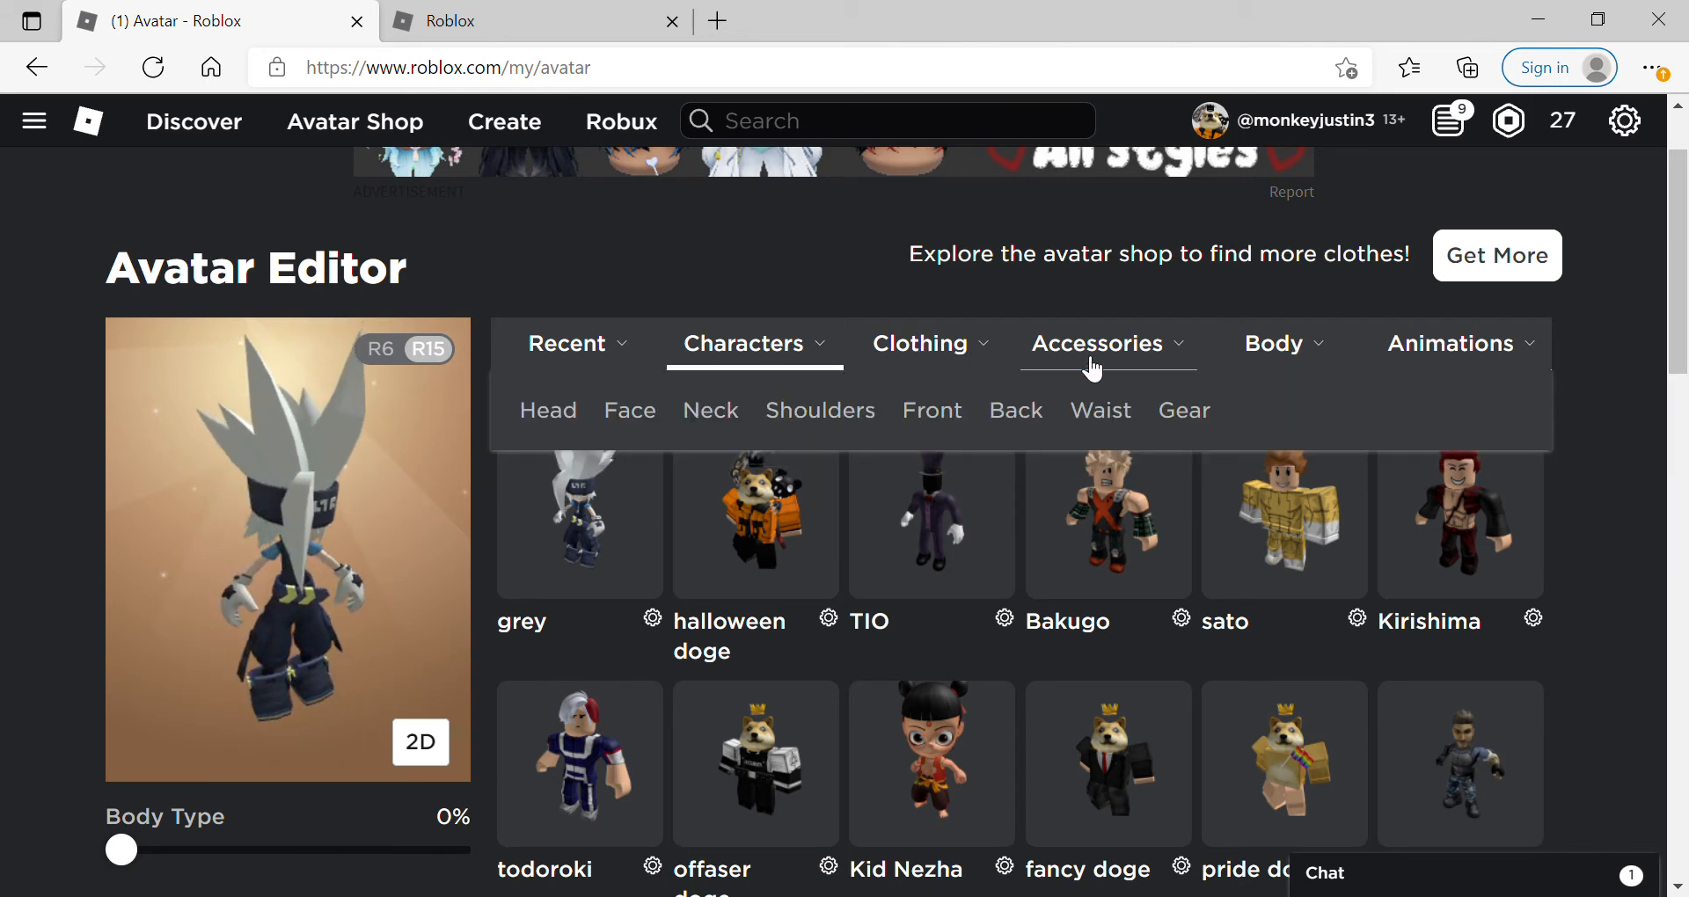
pyautogui.click(1014, 411)
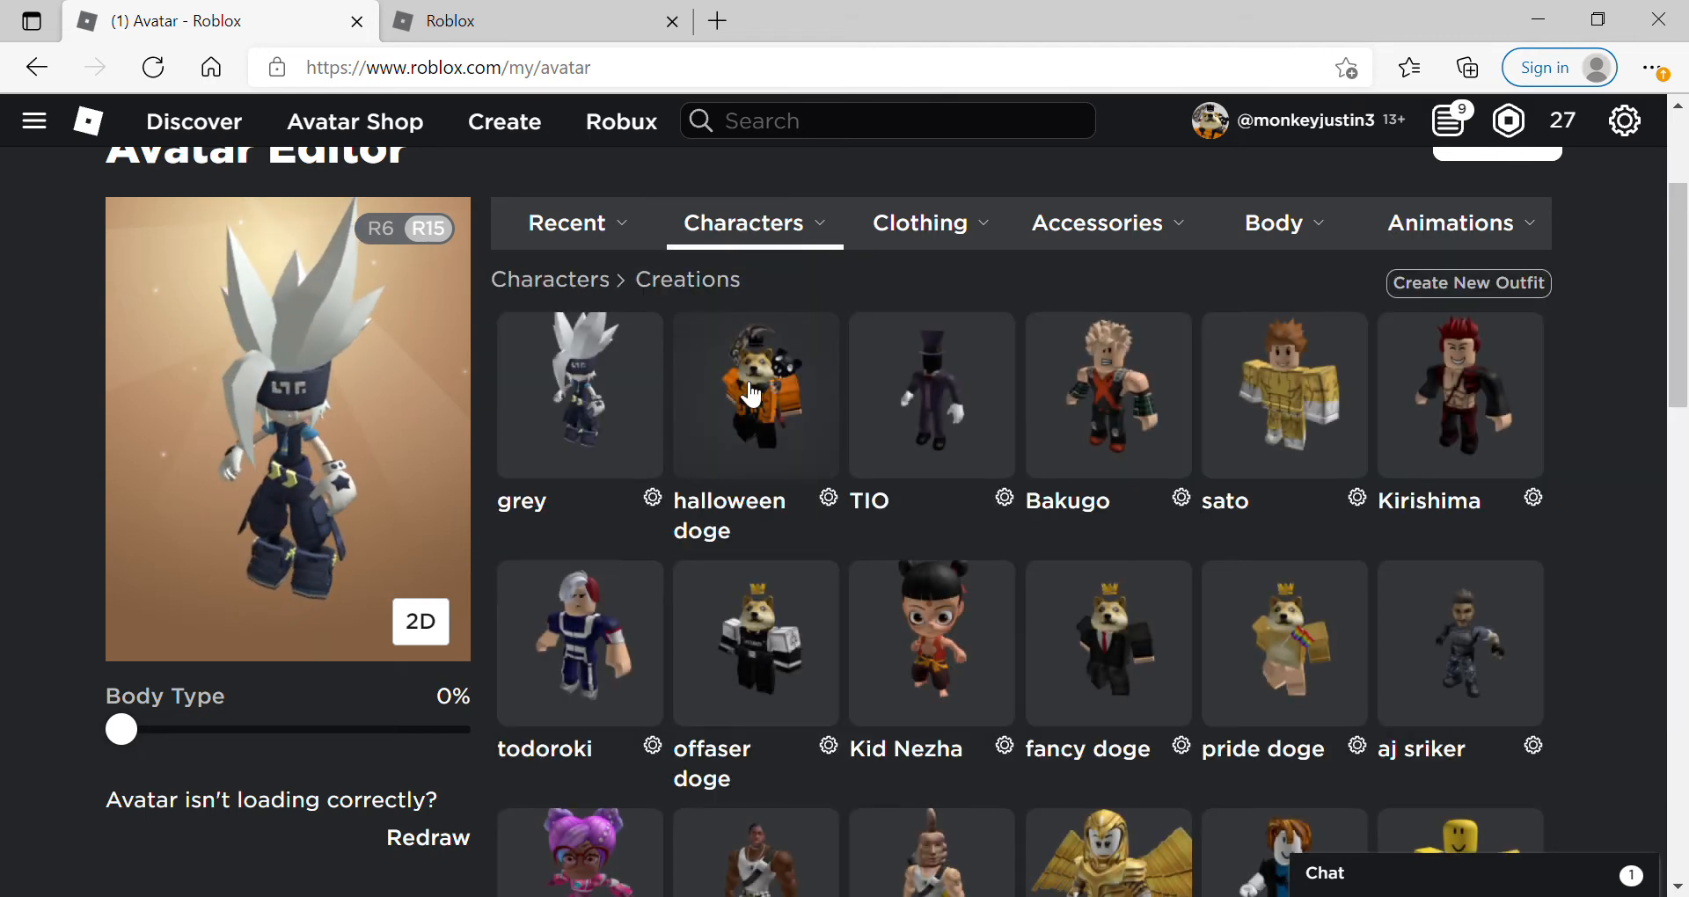
pyautogui.click(88, 121)
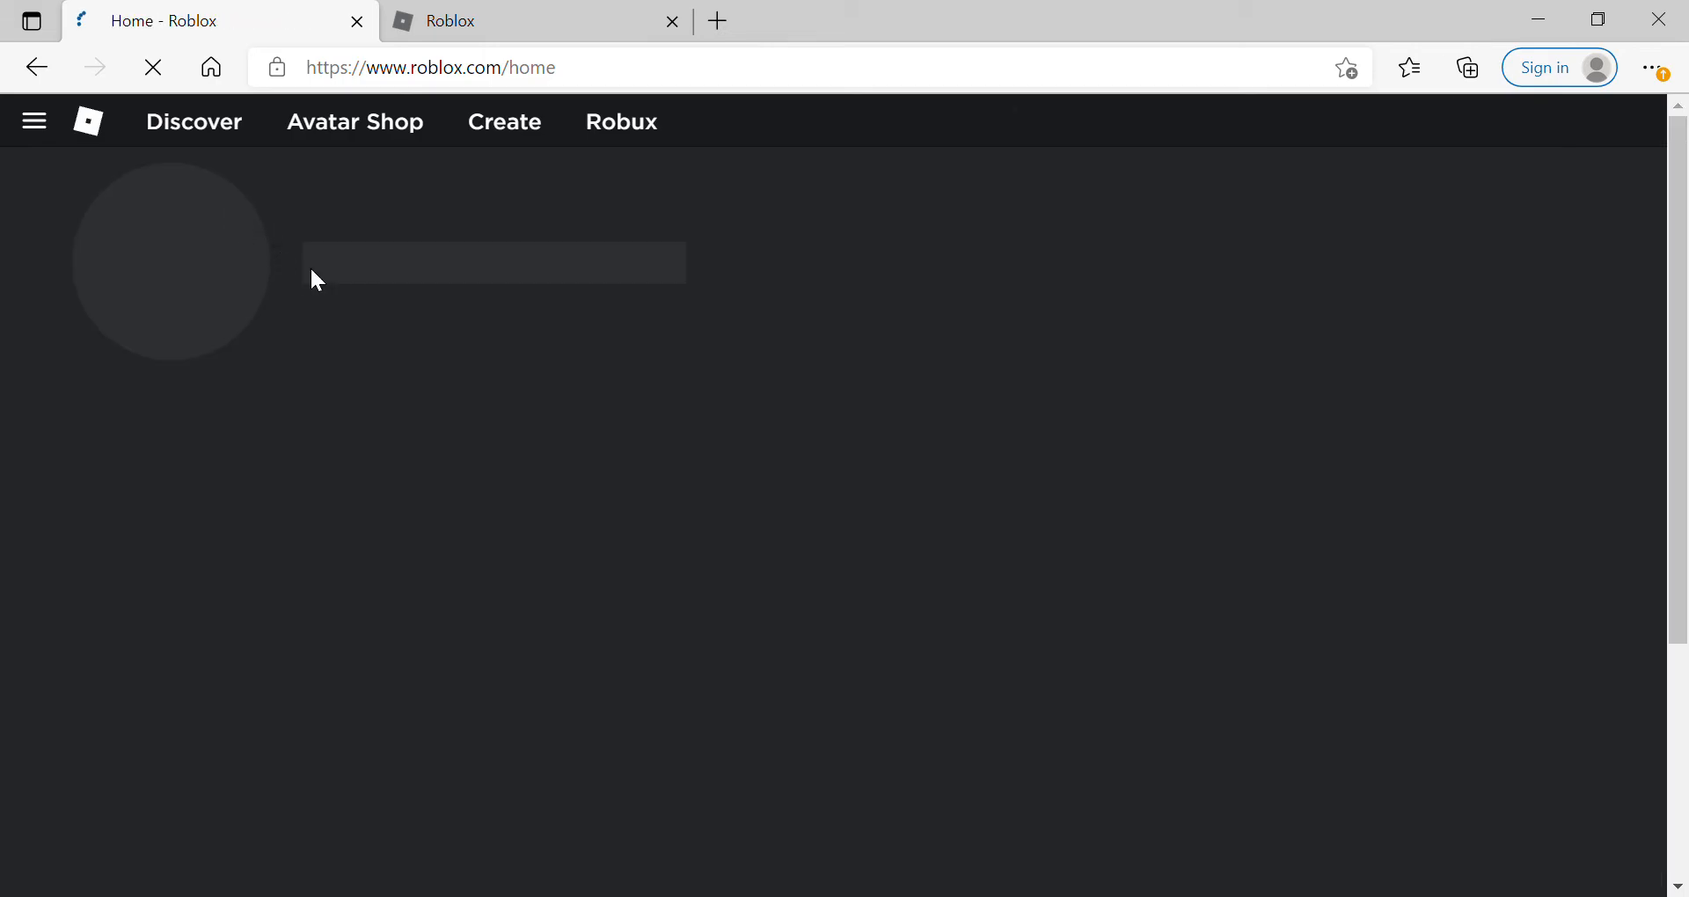
# Open Bump World: Free Jungle from the home page Favorites row.
pyautogui.click(569, 172)
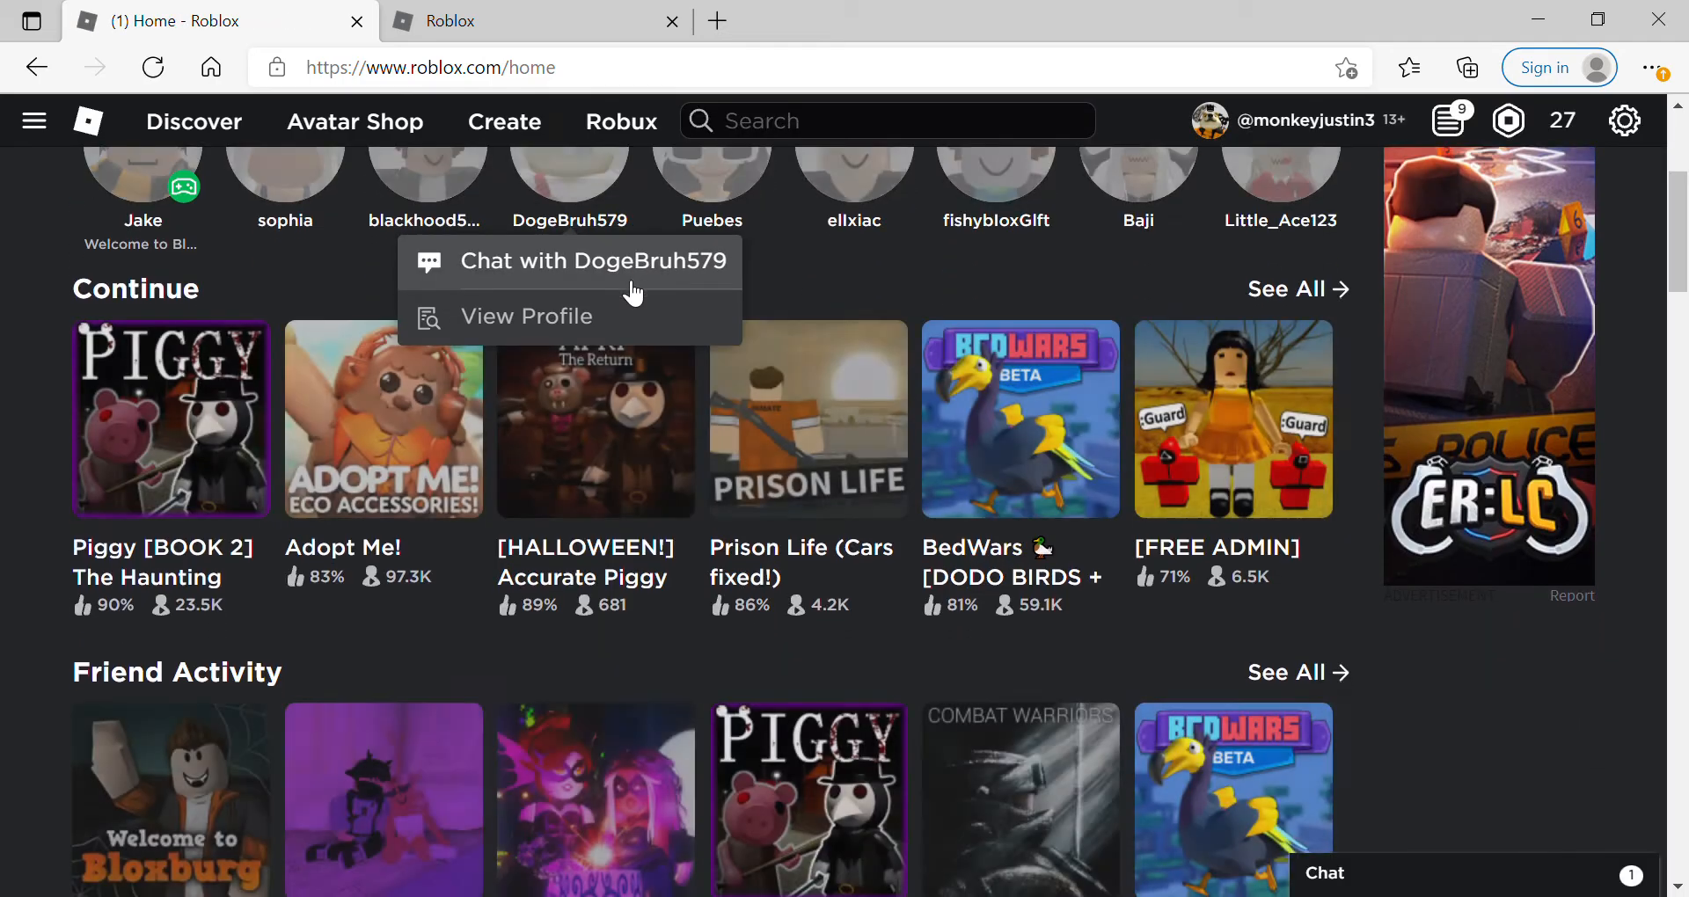
pyautogui.scroll(-3)
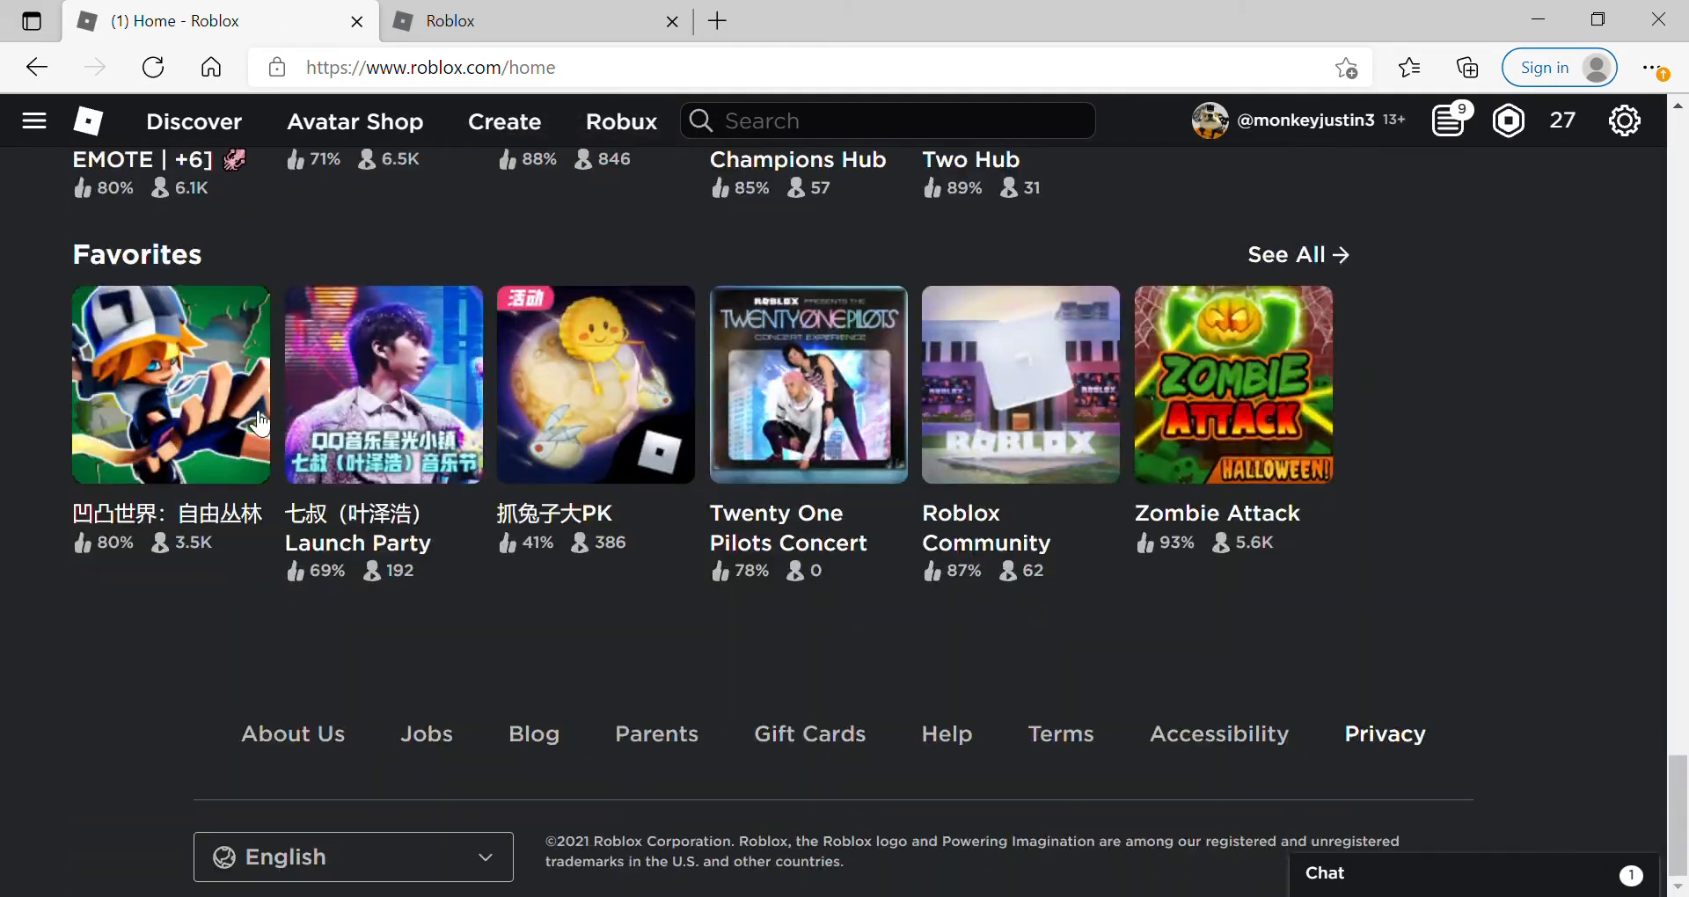
pyautogui.click(169, 384)
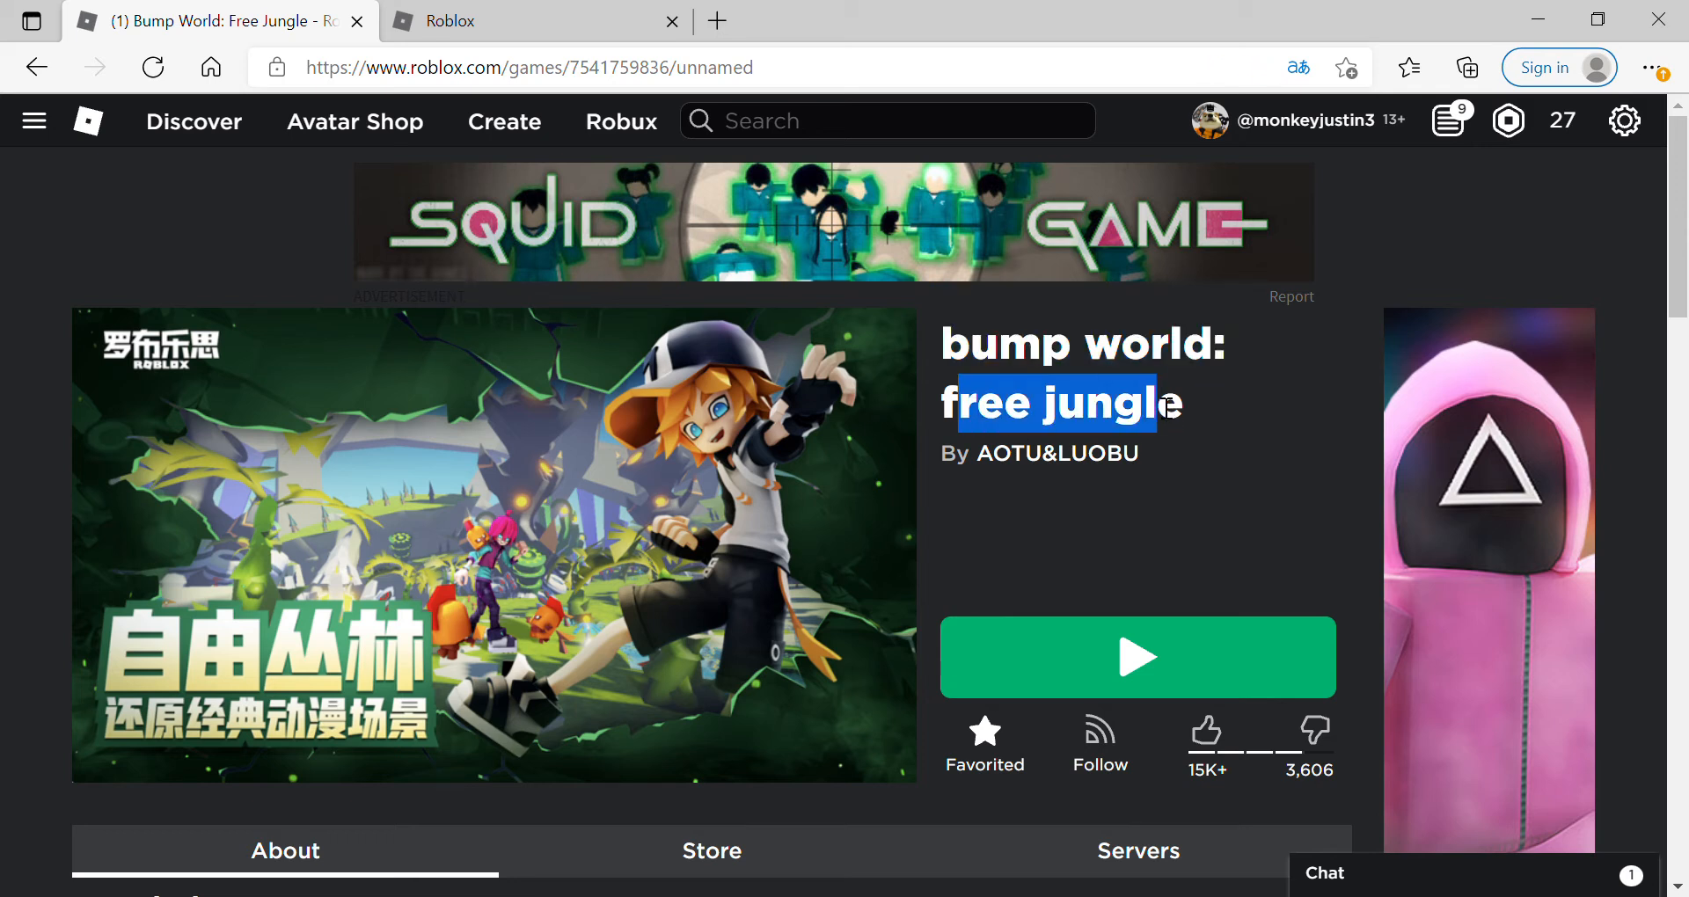
pyautogui.moveTo(863, 494)
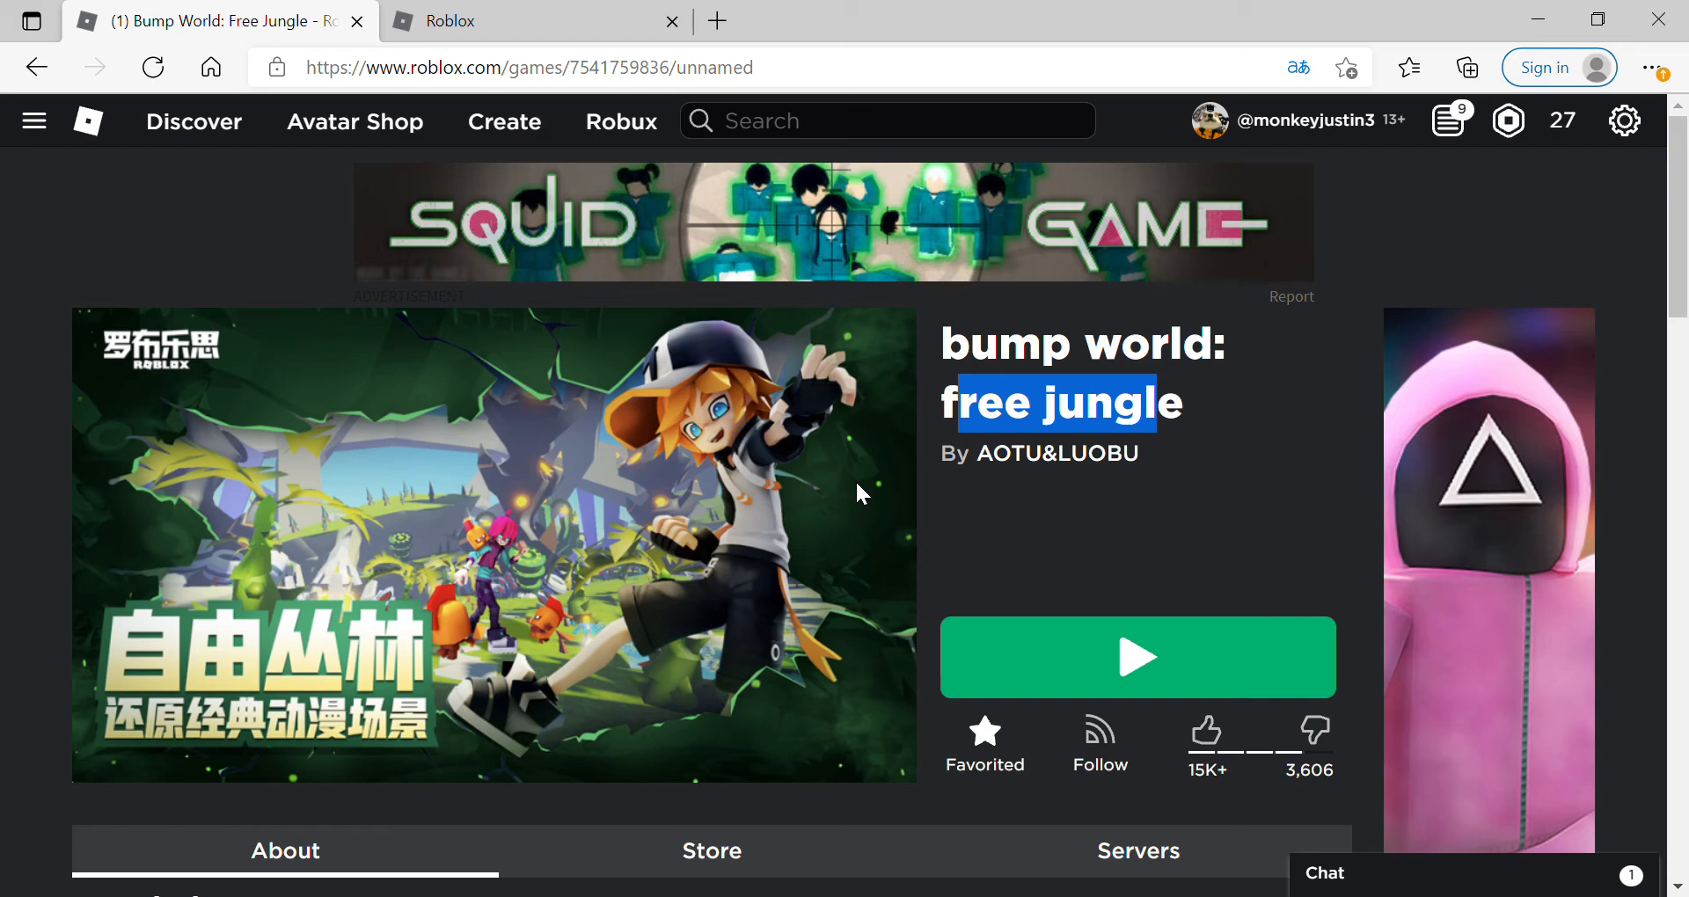
# Review Bump World's description and badges, launch the game, then return home.
pyautogui.scroll(-3)
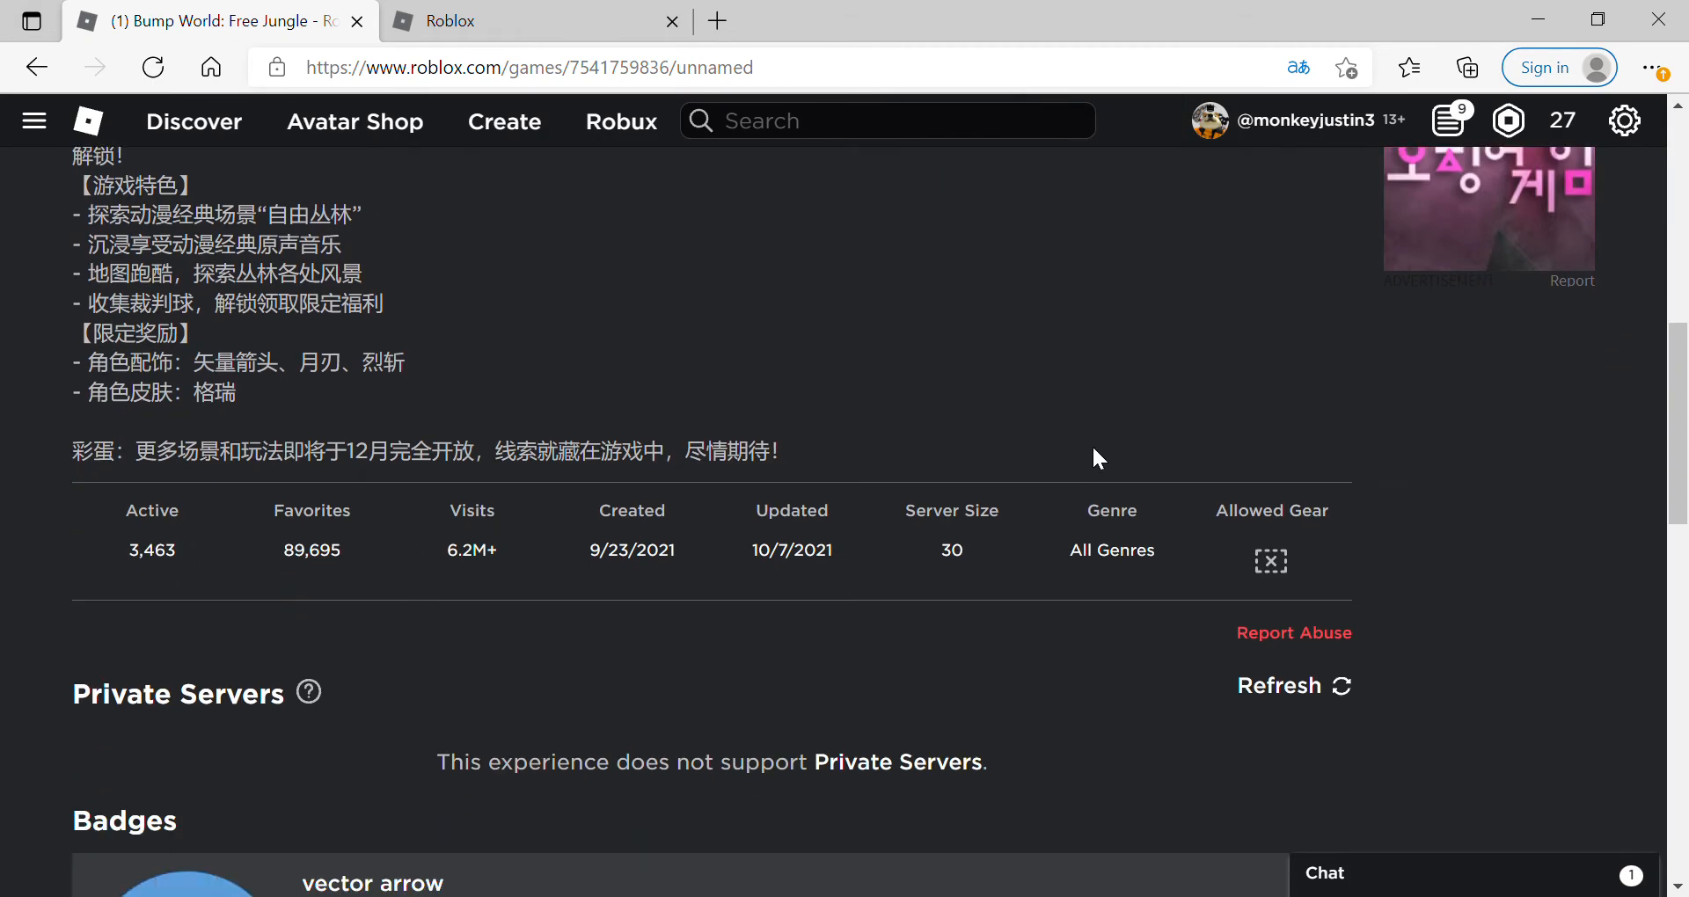
pyautogui.scroll(-3)
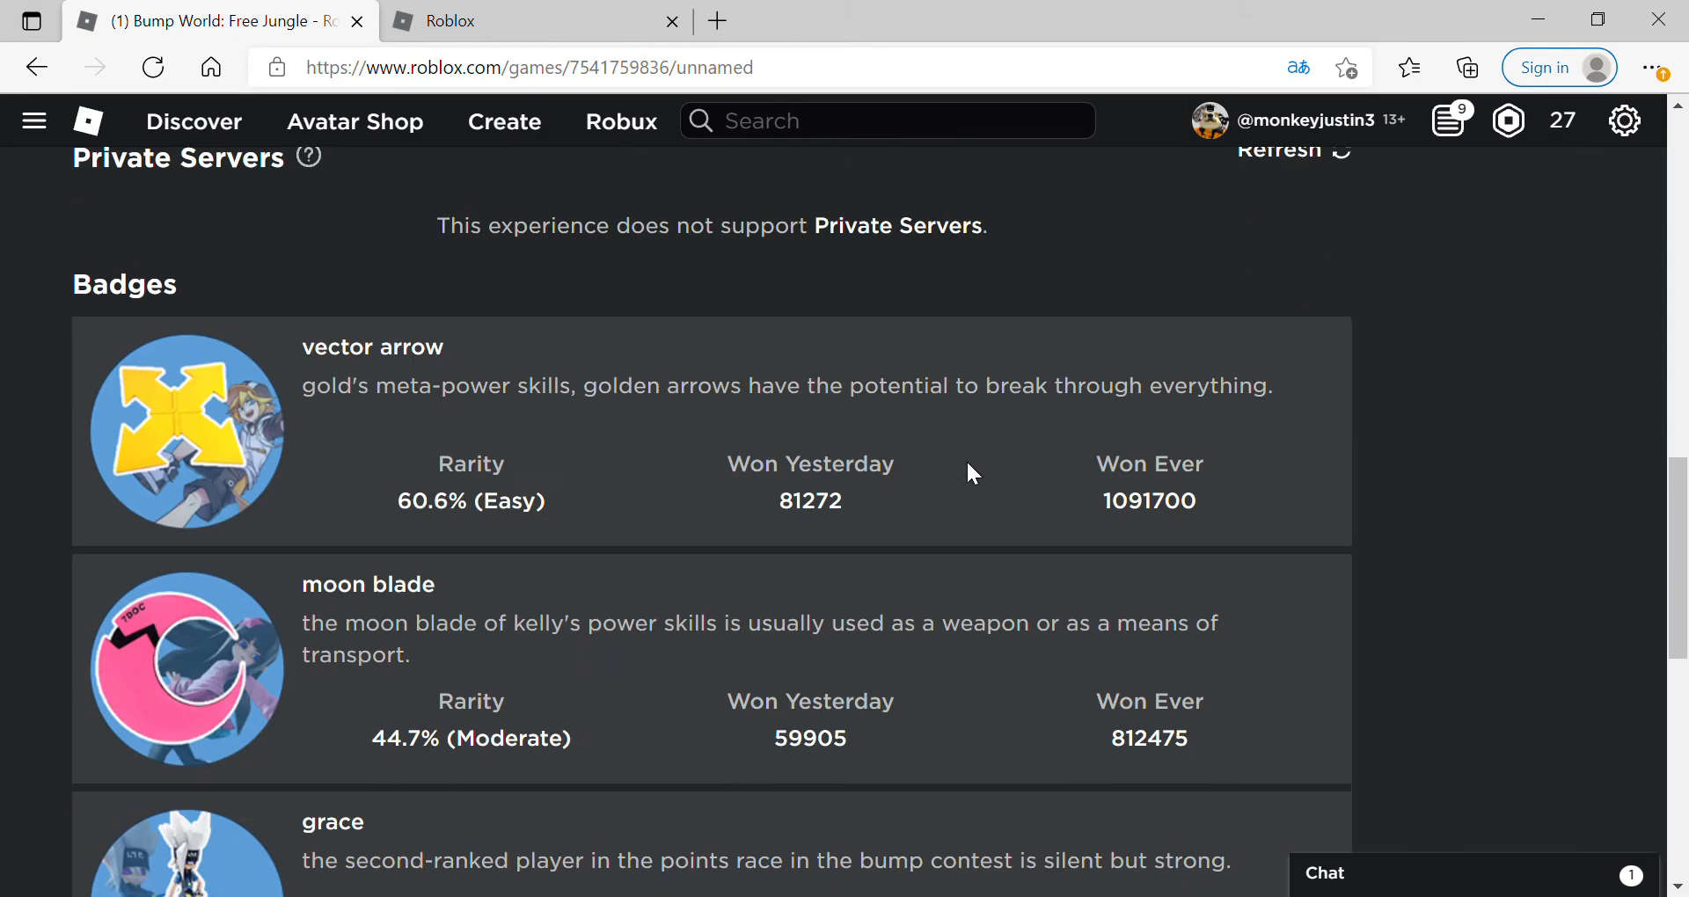
pyautogui.scroll(3)
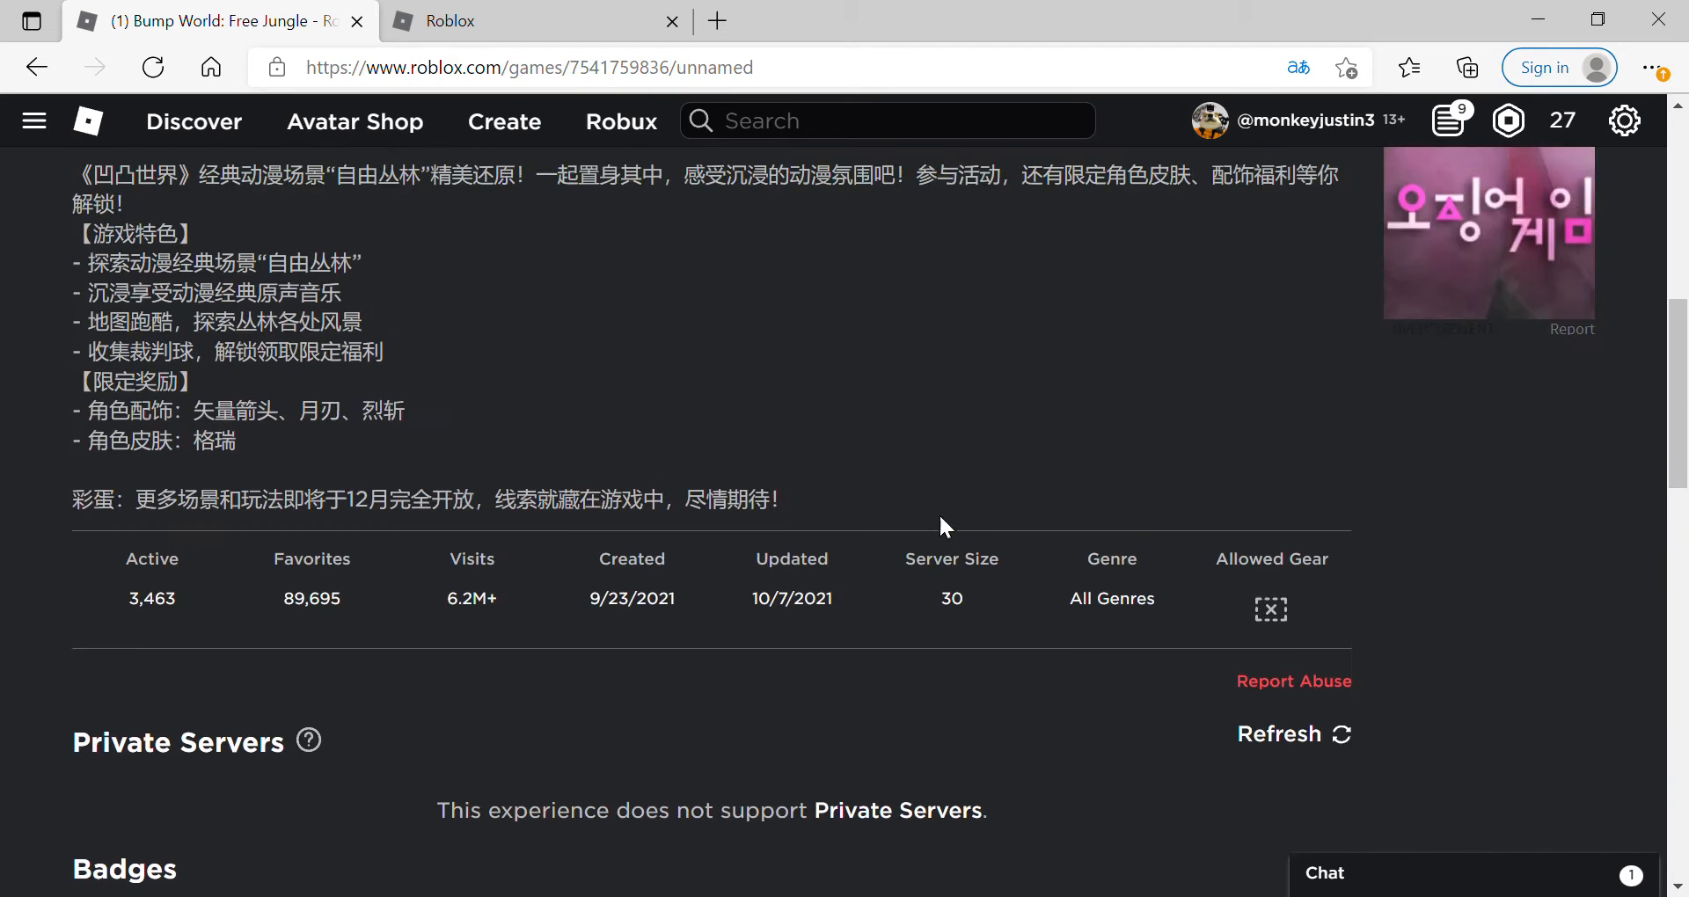
pyautogui.scroll(3)
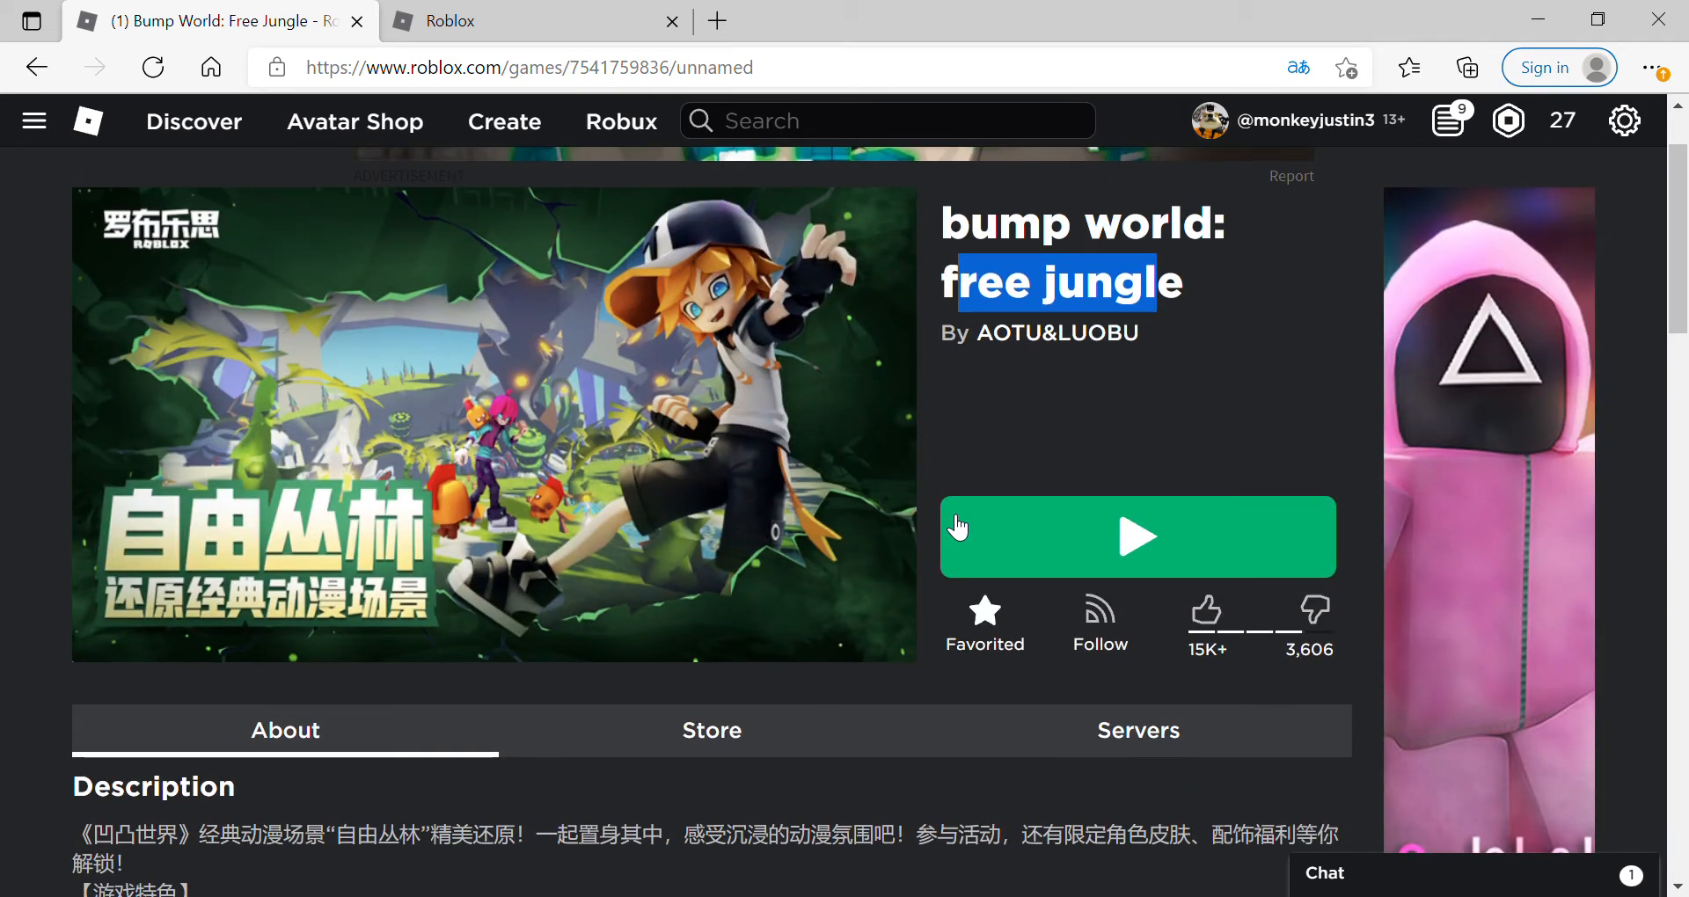
pyautogui.click(1137, 537)
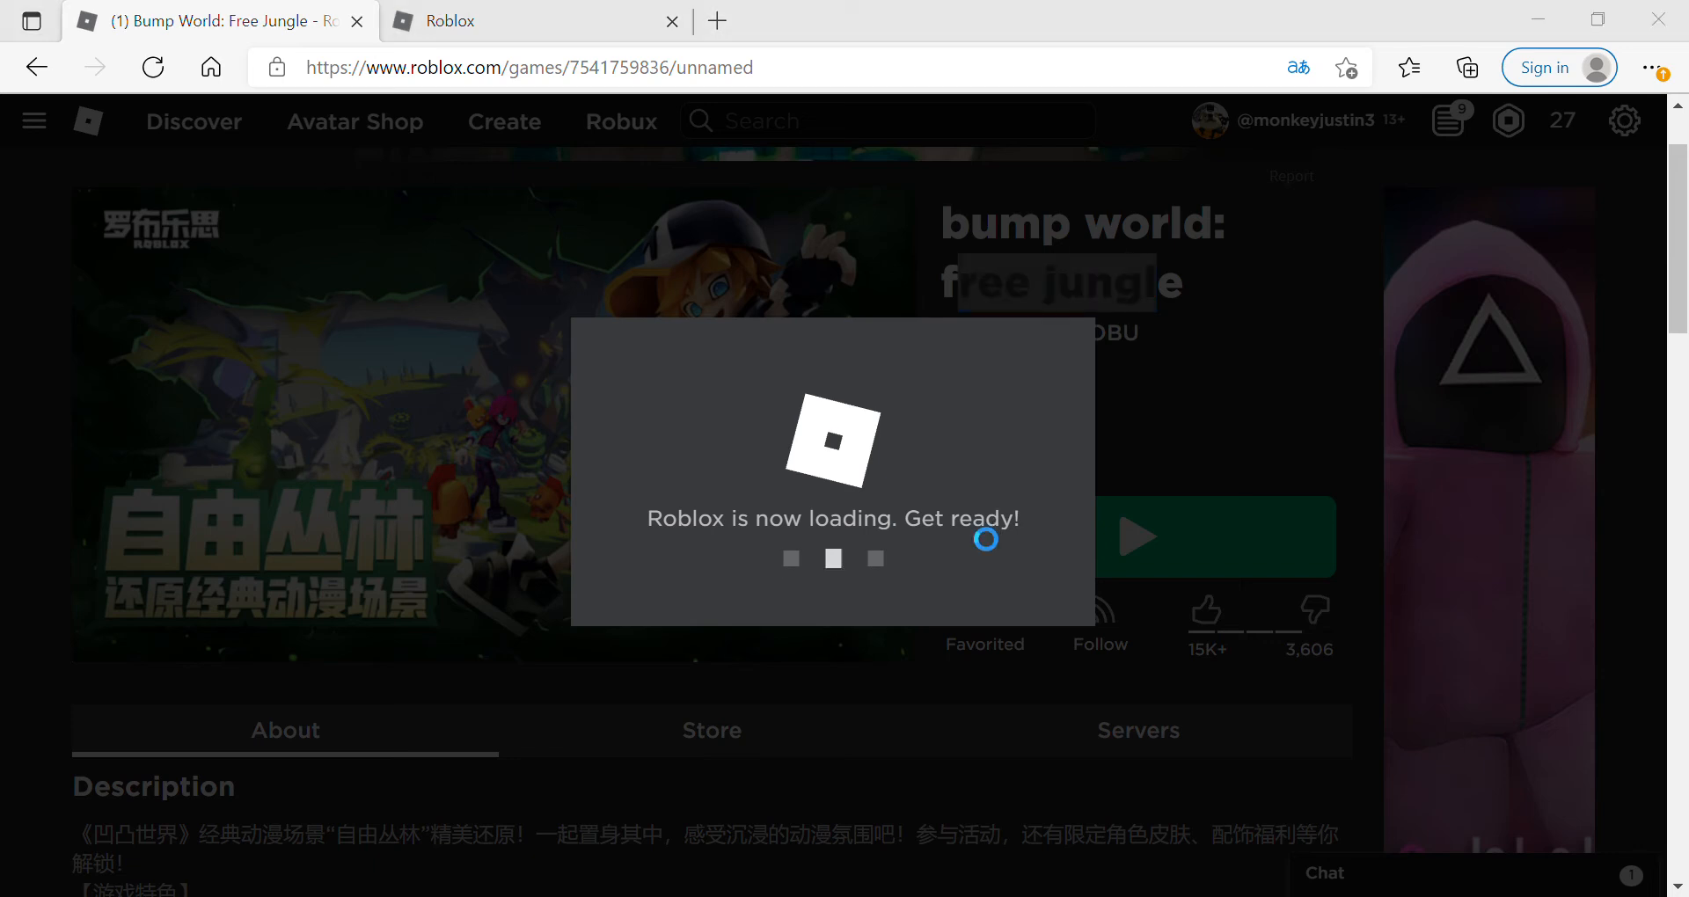
pyautogui.moveTo(714, 678)
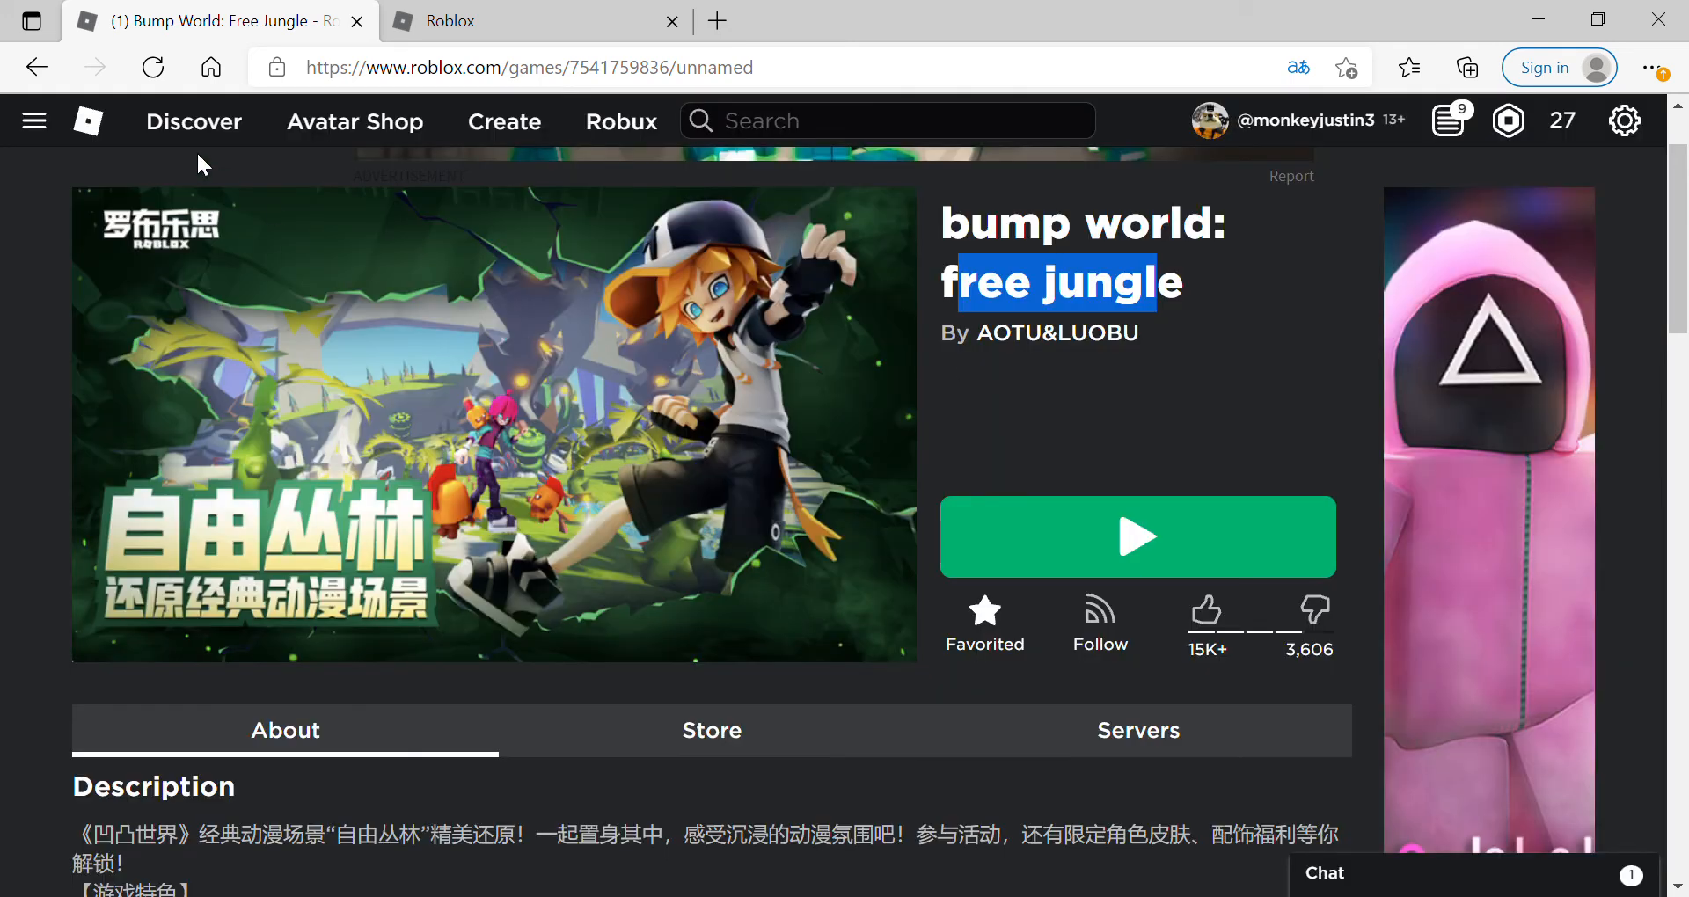
pyautogui.click(88, 120)
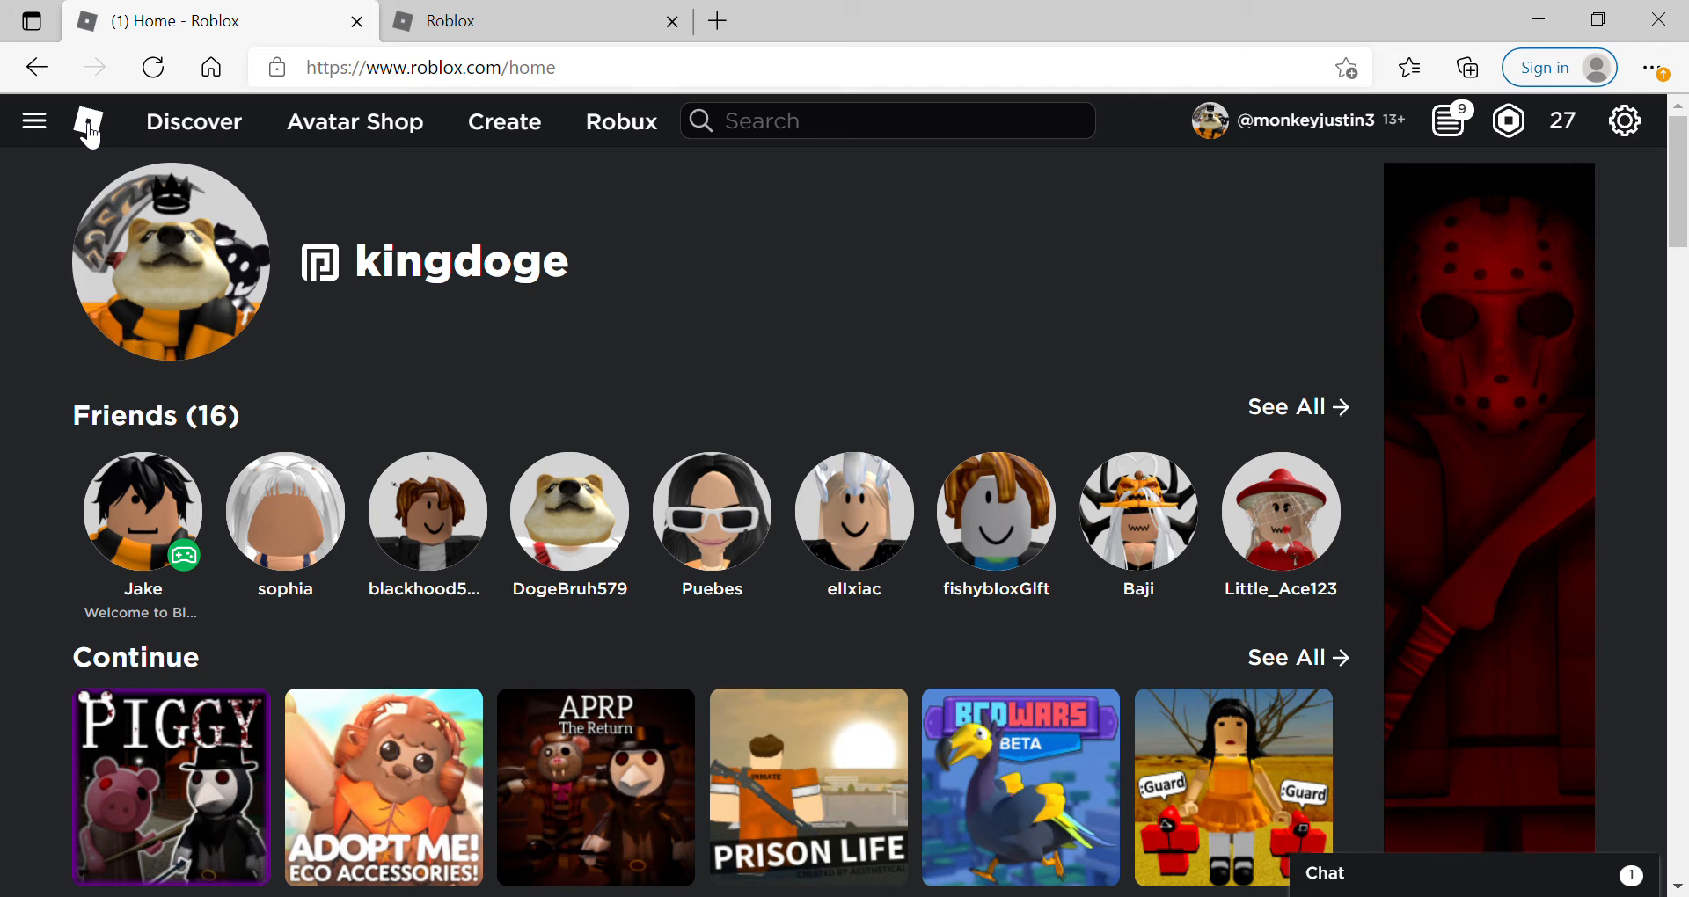
pyautogui.moveTo(34, 129)
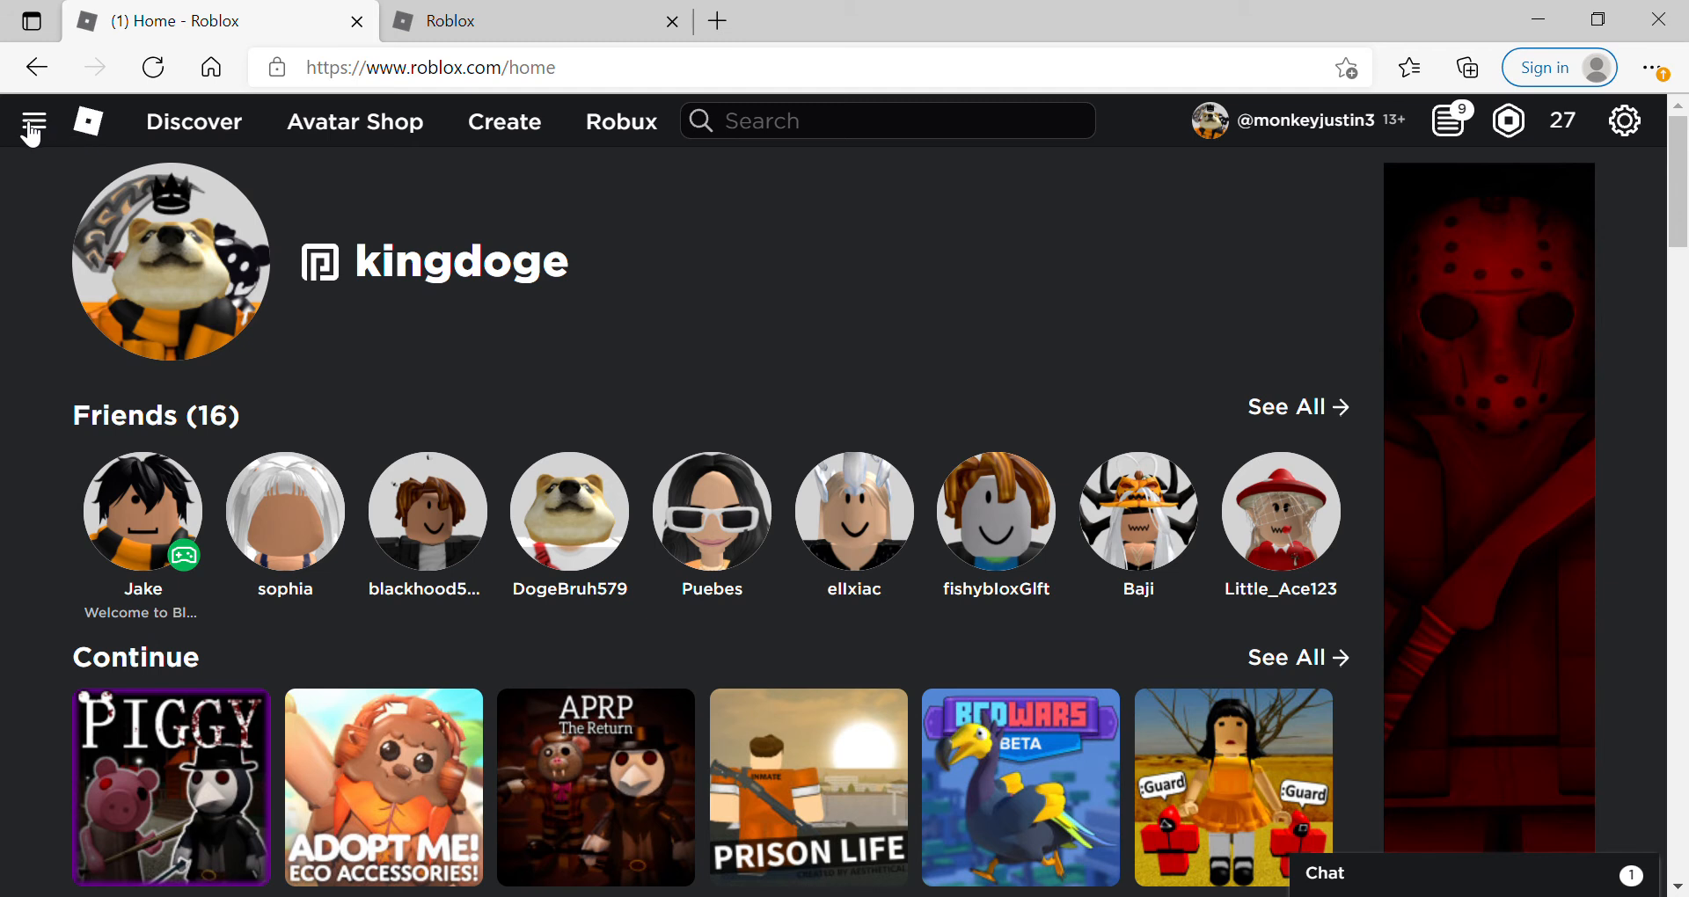
# Visit the Avatar Editor, then select the resubmitted AMAZONFRIEND2021 code on the promotions page.
pyautogui.click(33, 119)
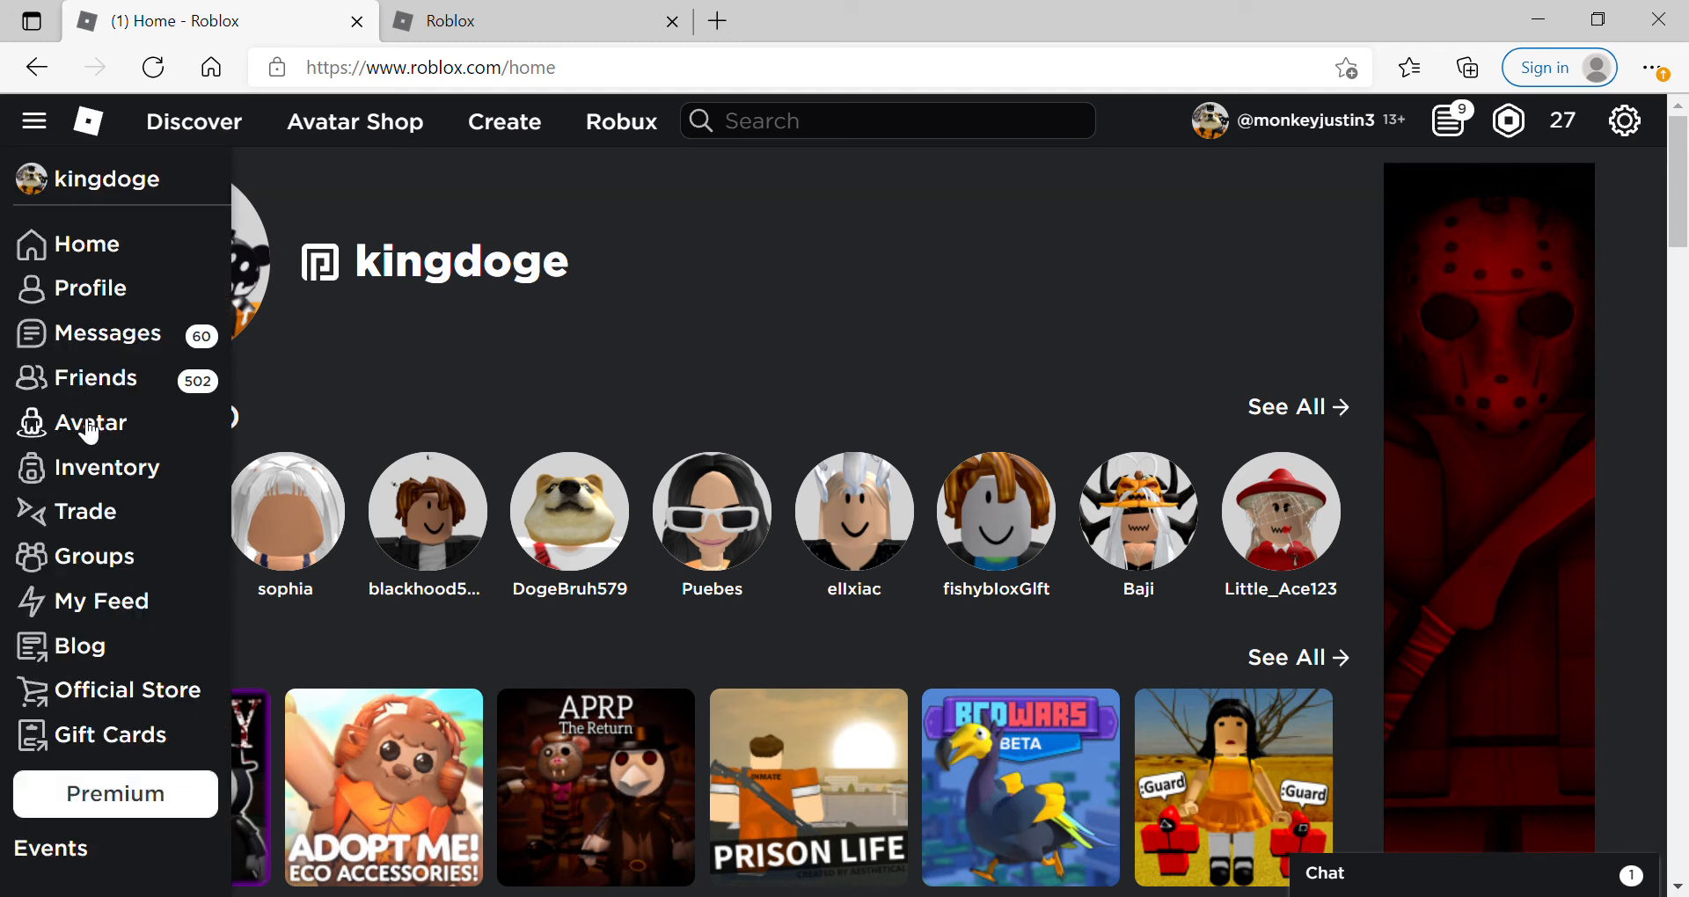
pyautogui.click(98, 422)
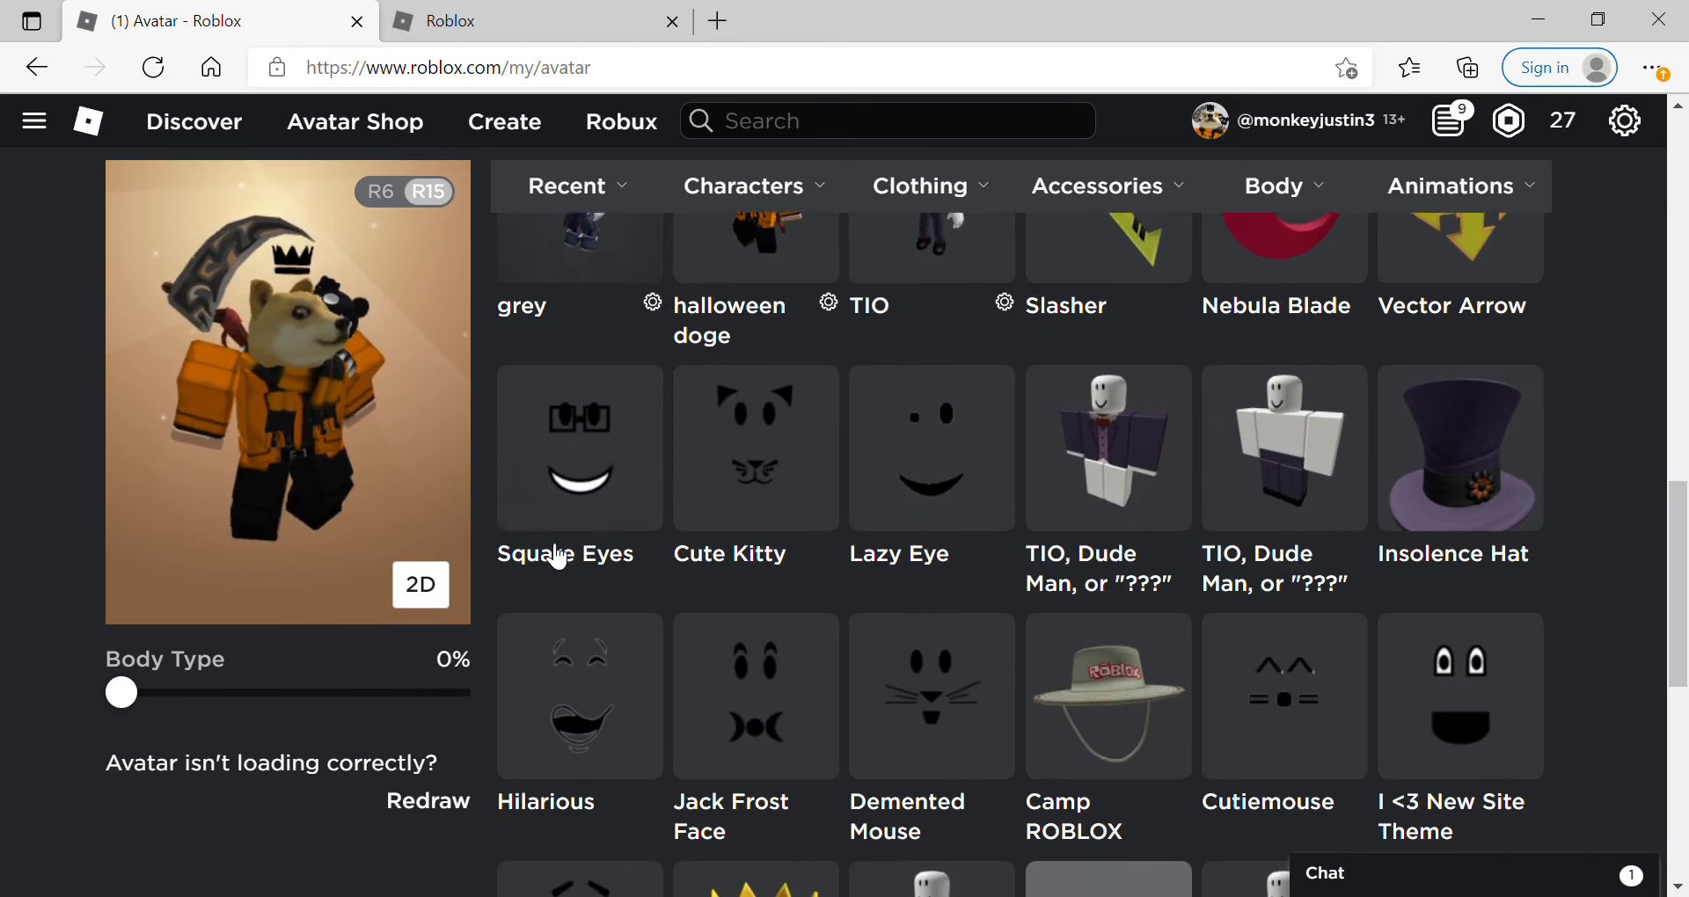
pyautogui.scroll(3)
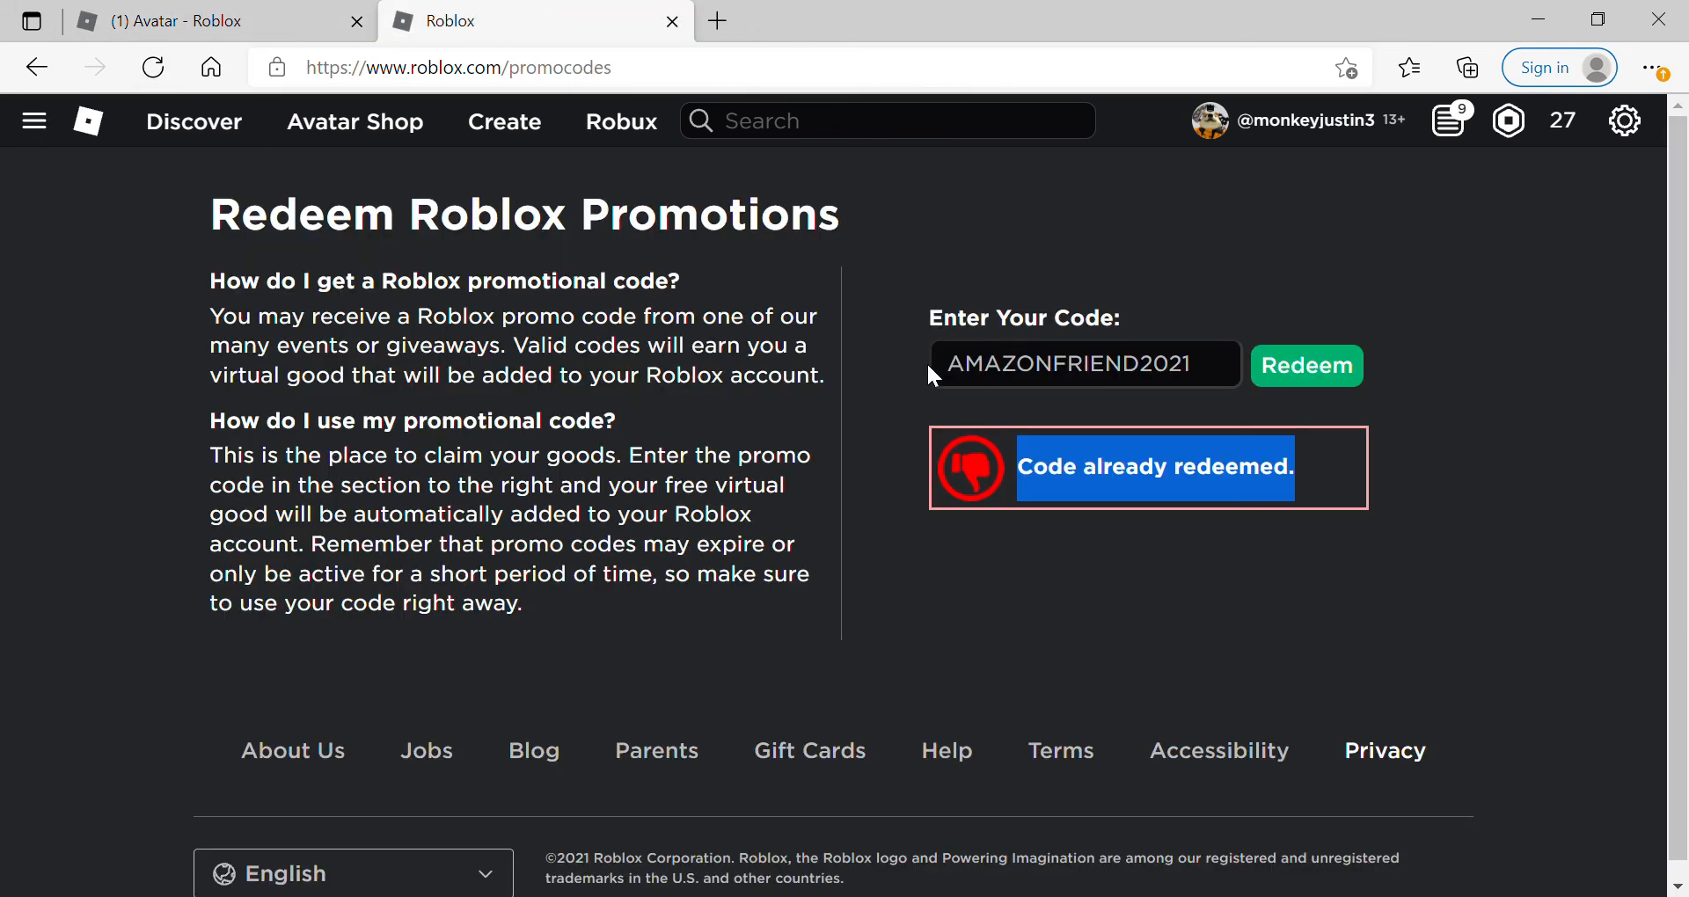
pyautogui.tripleClick(1085, 363)
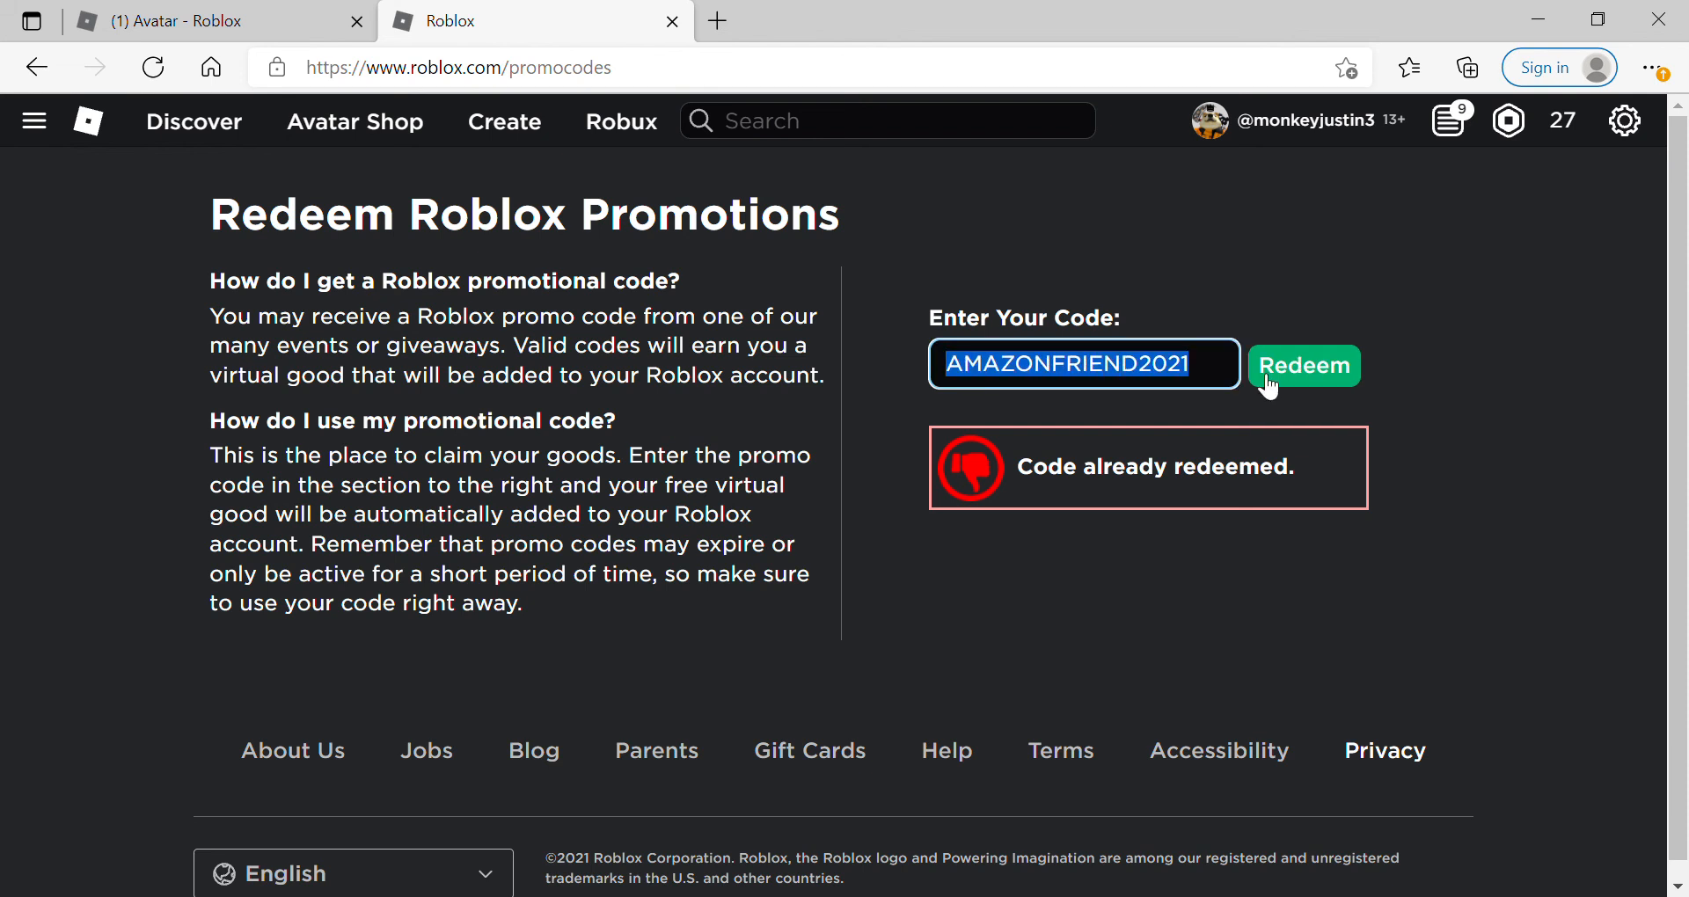